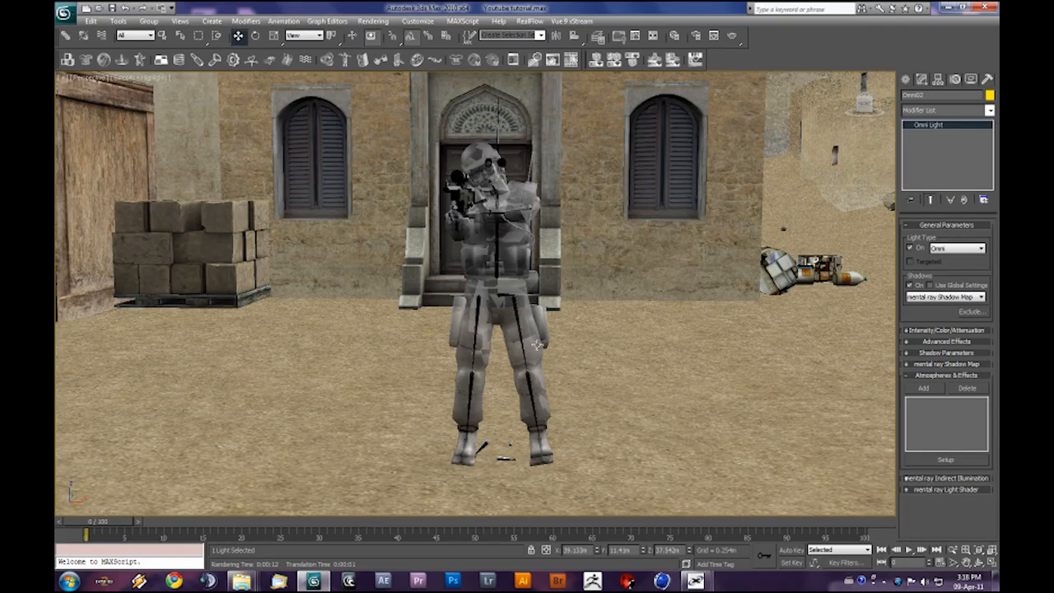
- Bring the soldier closer in the perspective view and start Import > Merge
left_click_drag(539, 344, 464, 363)
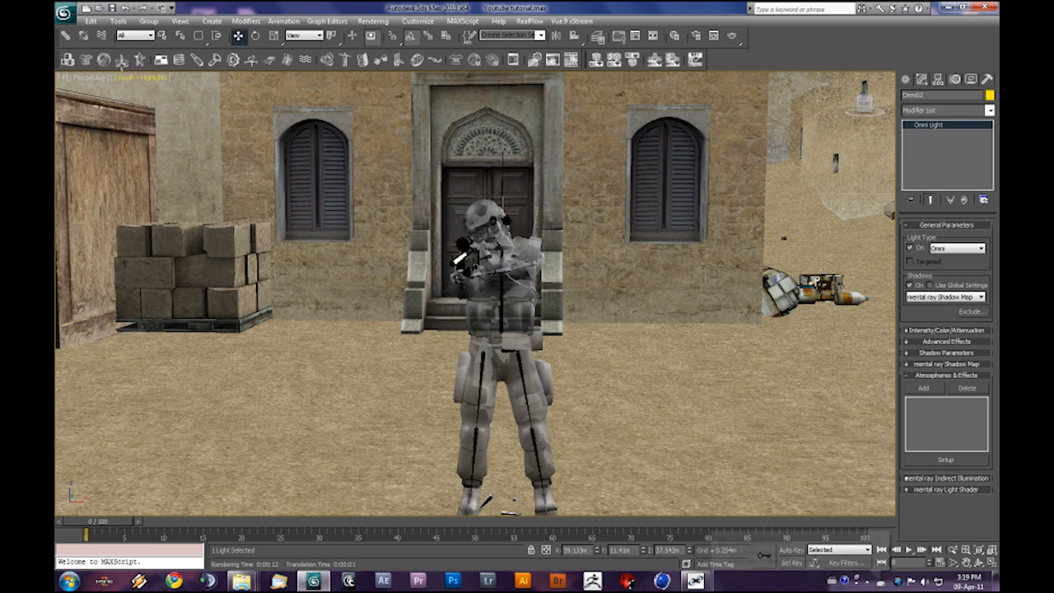
left_click(64, 12)
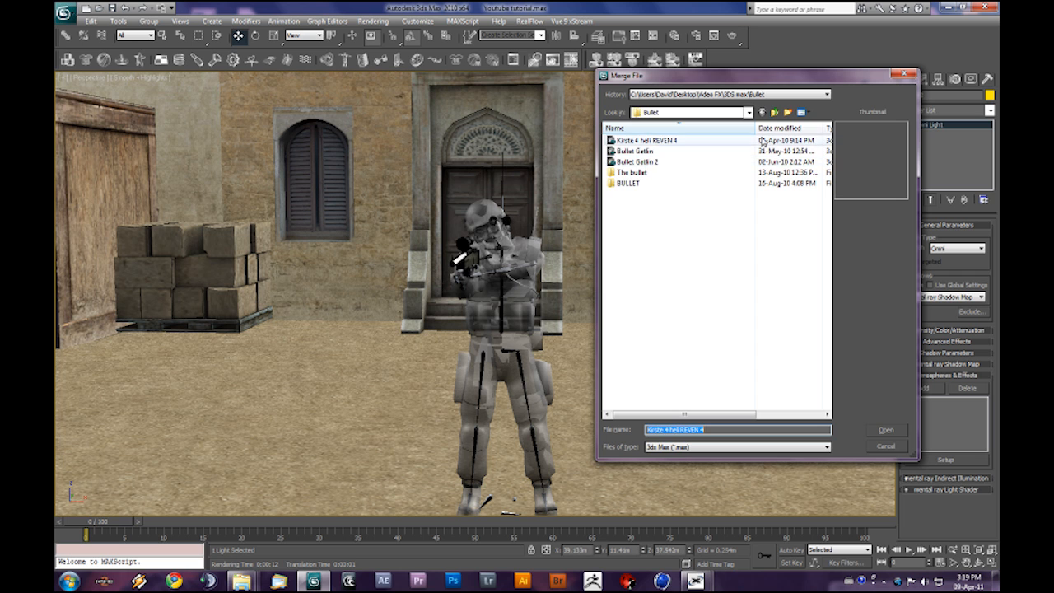
- Merge the bullet objects from 'The bullet' folder's Bullet.max into the scene
left_click(787, 112)
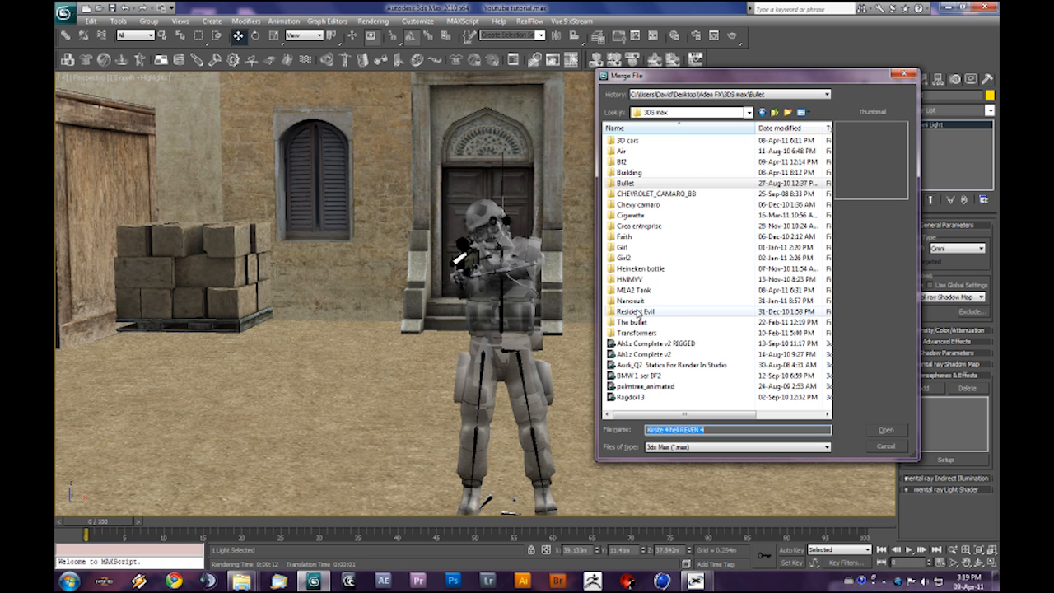
double_click(634, 322)
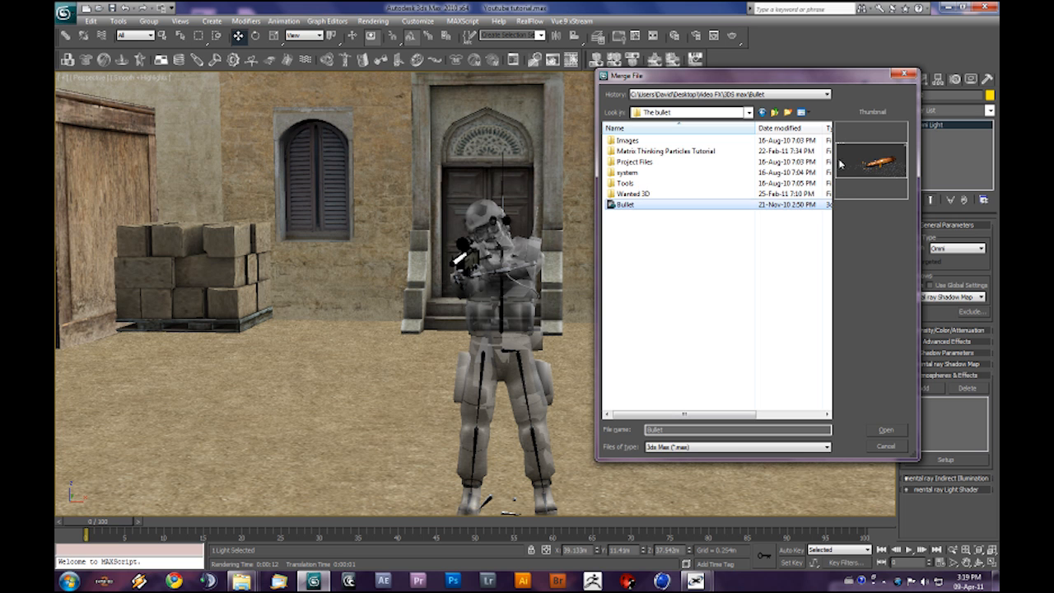
left_click(885, 429)
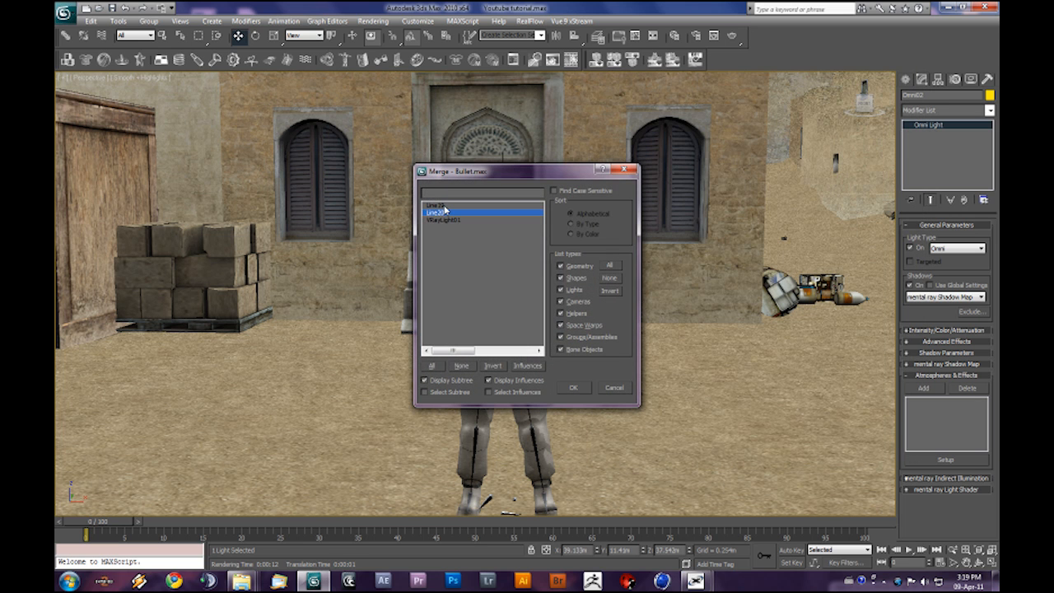
left_click(573, 387)
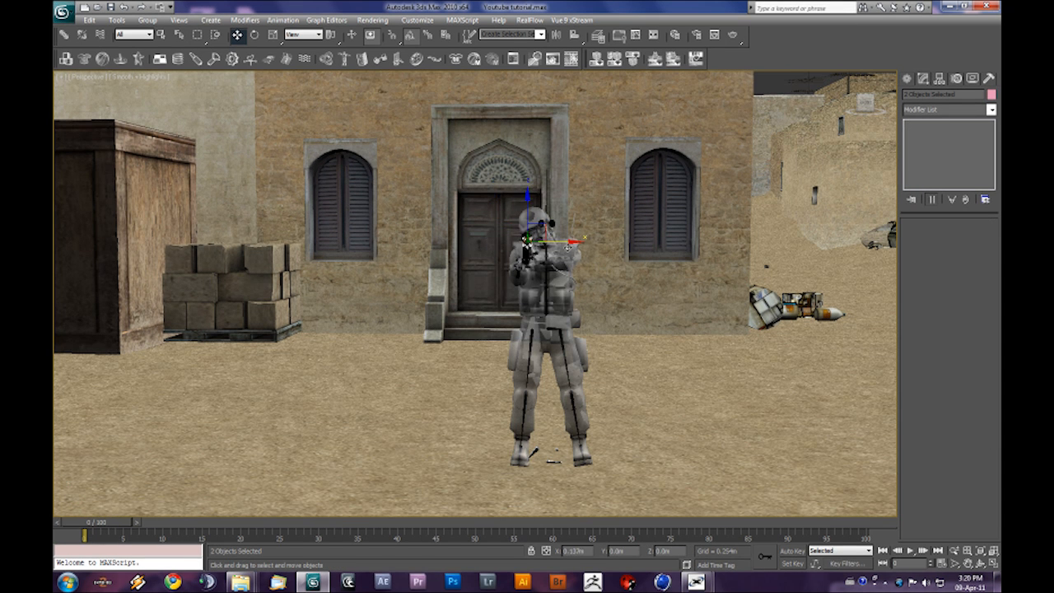
- Zoom to the rifle, then scale the bullet and push it into the barrel tip
left_click_drag(535, 239, 527, 219)
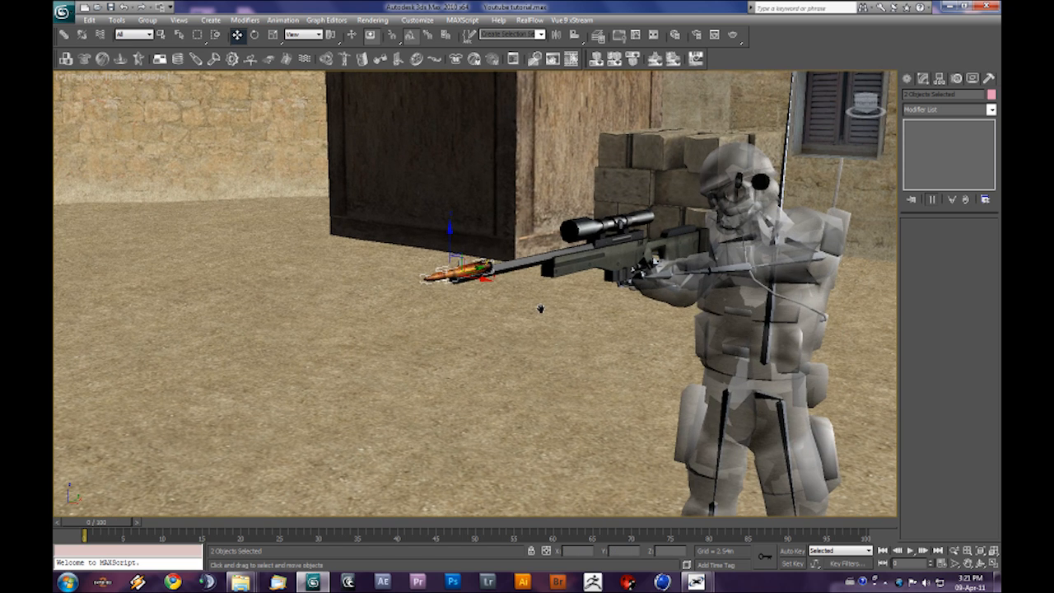
left_click(272, 35)
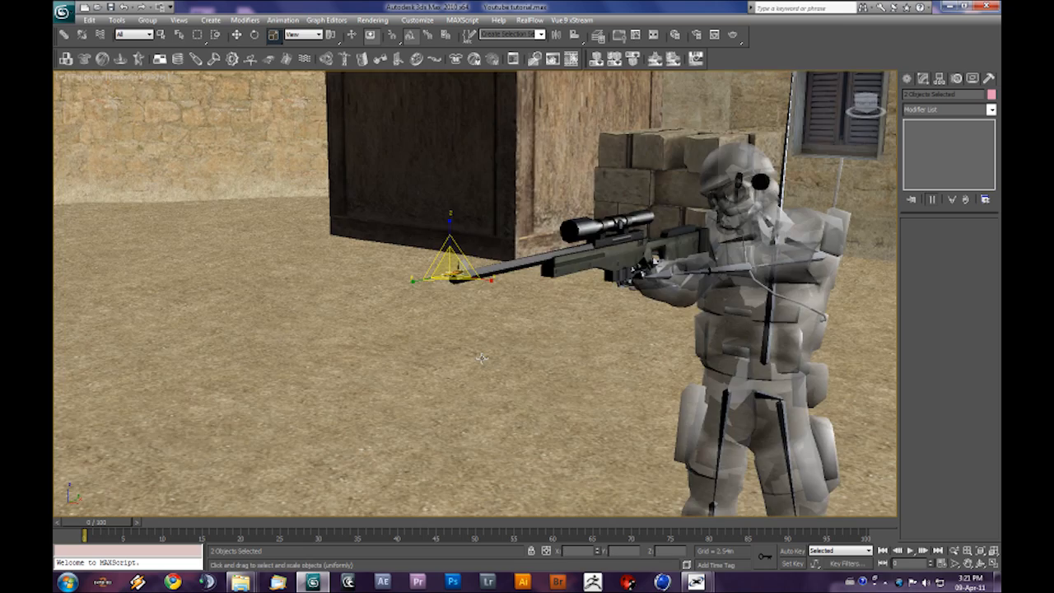
mouse_move(469, 346)
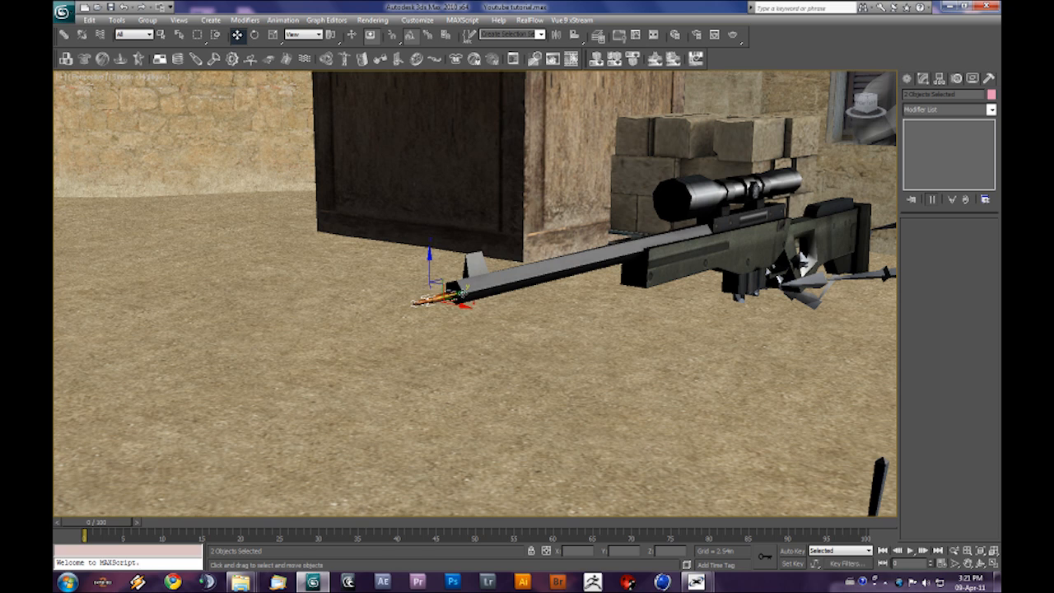
left_click_drag(428, 284, 494, 292)
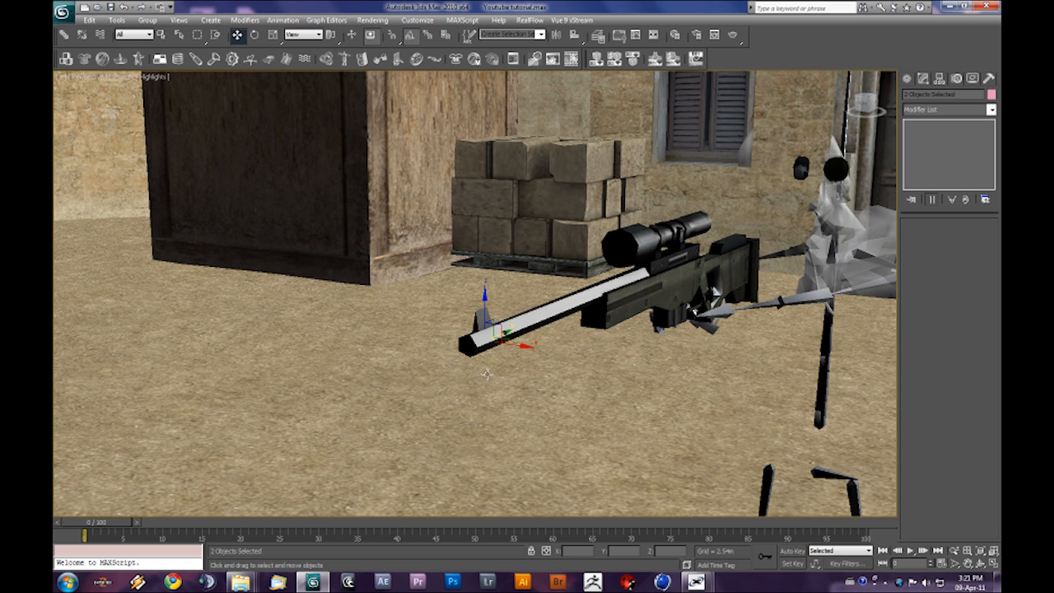
mouse_move(580, 348)
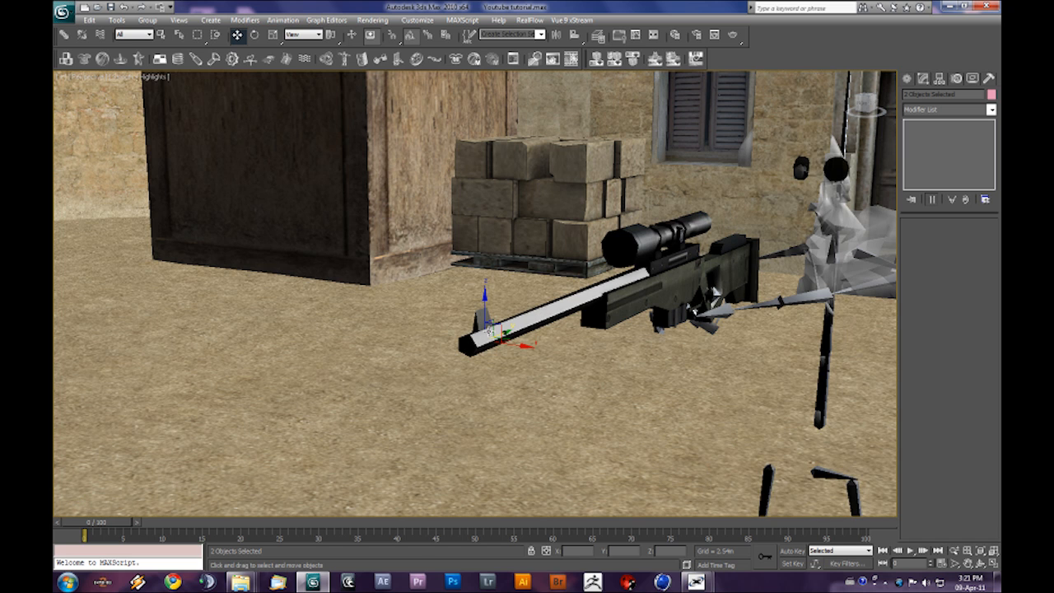
mouse_move(770, 557)
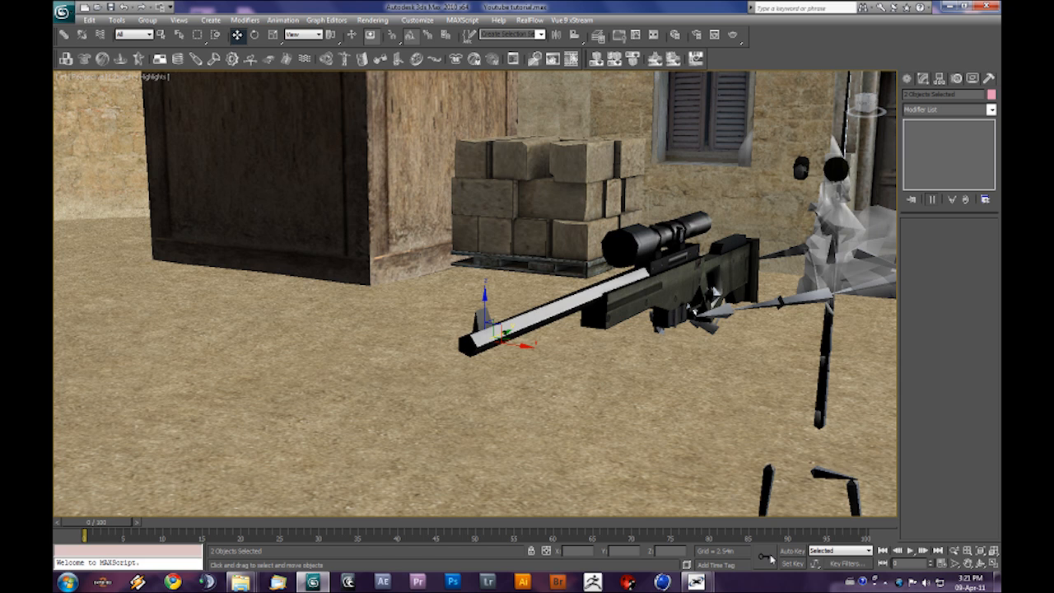
mouse_move(790, 551)
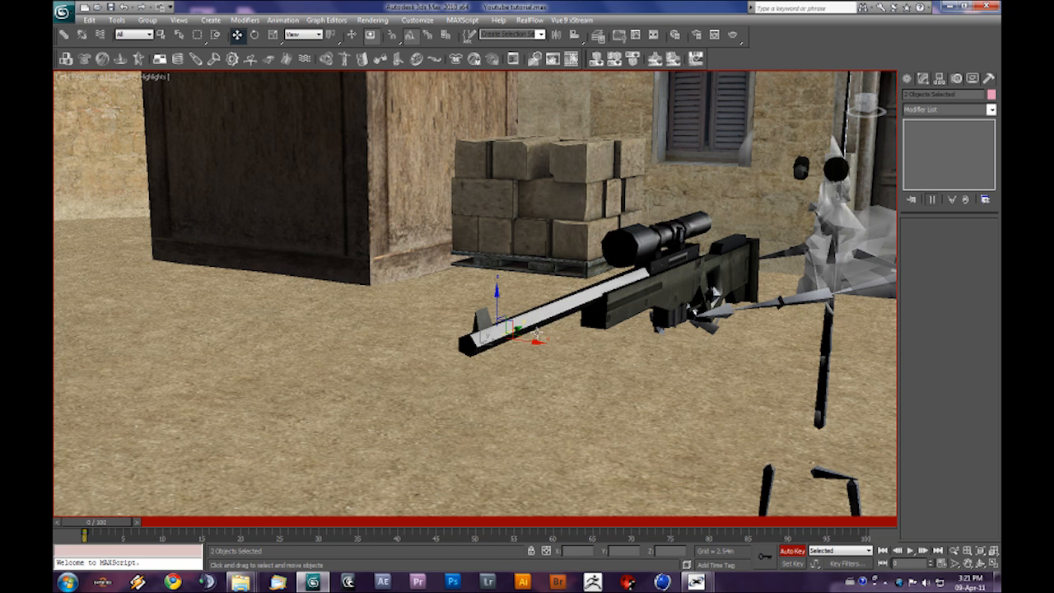
- Scrub the bullet's flight between frames 0 and 49, ending at frame 0 at the muzzle
left_click_drag(88, 522, 107, 521)
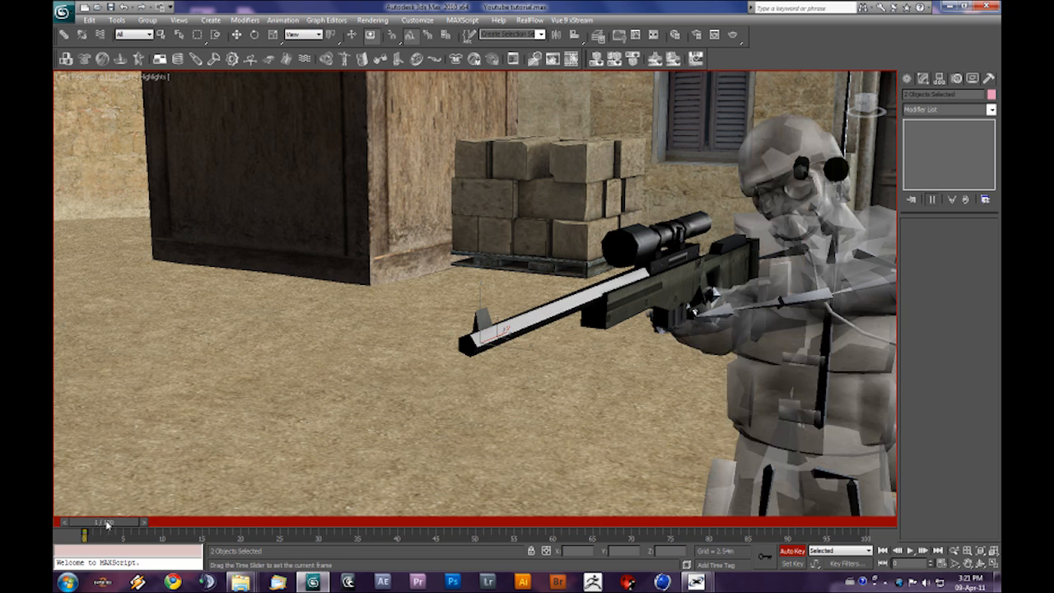
left_click_drag(107, 521, 453, 520)
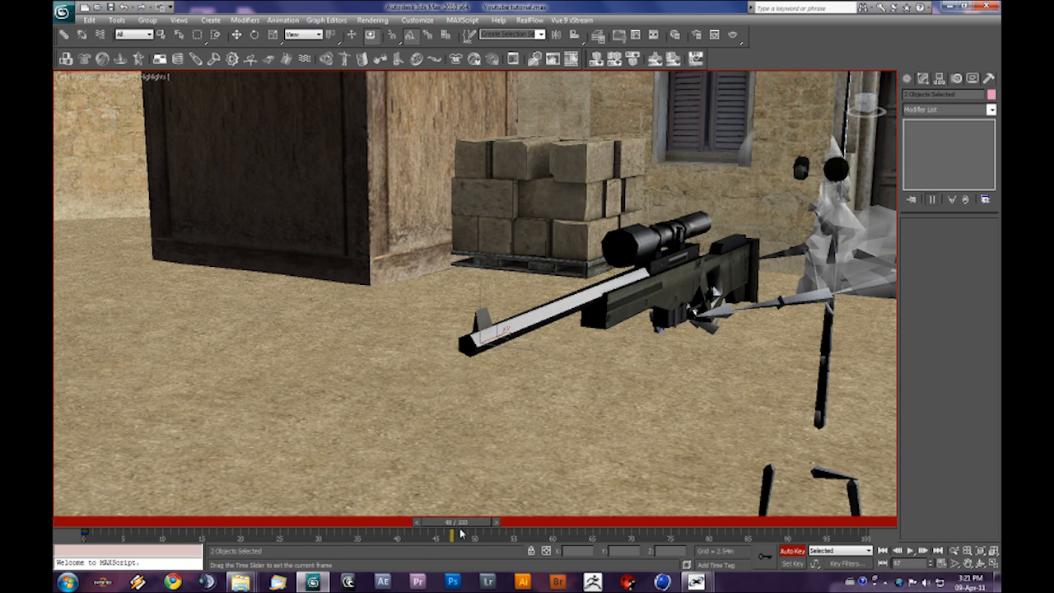
left_click_drag(453, 532, 365, 532)
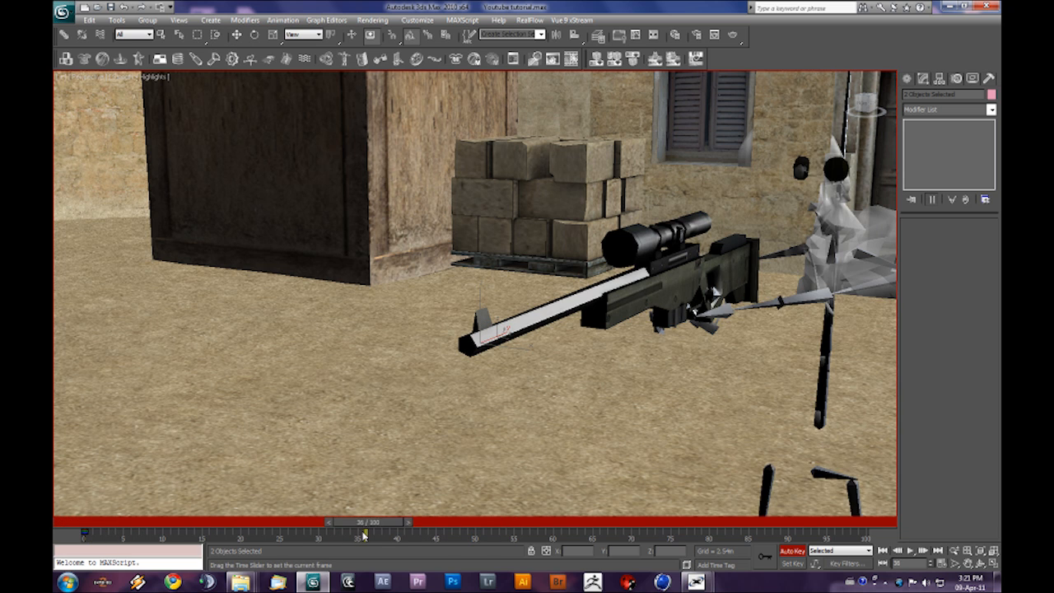
left_click_drag(365, 534, 319, 533)
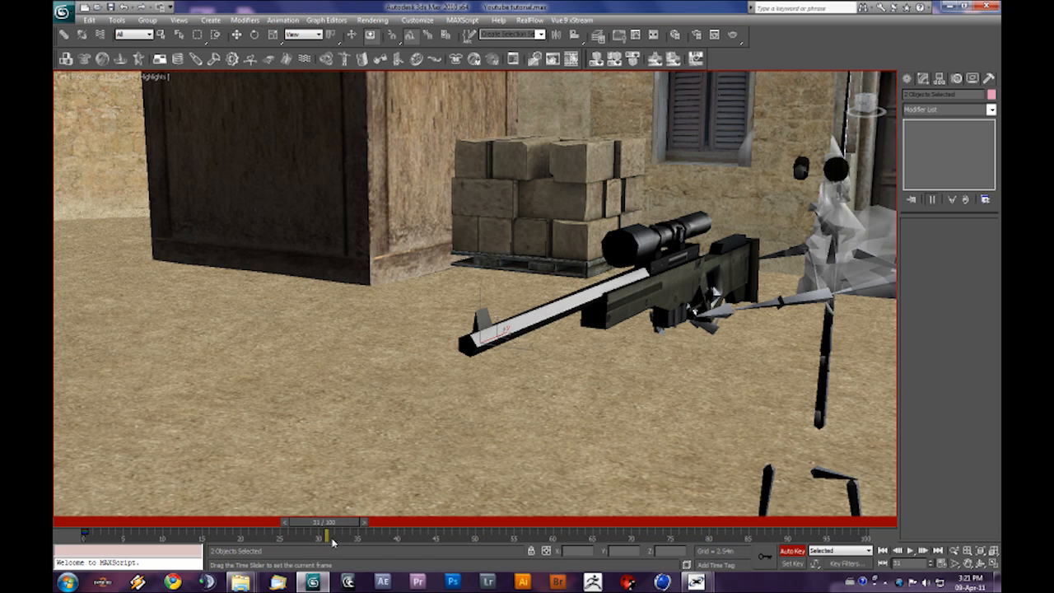
left_click_drag(324, 535, 459, 535)
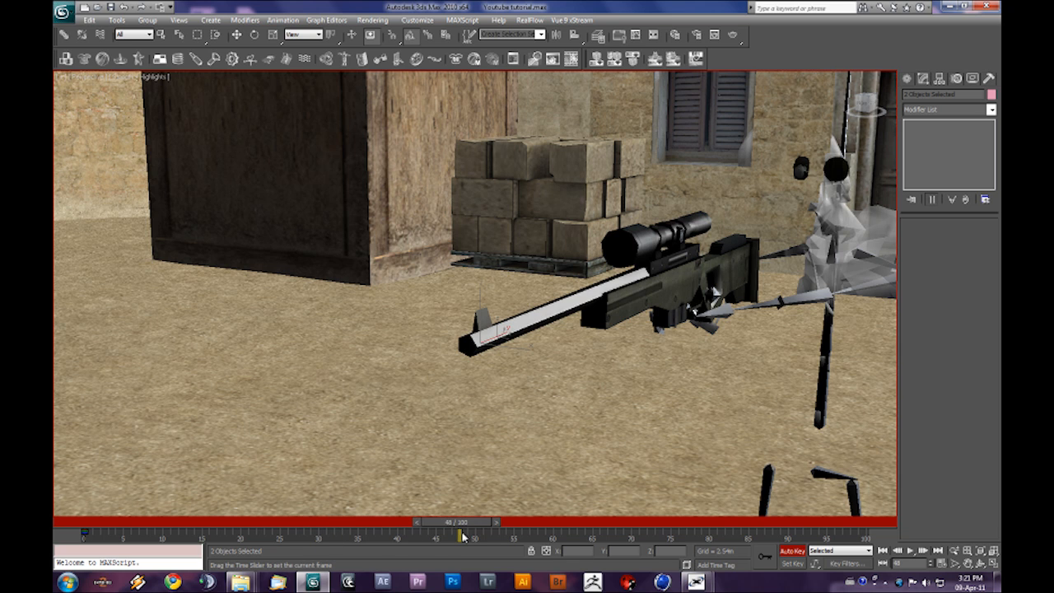
left_click_drag(455, 535, 469, 535)
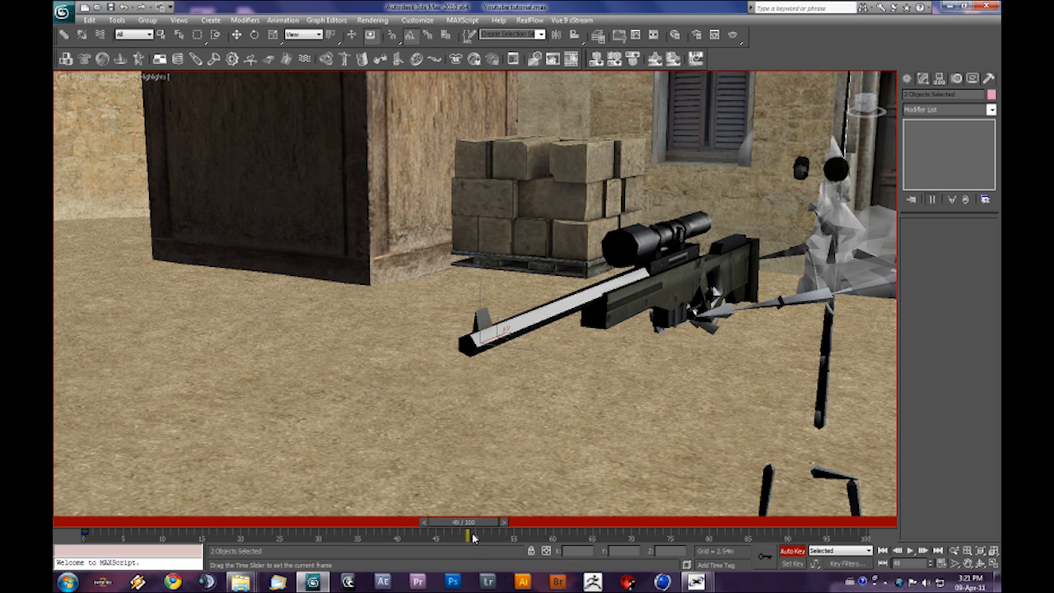
left_click_drag(473, 534, 319, 533)
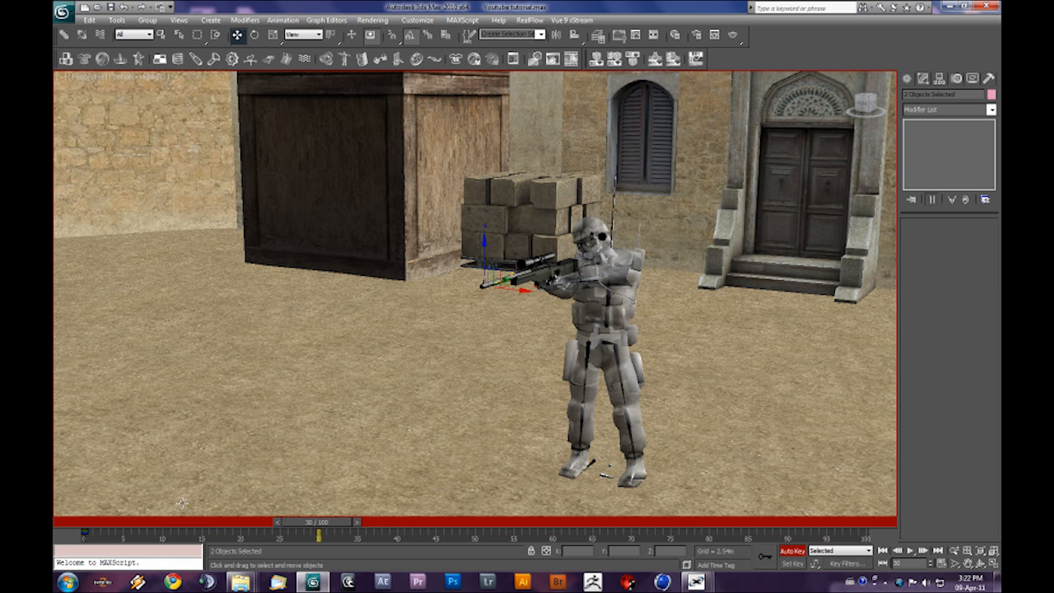
left_click_drag(321, 532, 87, 532)
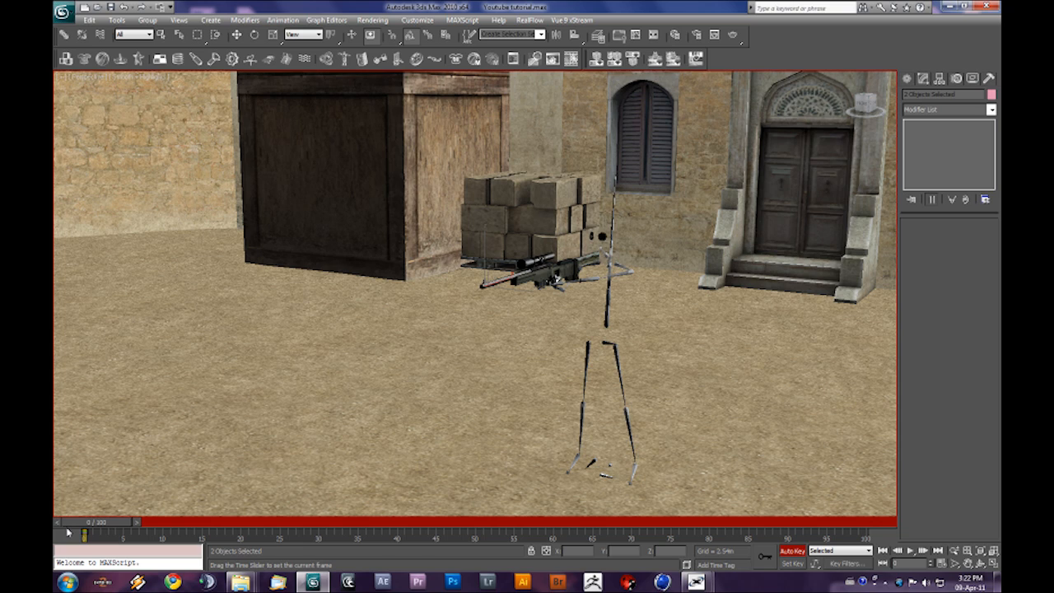
left_click_drag(85, 521, 318, 521)
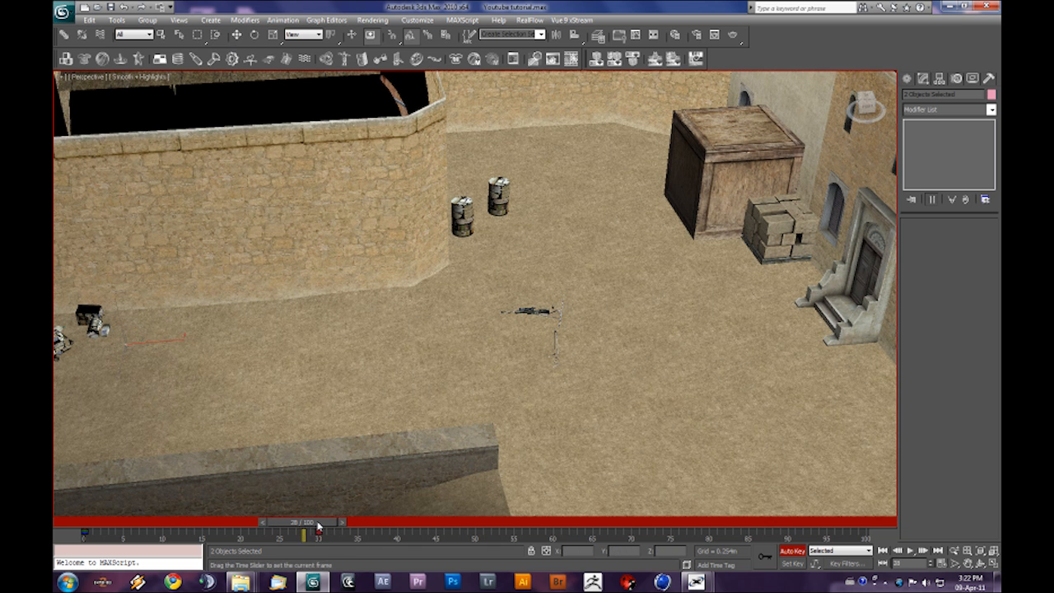
left_click_drag(317, 534, 91, 534)
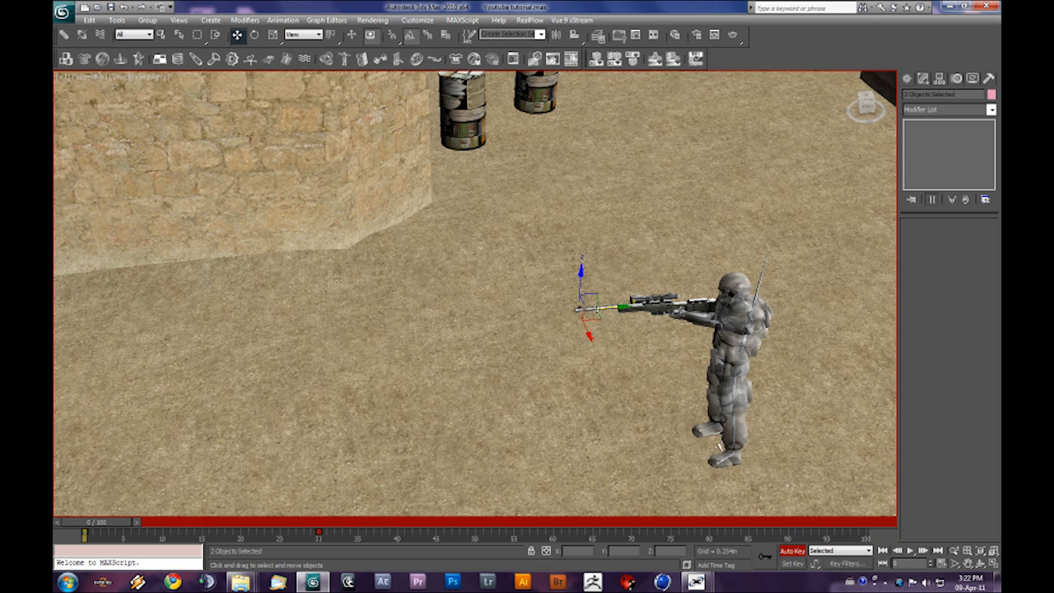
left_click_drag(91, 521, 95, 521)
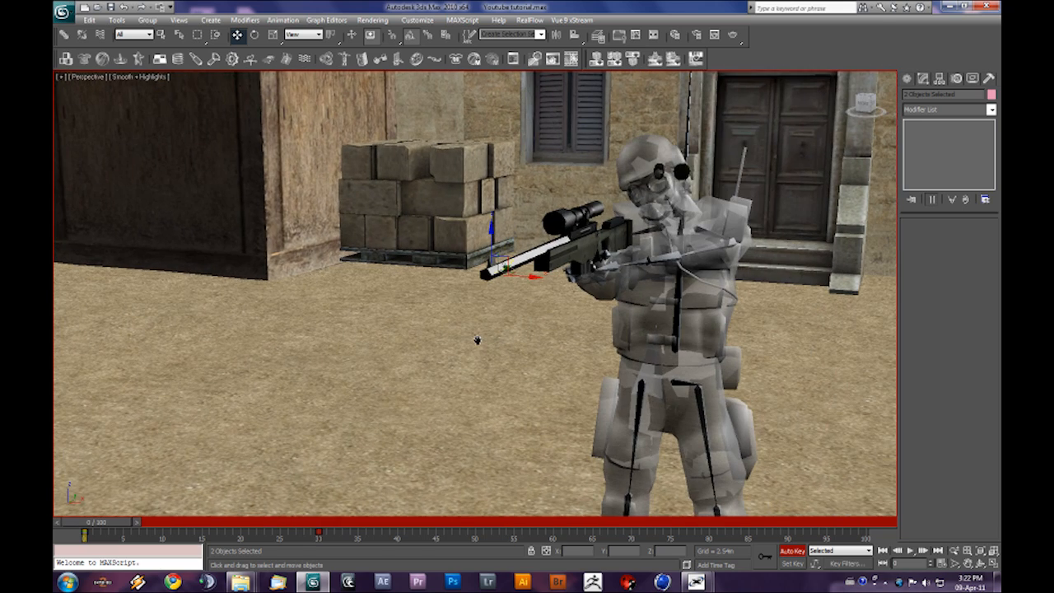
- Preview the first few frames of the bullet leaving the barrel
left_click_drag(86, 521, 107, 521)
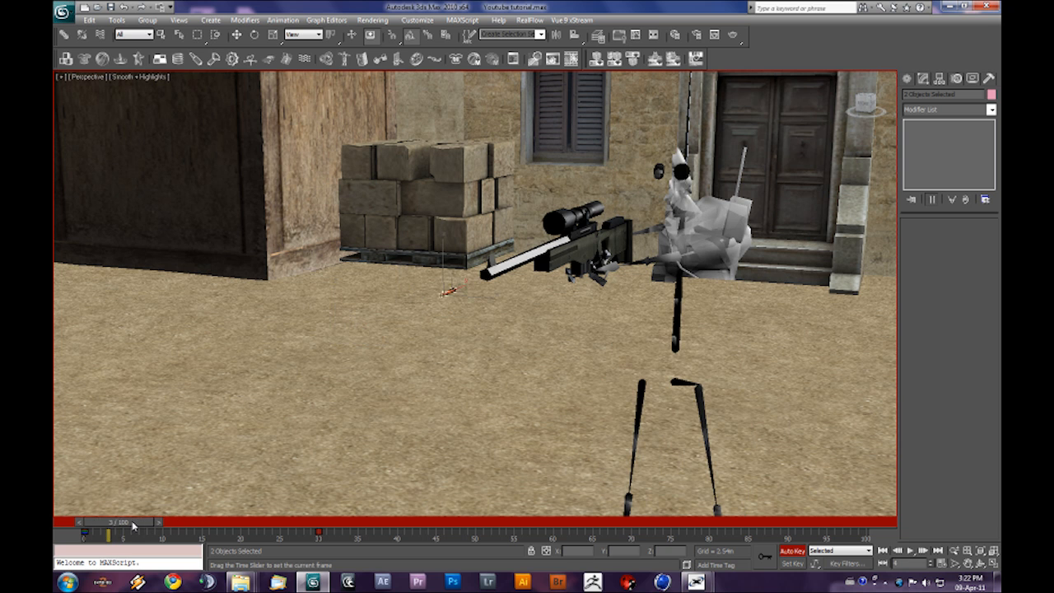
left_click_drag(111, 522, 87, 521)
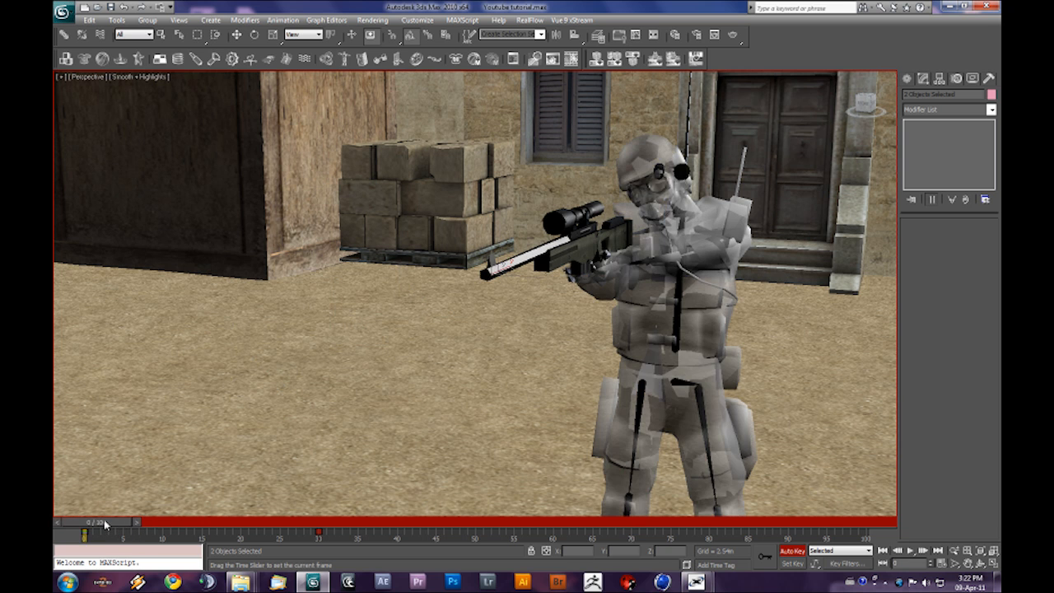
left_click_drag(86, 522, 136, 522)
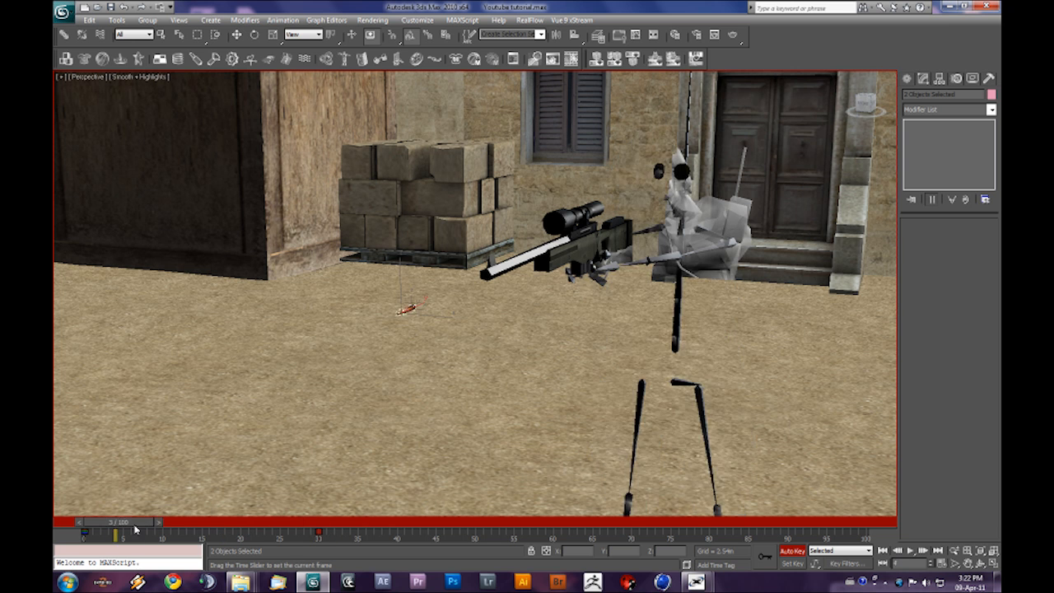
left_click_drag(116, 522, 87, 522)
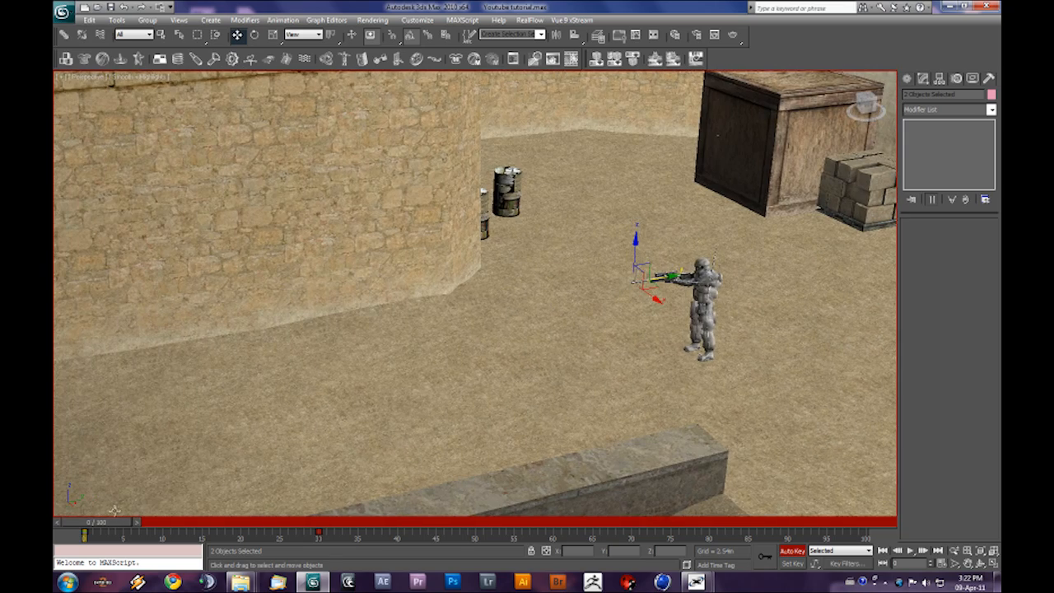
- Move the bullet near the stone wall at frame 30, then scrub back toward the start
left_click_drag(87, 520, 317, 520)
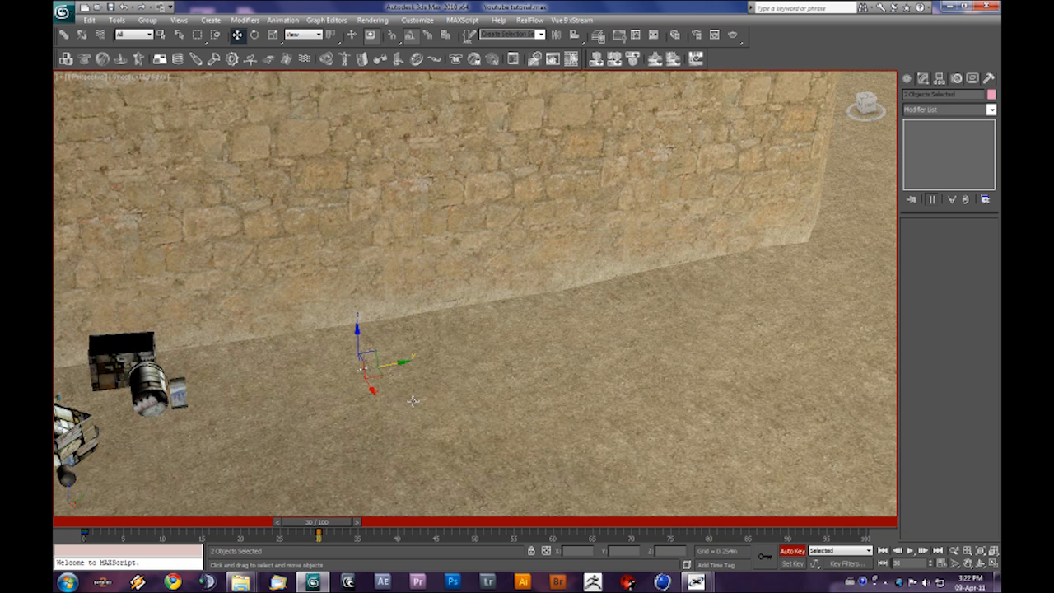
left_click(256, 34)
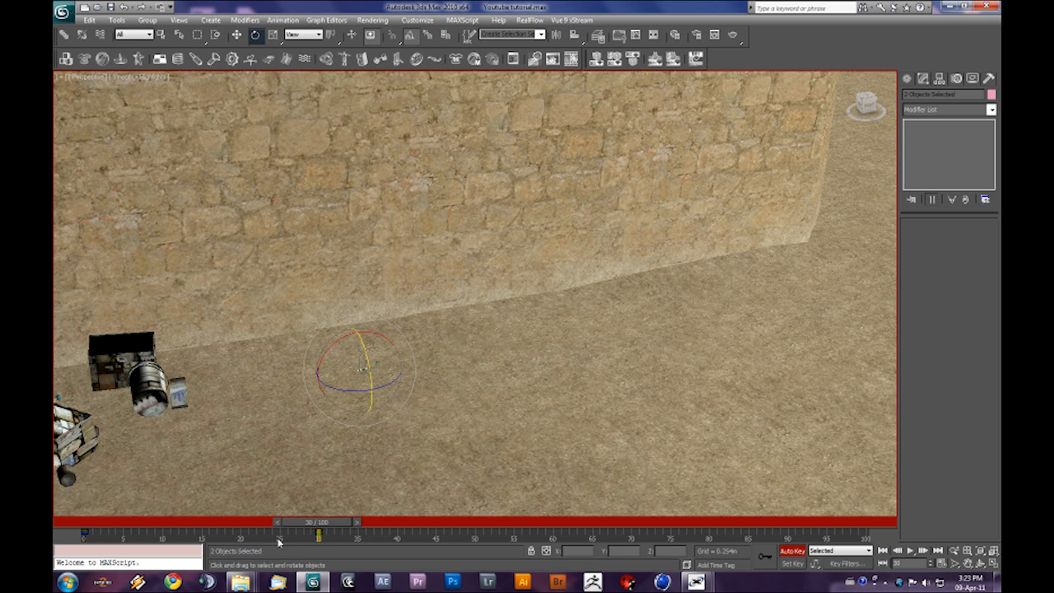
left_click_drag(317, 533, 257, 534)
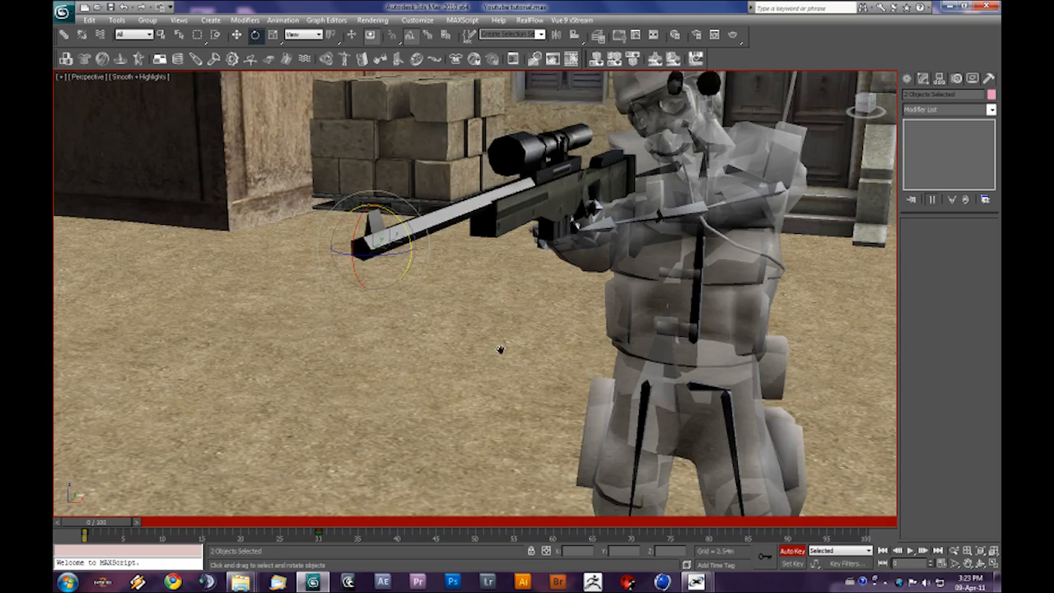
left_click_drag(86, 522, 111, 522)
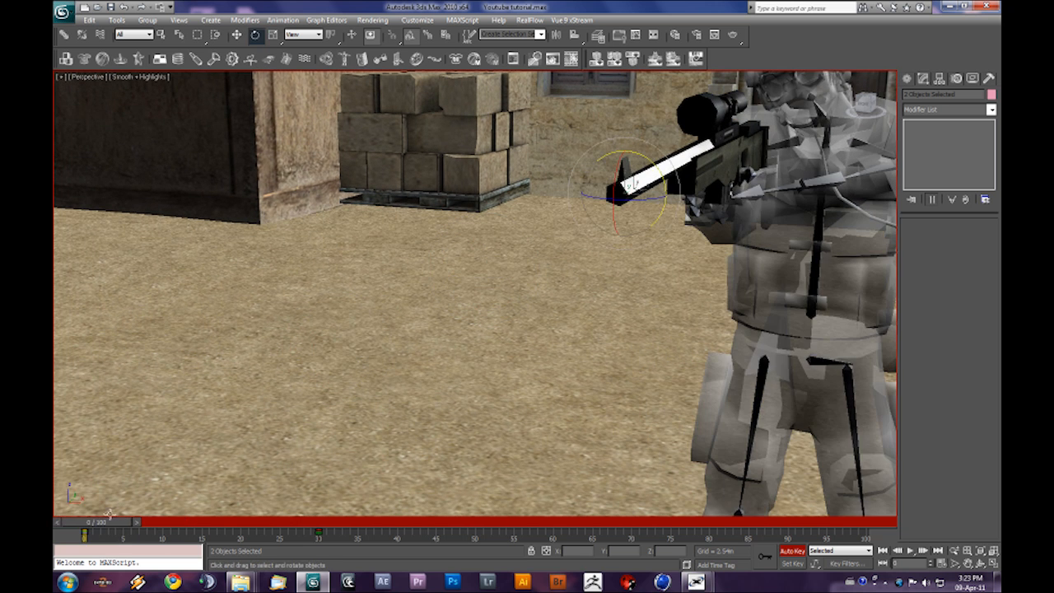
- Jump to frame 30 and scrub back through the bullet's flight
left_click_drag(86, 533, 340, 534)
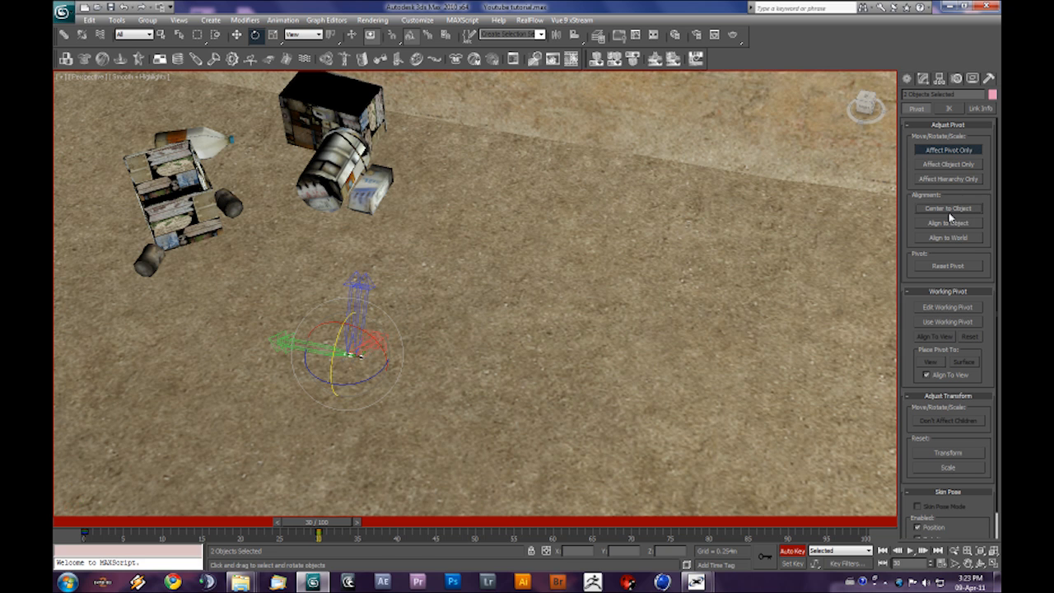
mouse_move(581, 343)
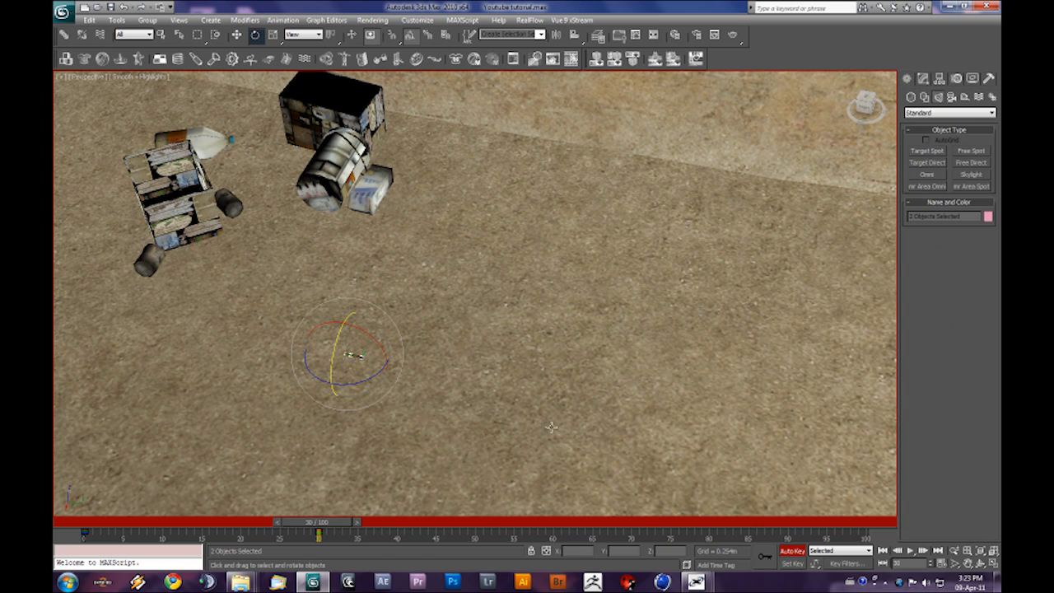
left_click_drag(319, 533, 286, 532)
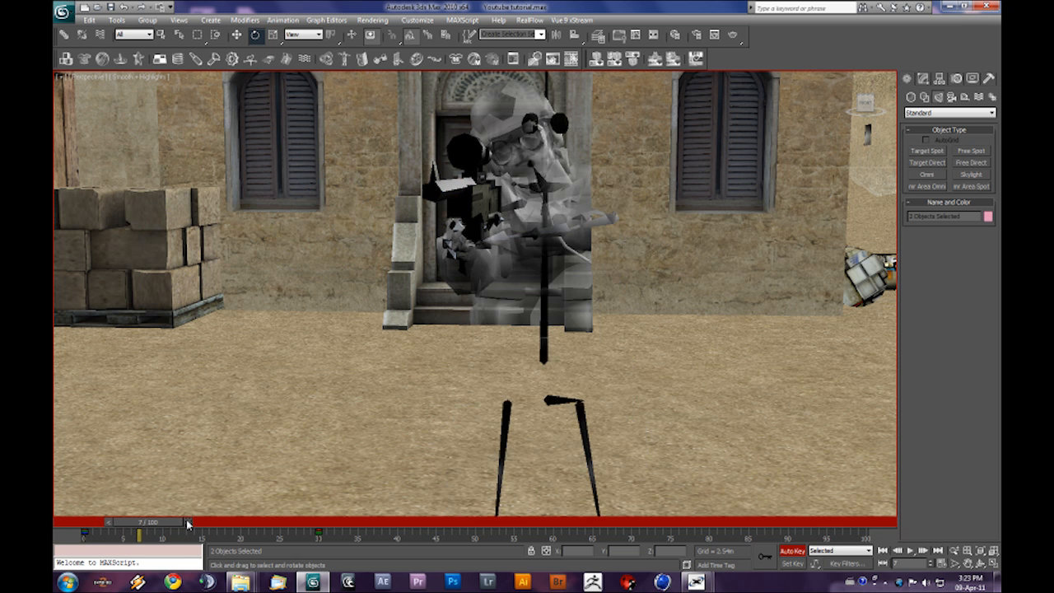
left_click_drag(147, 521, 127, 521)
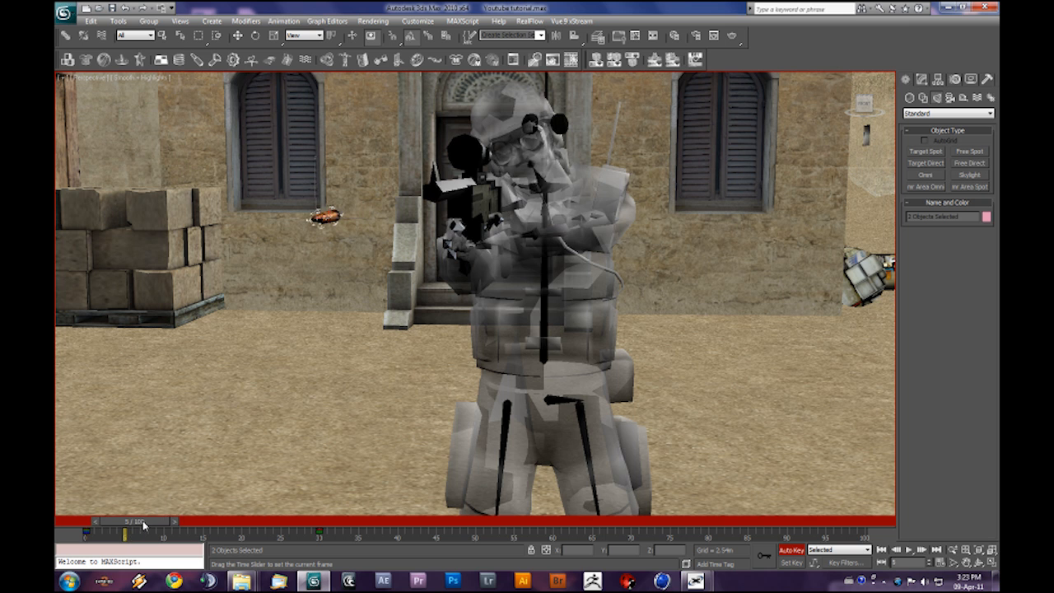
left_click_drag(146, 521, 86, 520)
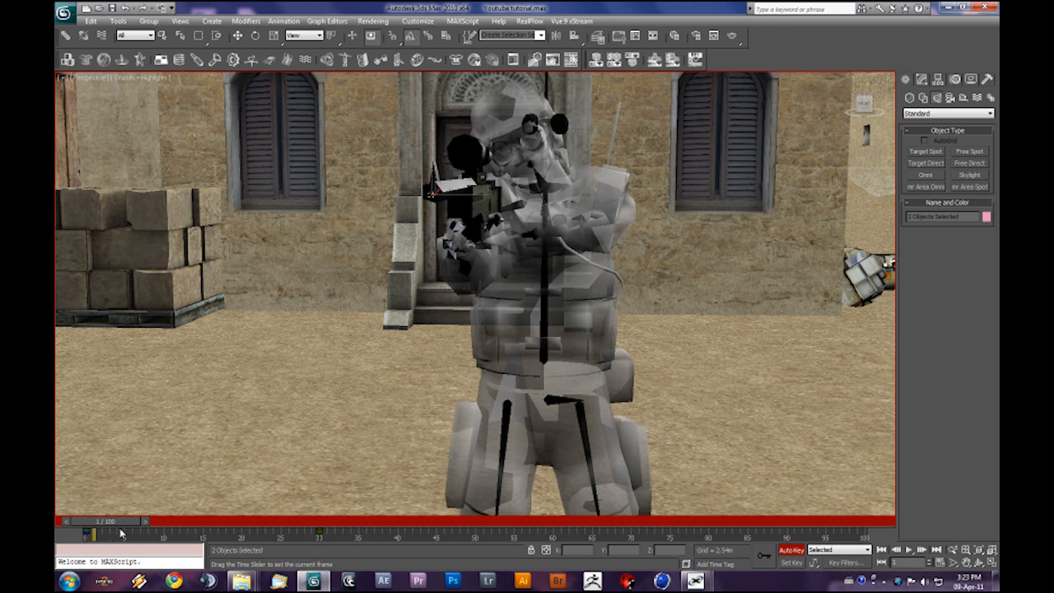
left_click(256, 36)
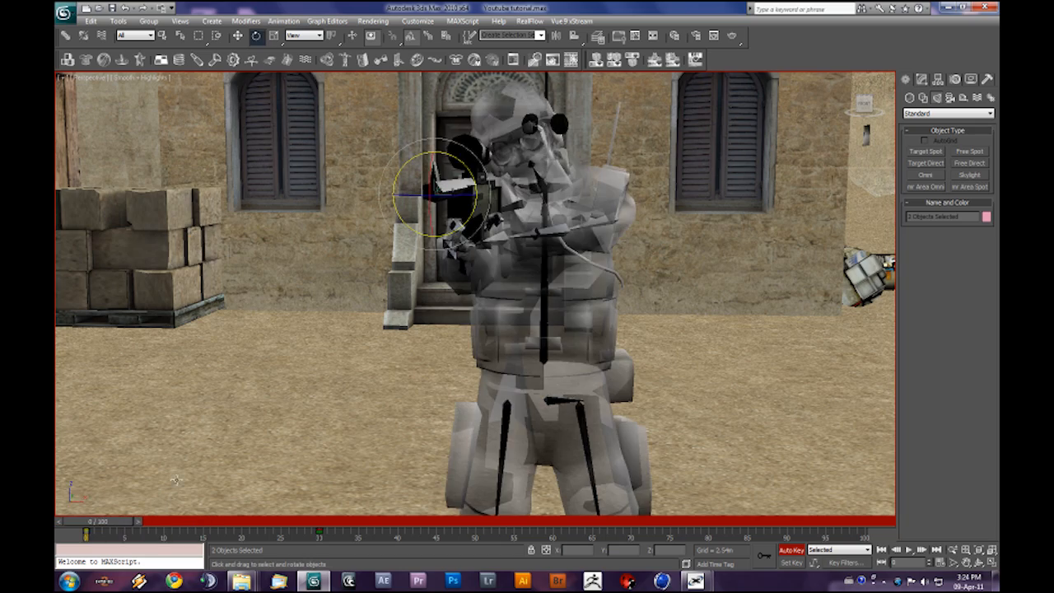
left_click_drag(453, 198, 576, 198)
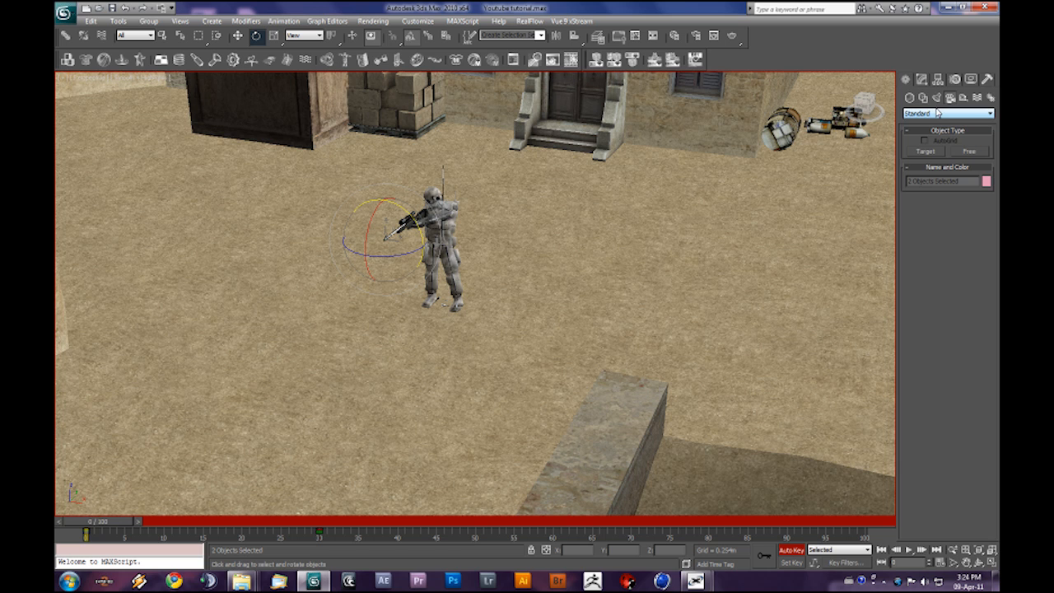
mouse_move(470, 346)
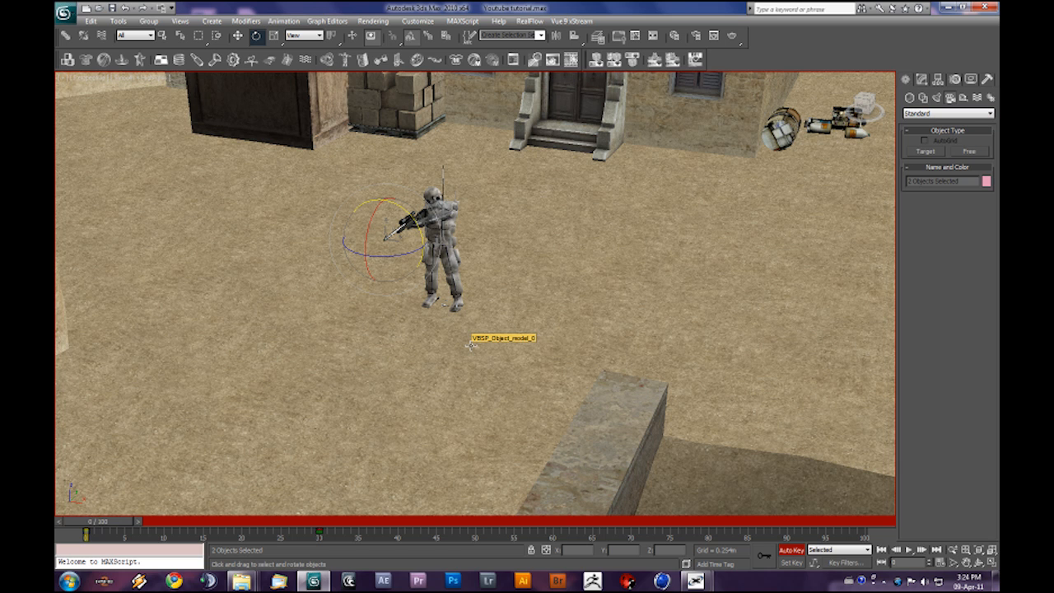
mouse_move(416, 347)
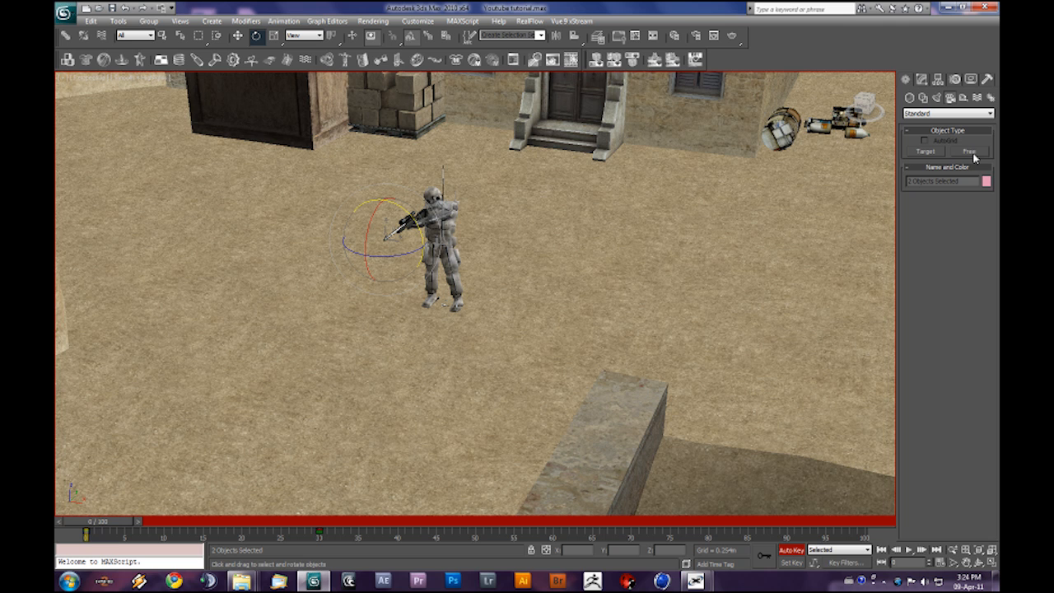
- Create a Free camera, Camera01, in the courtyard looking toward the soldier
left_click(970, 152)
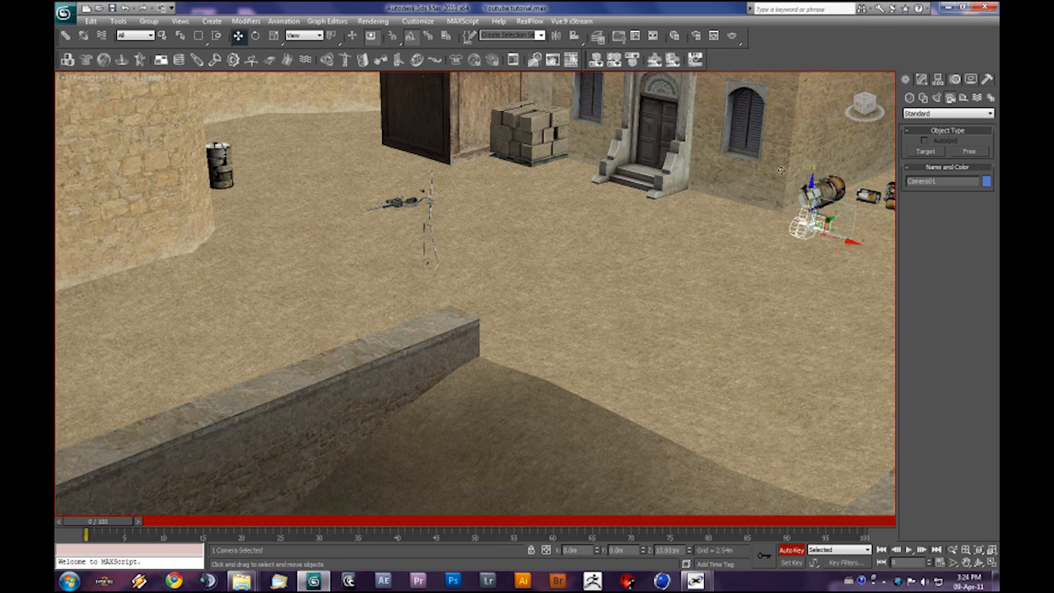
- Move Camera01 across town onto the ground beside the soldier, then orbit to check placement
left_click_drag(815, 218, 787, 161)
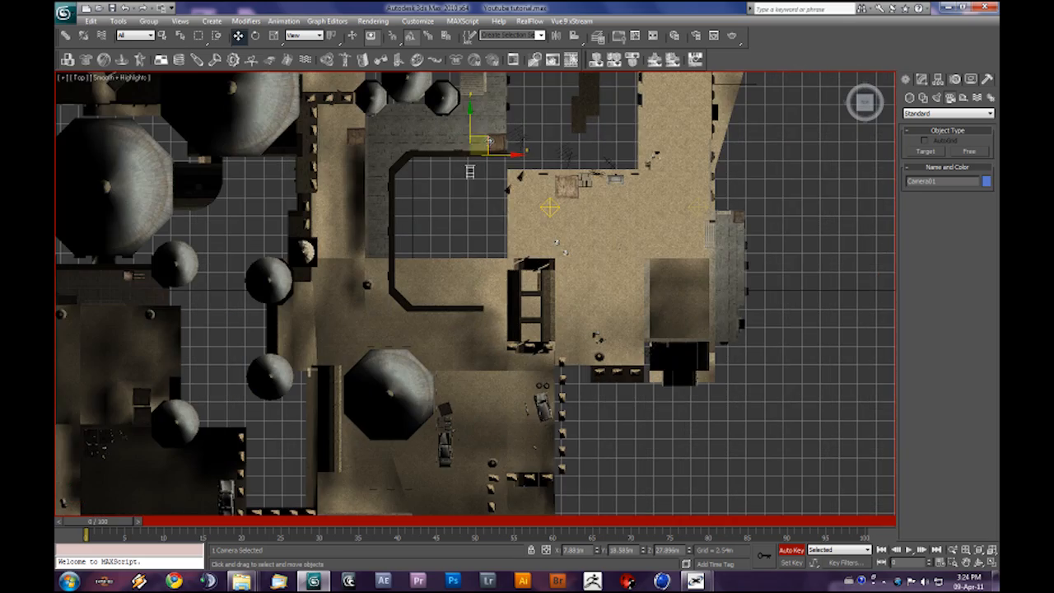
left_click(437, 379)
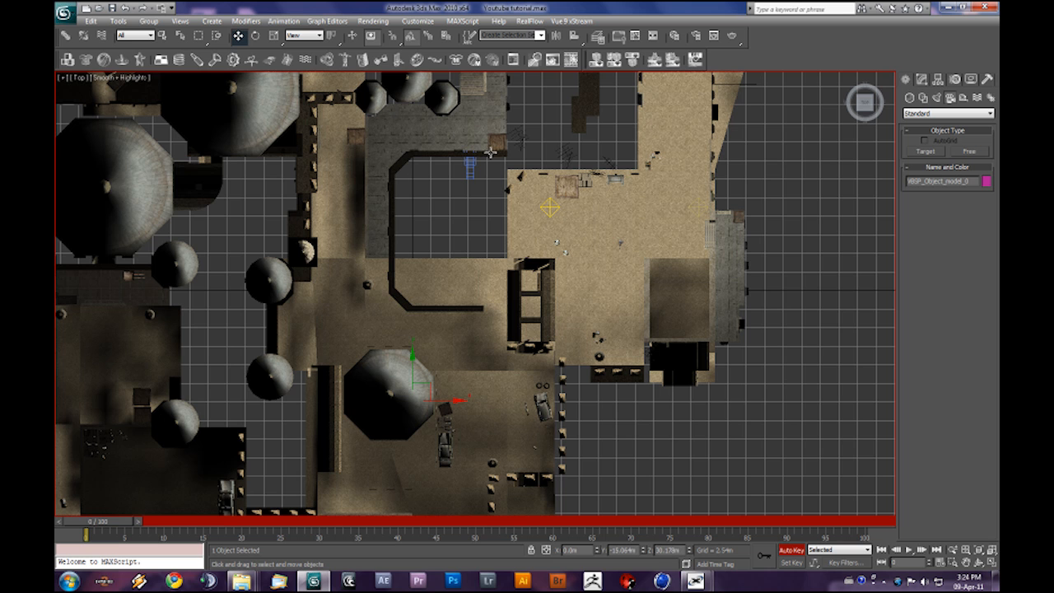
left_click(469, 148)
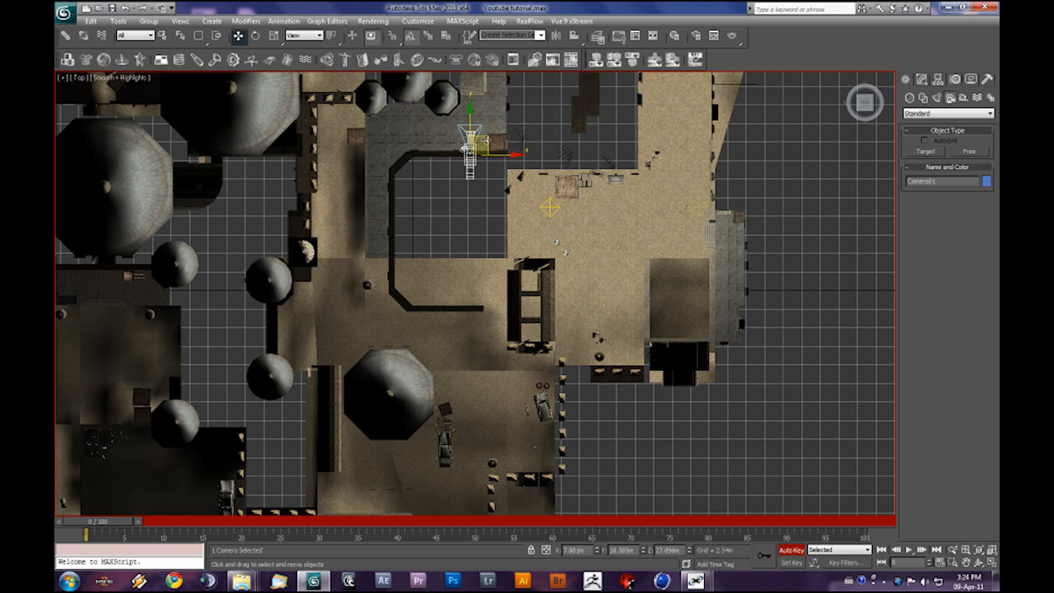
left_click_drag(474, 148, 622, 251)
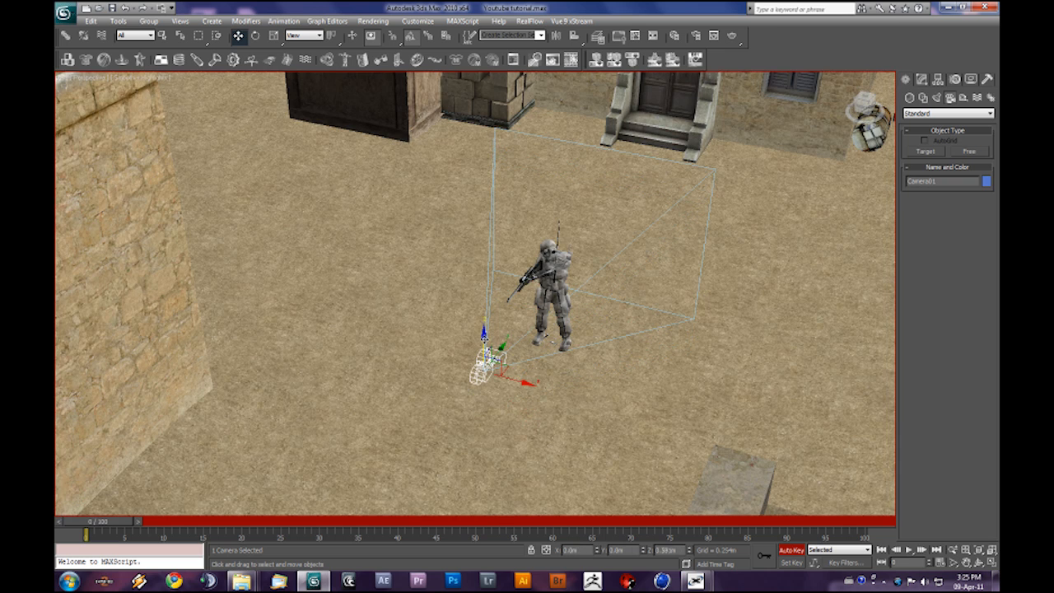
left_click_drag(490, 358, 444, 419)
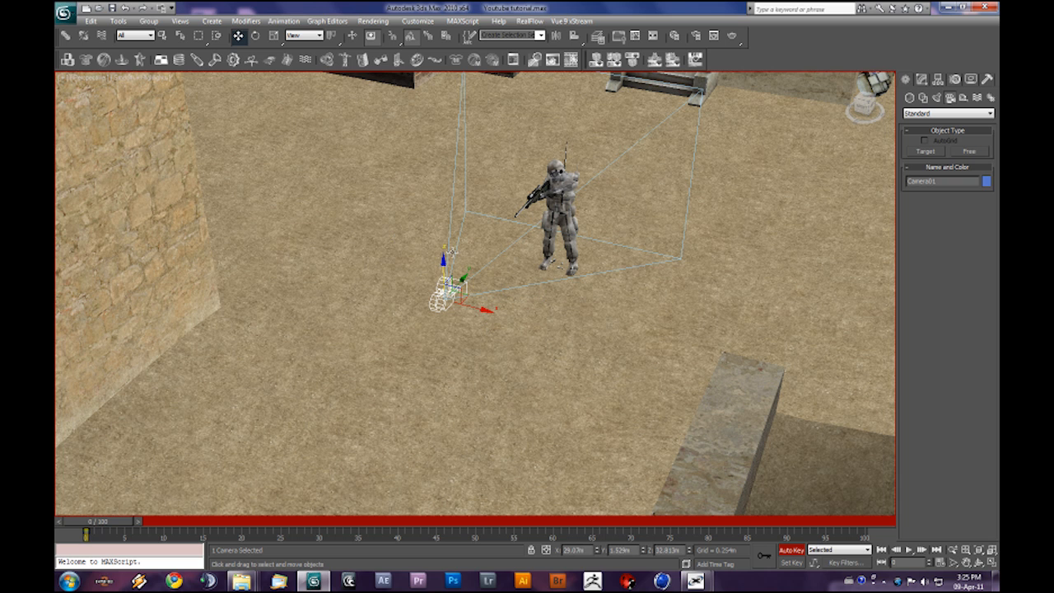
mouse_move(343, 160)
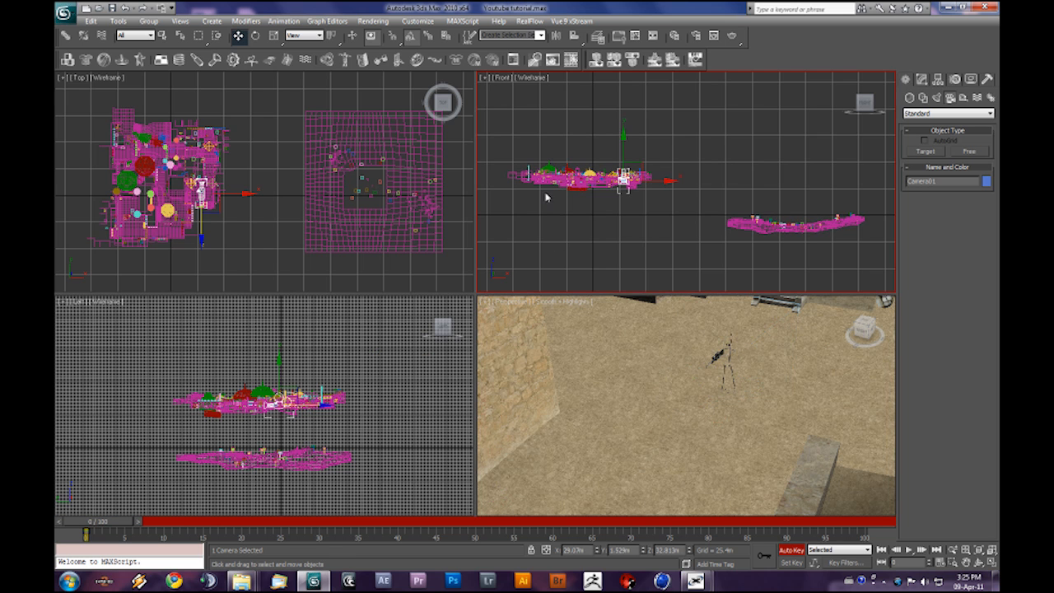
- Set a viewport to Camera01's shot and scrub frames 0–6 to watch the bullet
left_click(502, 78)
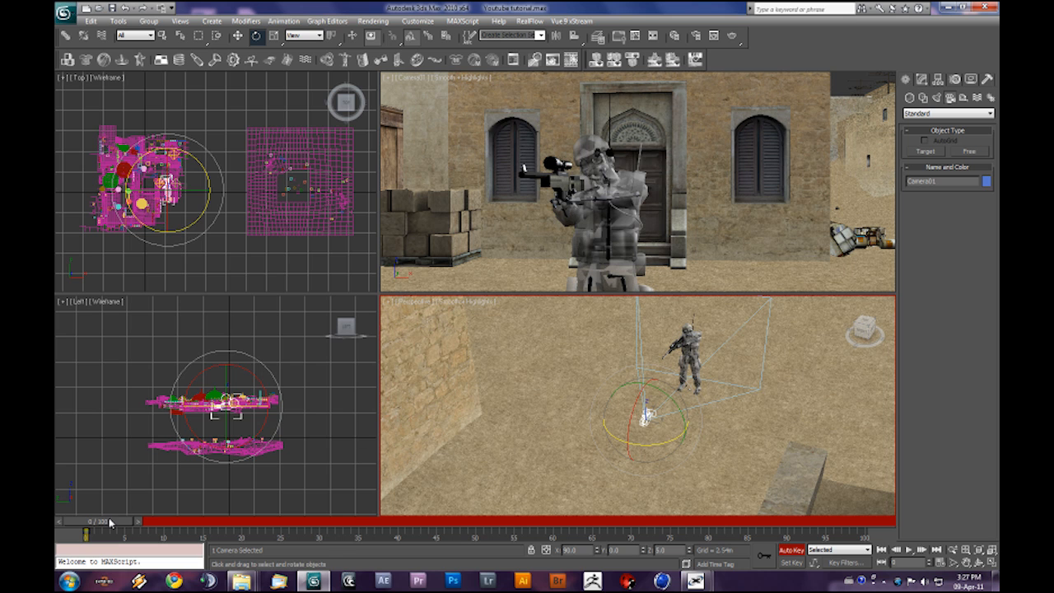
left_click_drag(90, 522, 94, 522)
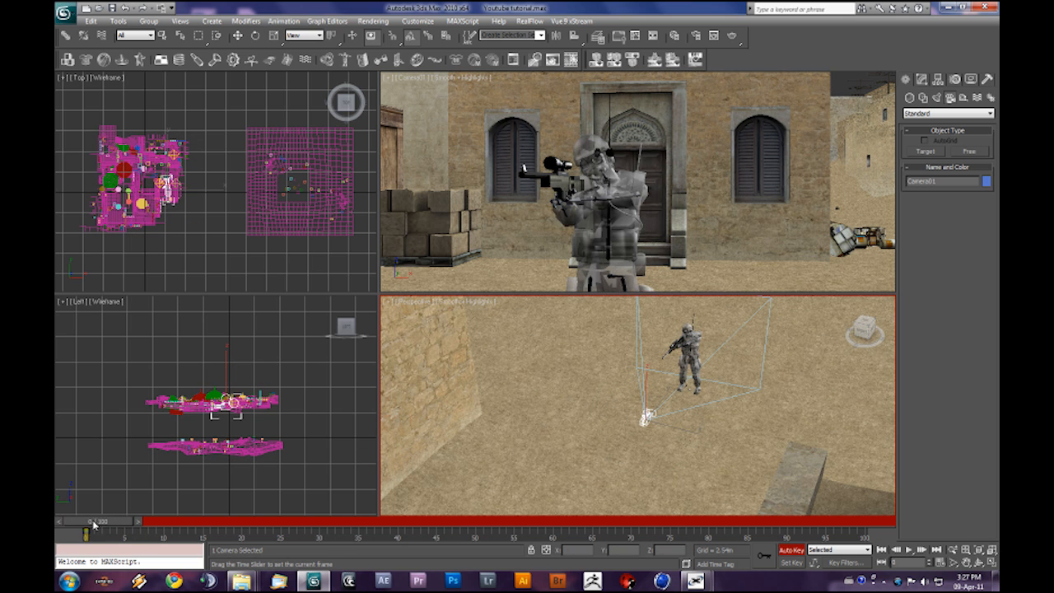
left_click(256, 35)
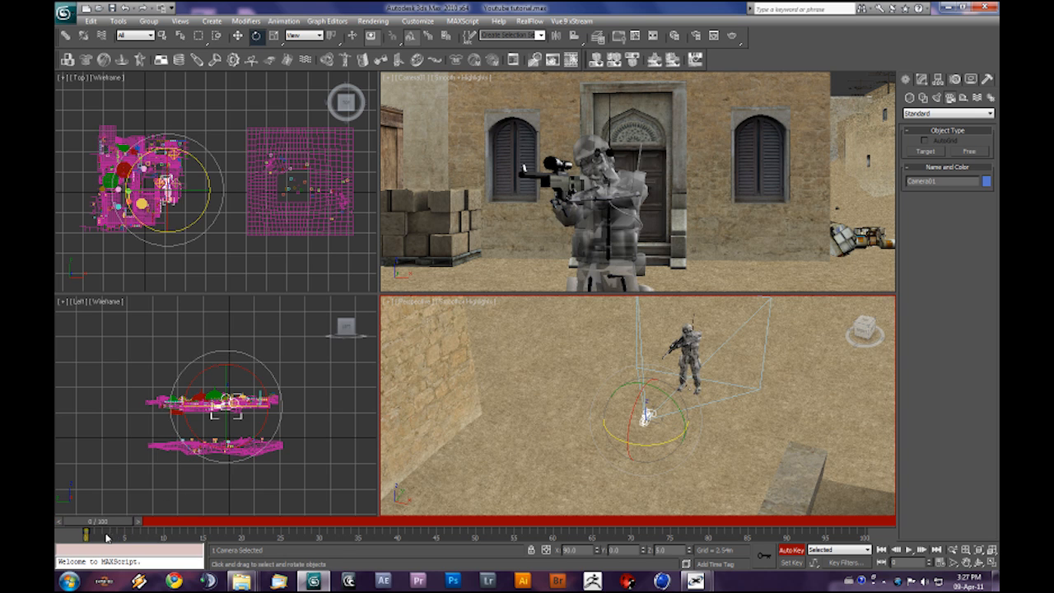
left_click_drag(93, 521, 124, 521)
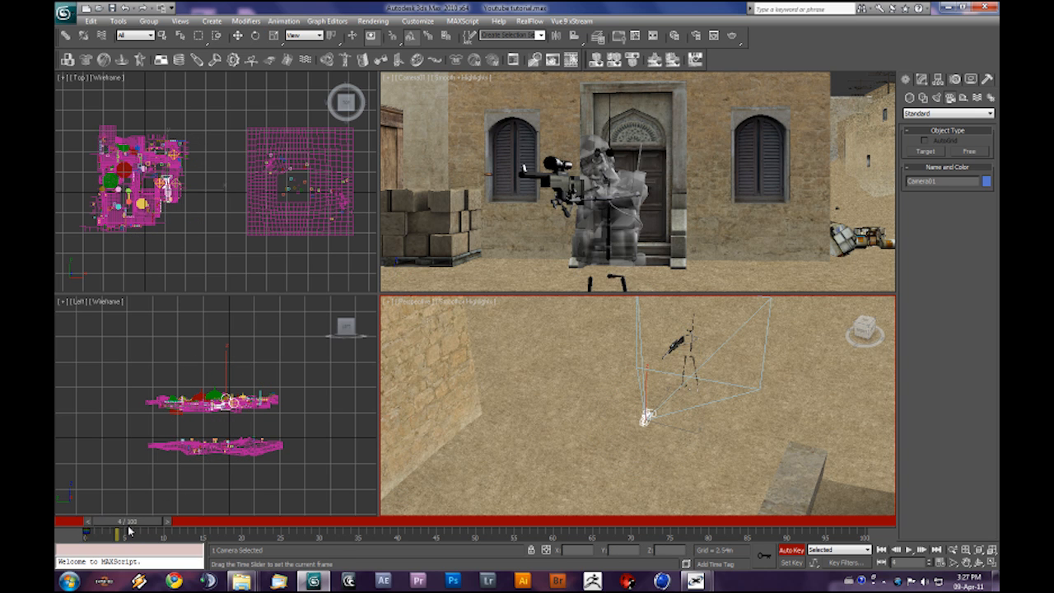
left_click_drag(128, 533, 148, 534)
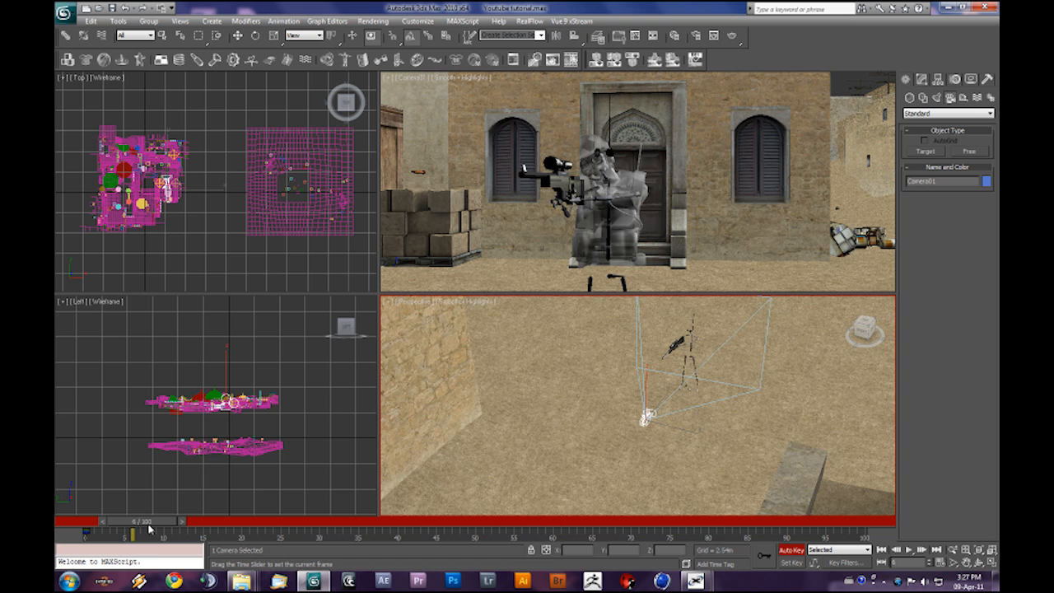
left_click(256, 35)
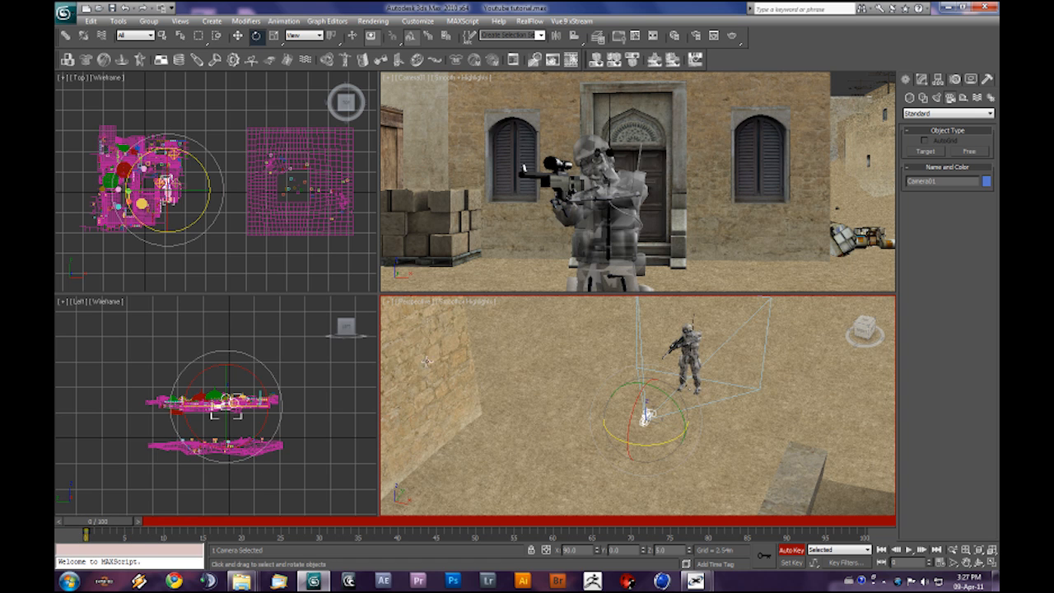
left_click_drag(91, 520, 144, 520)
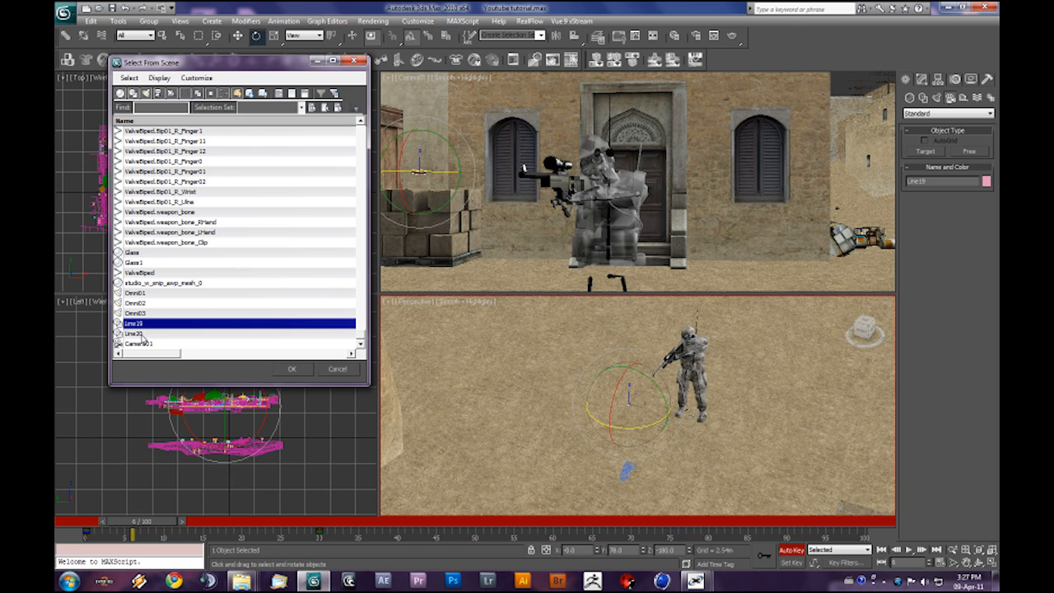
left_click(291, 368)
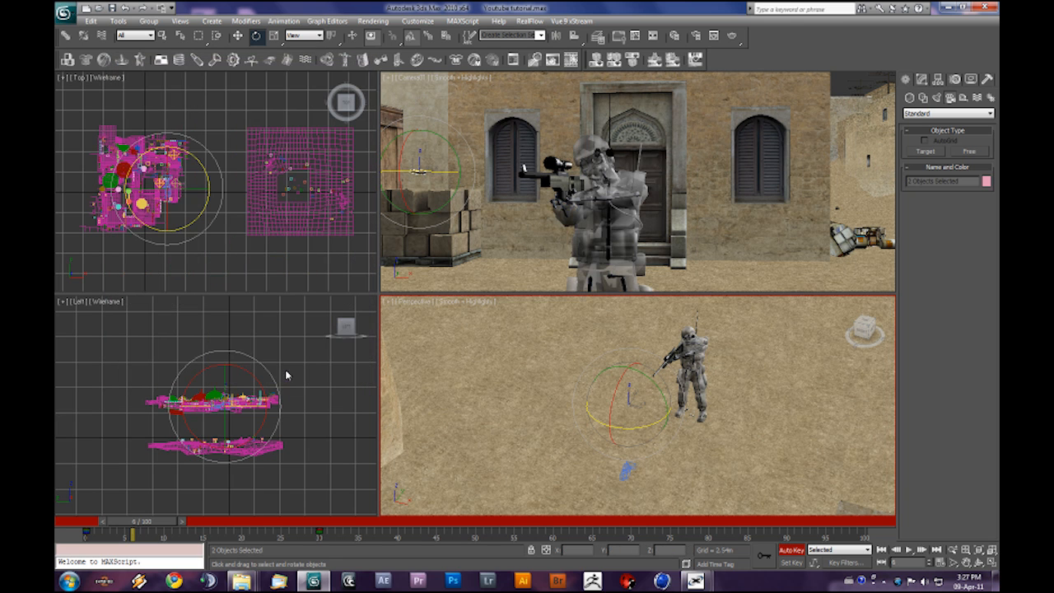
left_click_drag(89, 534, 140, 534)
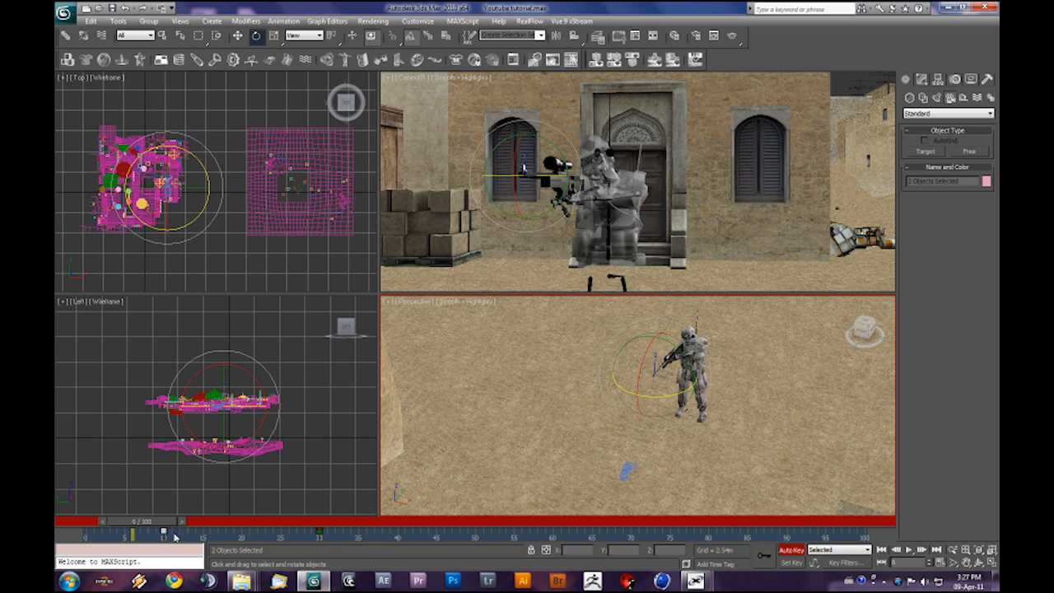
left_click_drag(163, 529, 319, 530)
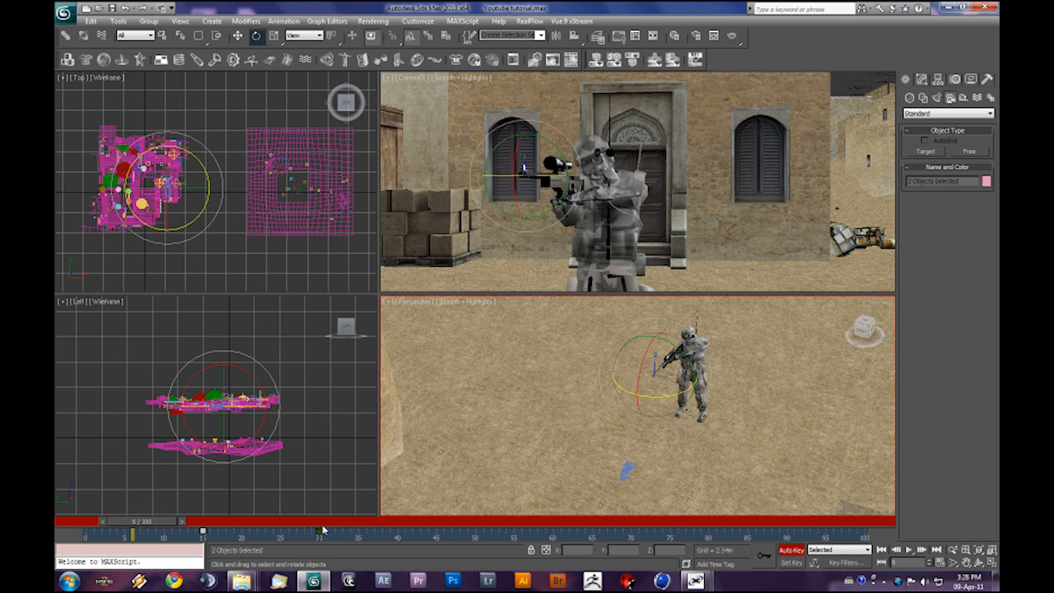
left_click_drag(319, 531, 497, 531)
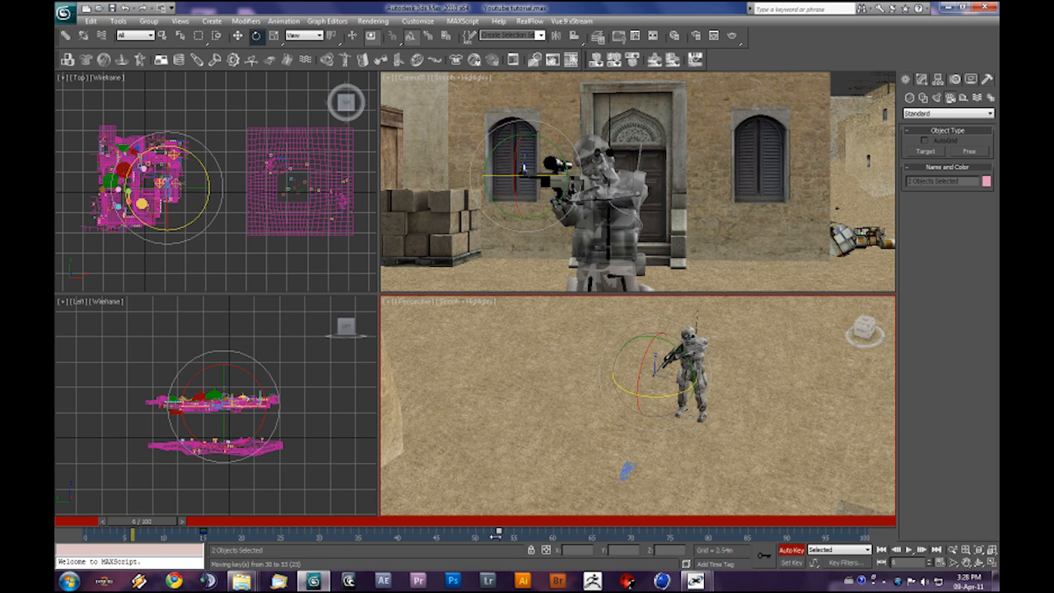
left_click_drag(136, 521, 87, 521)
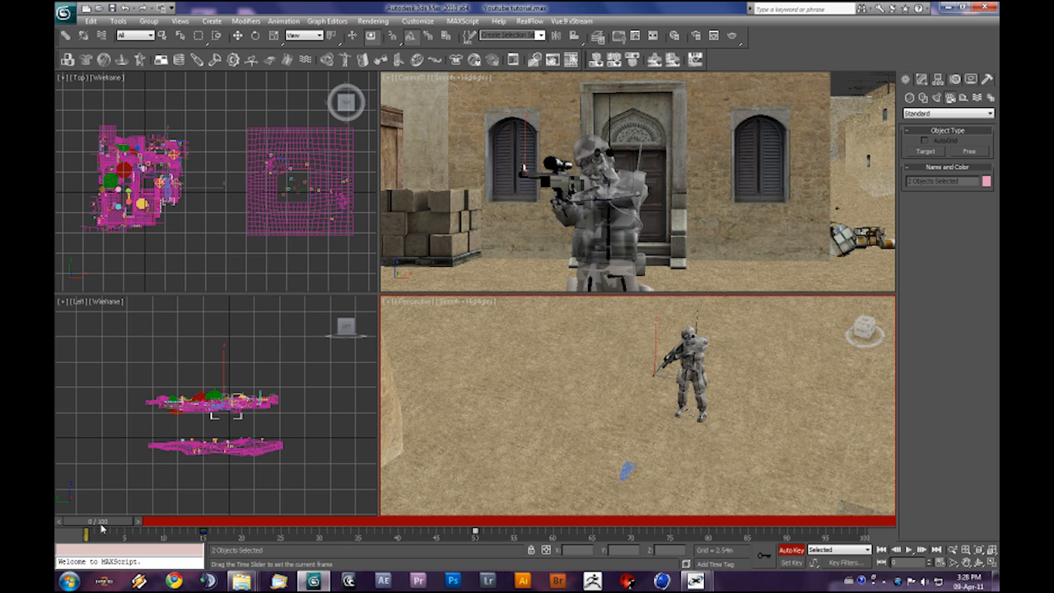
left_click_drag(83, 520, 198, 520)
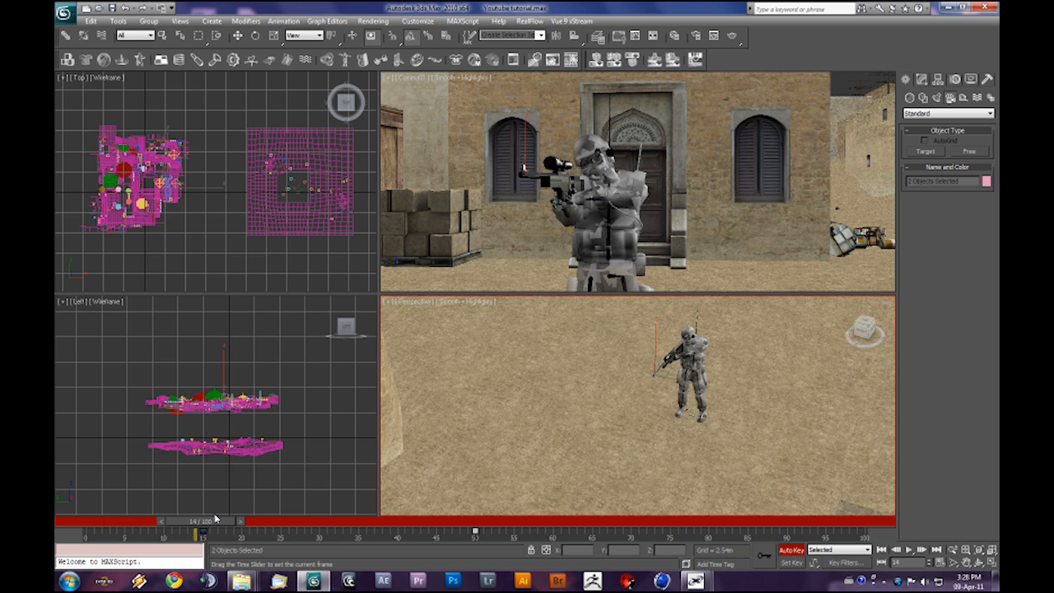
left_click_drag(193, 519, 239, 519)
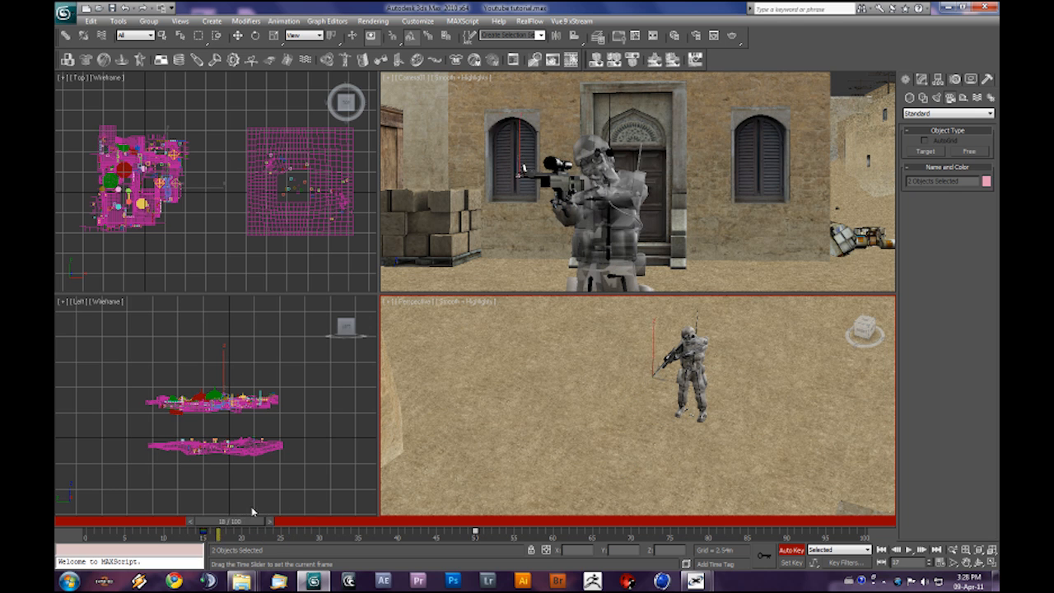
left_click(255, 36)
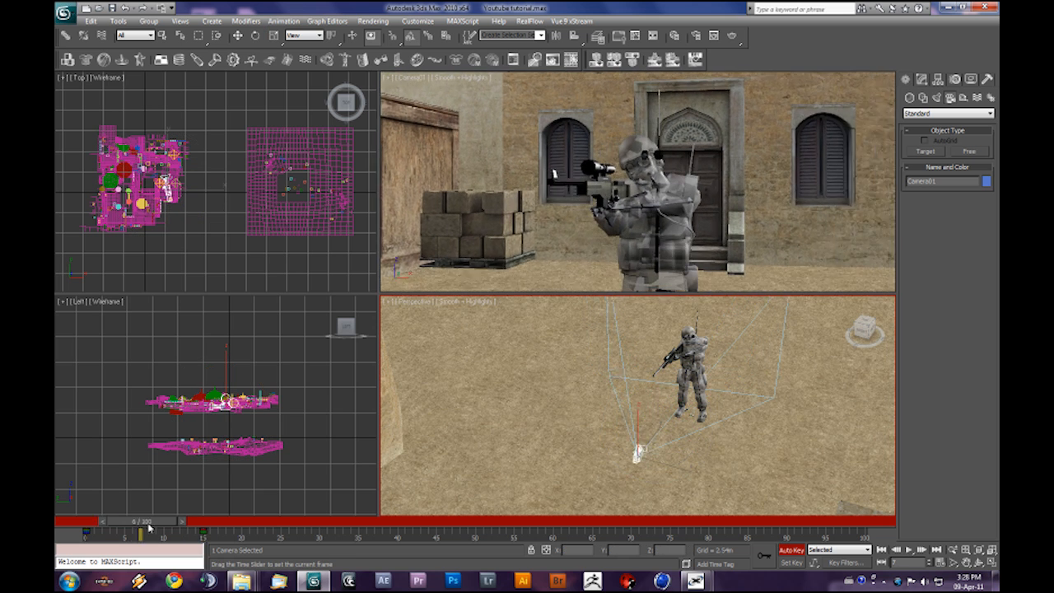
- Scrub Camera01's approach to the rifle, checking bullet framing around frames 15–20
left_click_drag(140, 531, 193, 531)
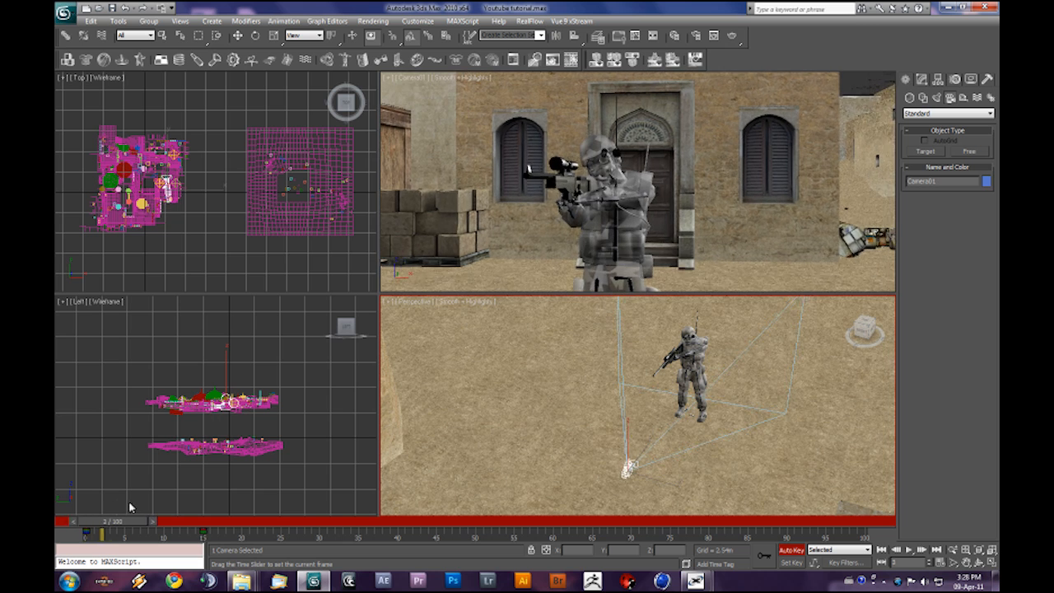
left_click_drag(107, 521, 148, 520)
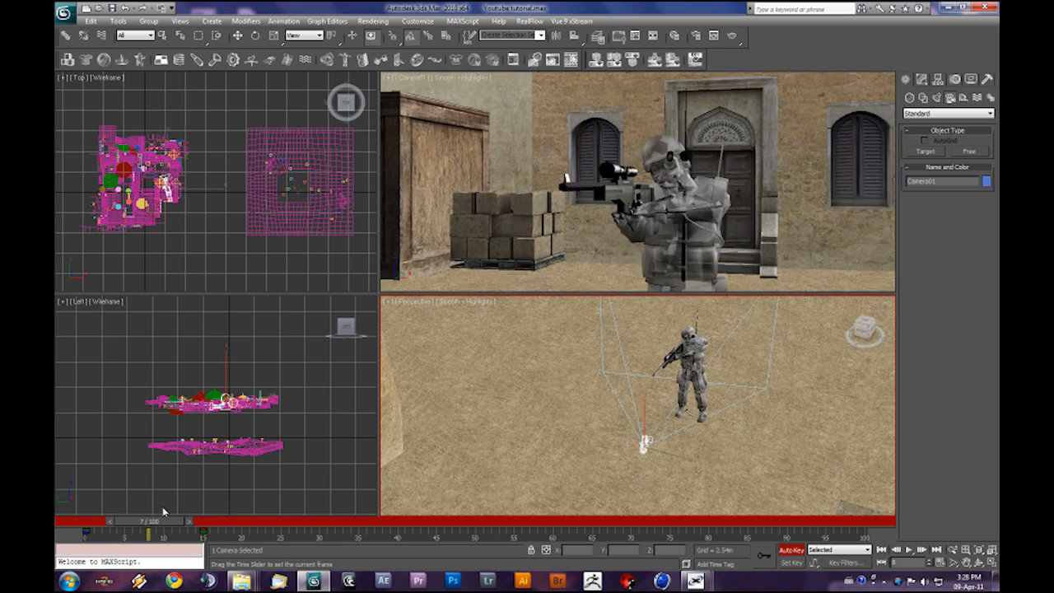
left_click_drag(147, 533, 218, 533)
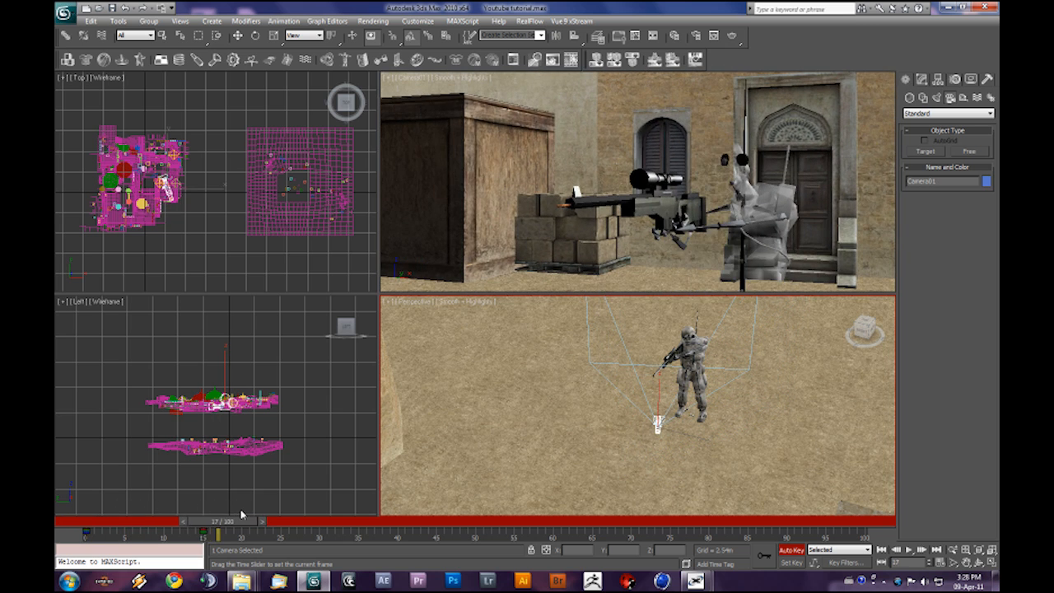
left_click_drag(216, 520, 202, 520)
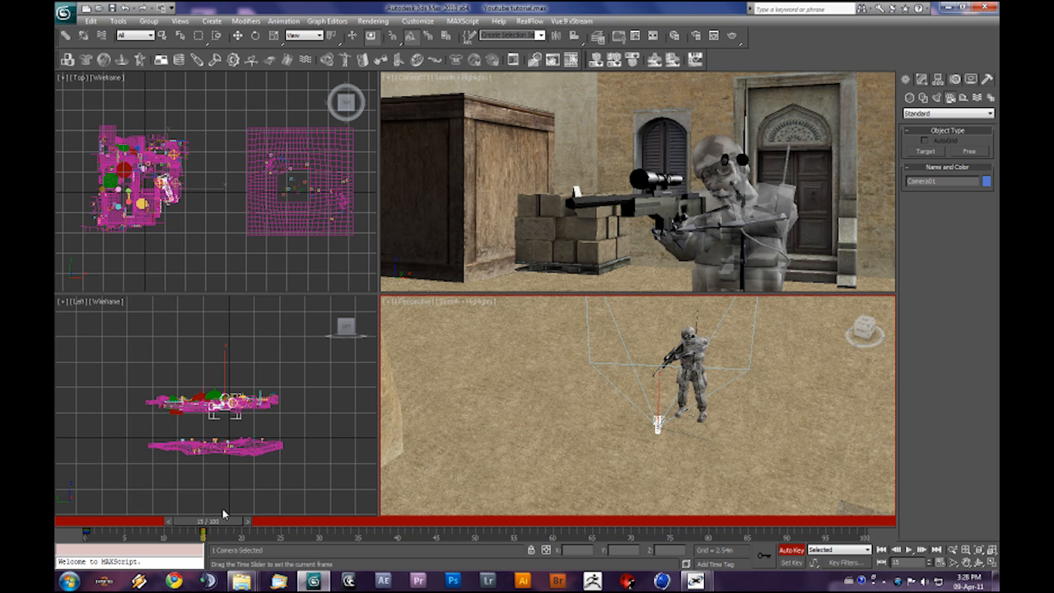
left_click_drag(204, 520, 239, 520)
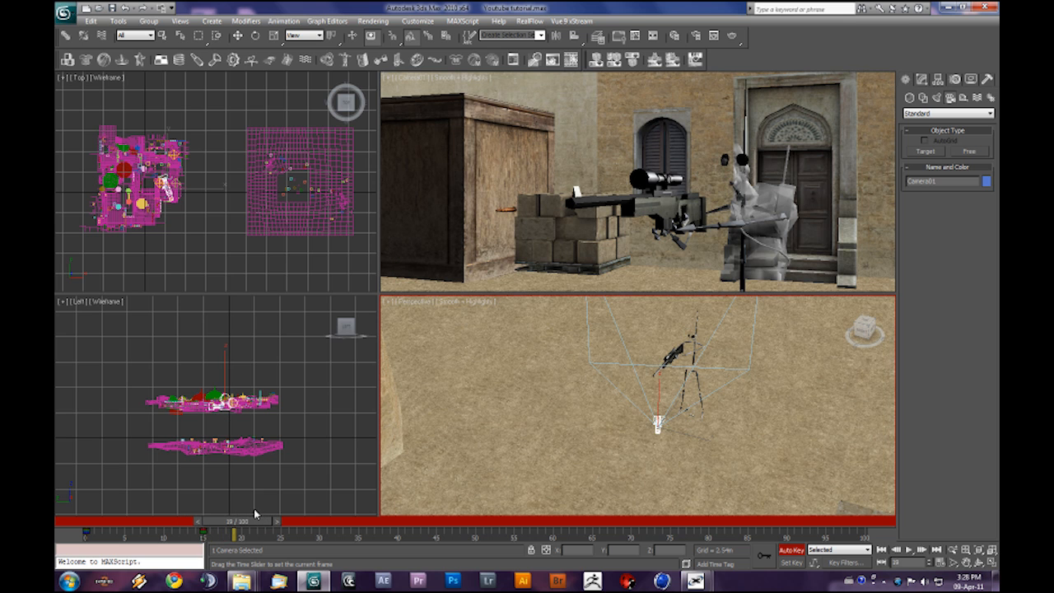
left_click_drag(238, 520, 202, 520)
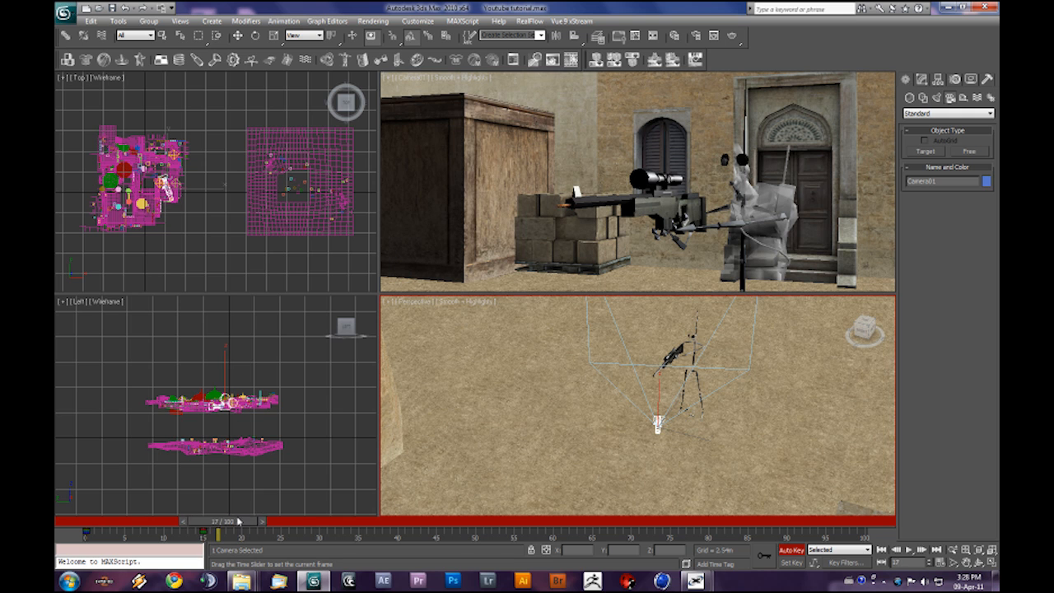
left_click_drag(229, 520, 247, 520)
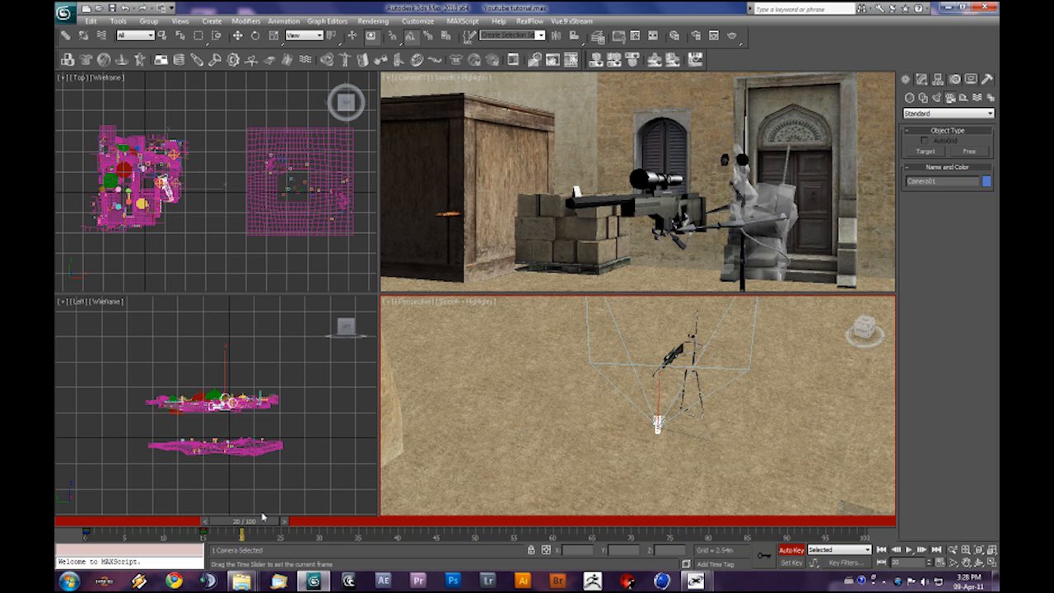
mouse_move(264, 516)
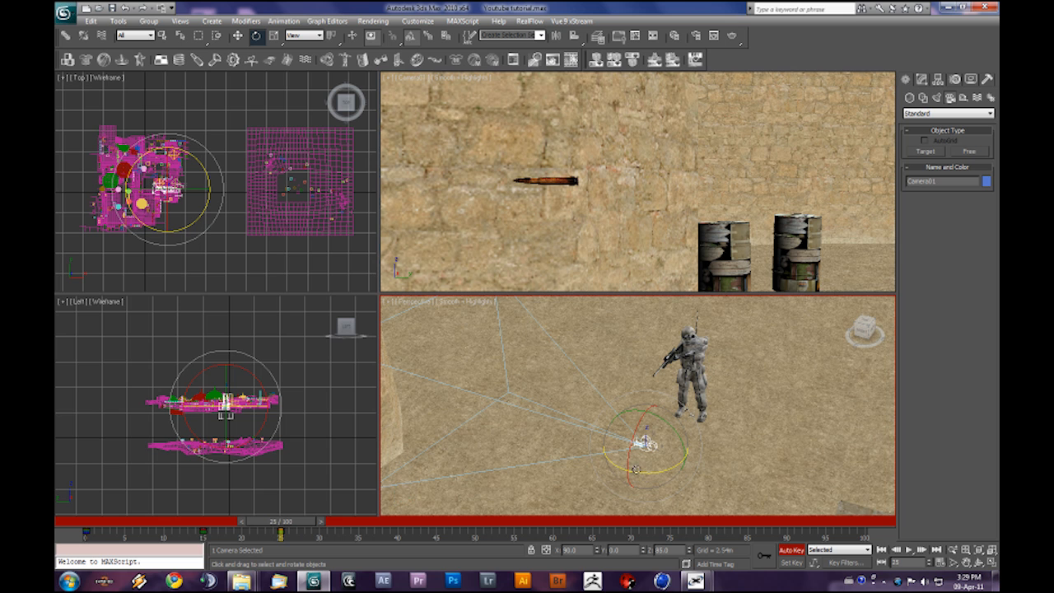
- Key Camera01 turning and moving with the bullet at frames 25, 30 and 35, then scrub back
left_click_drag(281, 533, 311, 533)
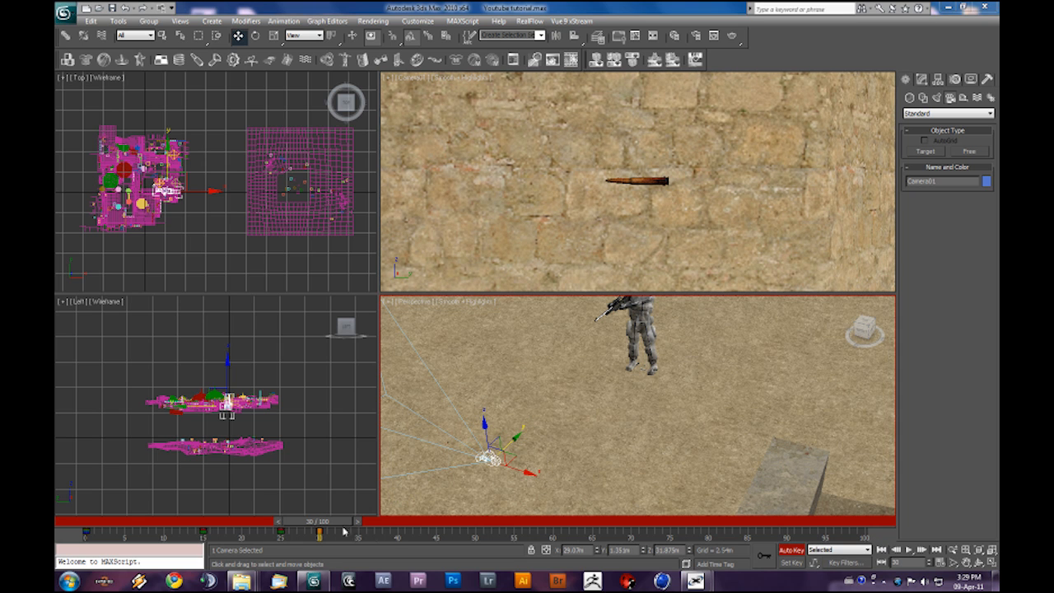
left_click_drag(319, 532, 367, 532)
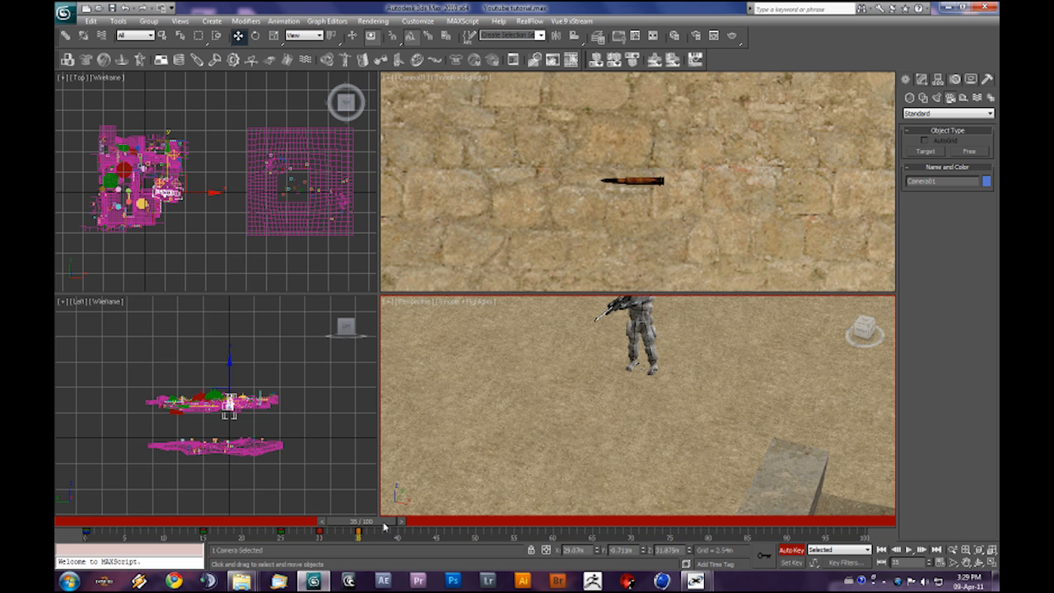
left_click_drag(358, 531, 243, 531)
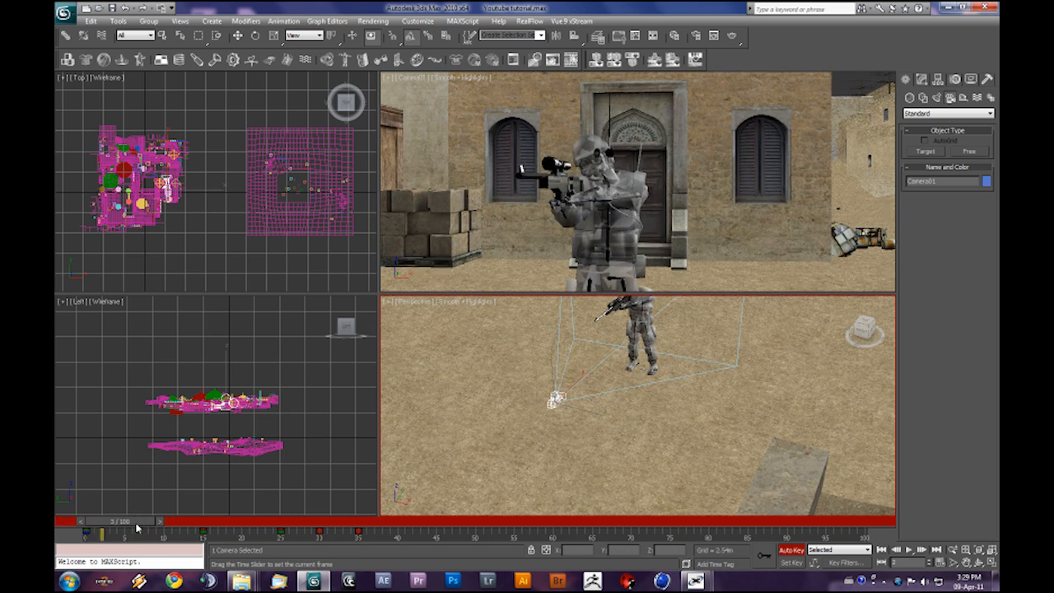
left_click_drag(137, 520, 214, 519)
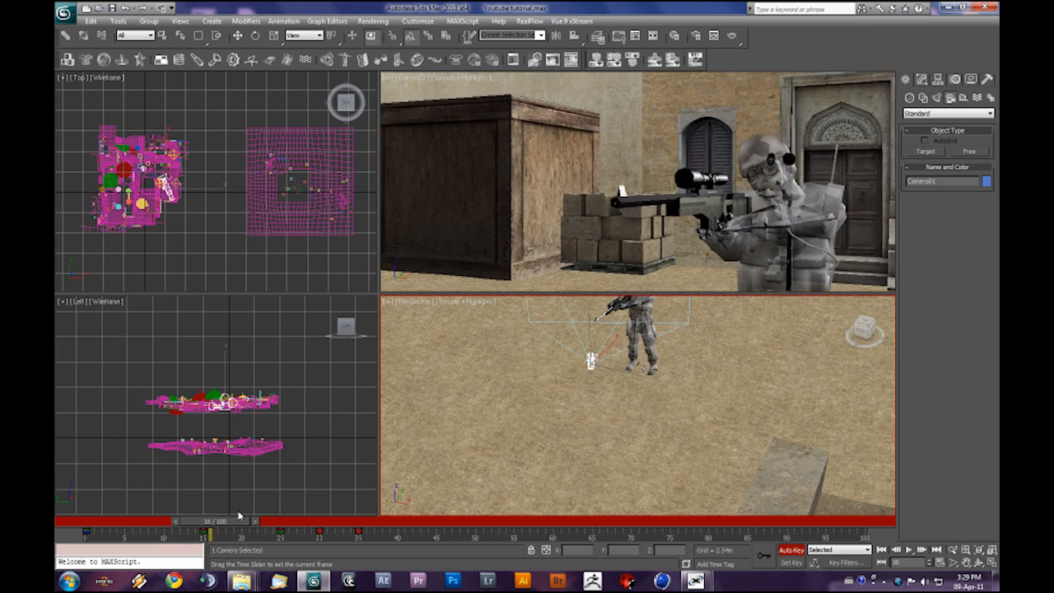
left_click_drag(201, 519, 260, 519)
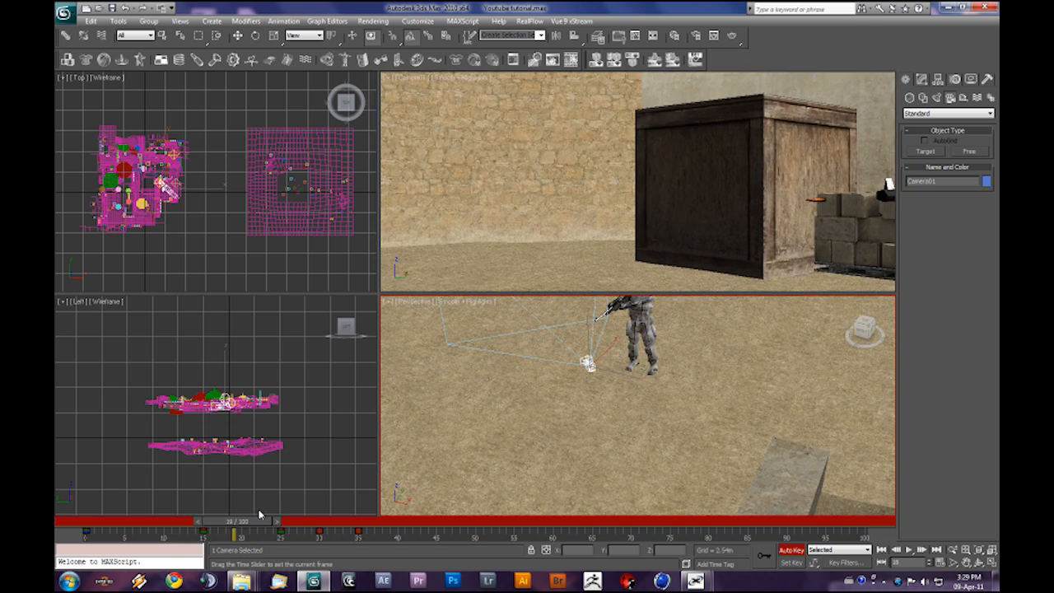
left_click_drag(233, 521, 280, 521)
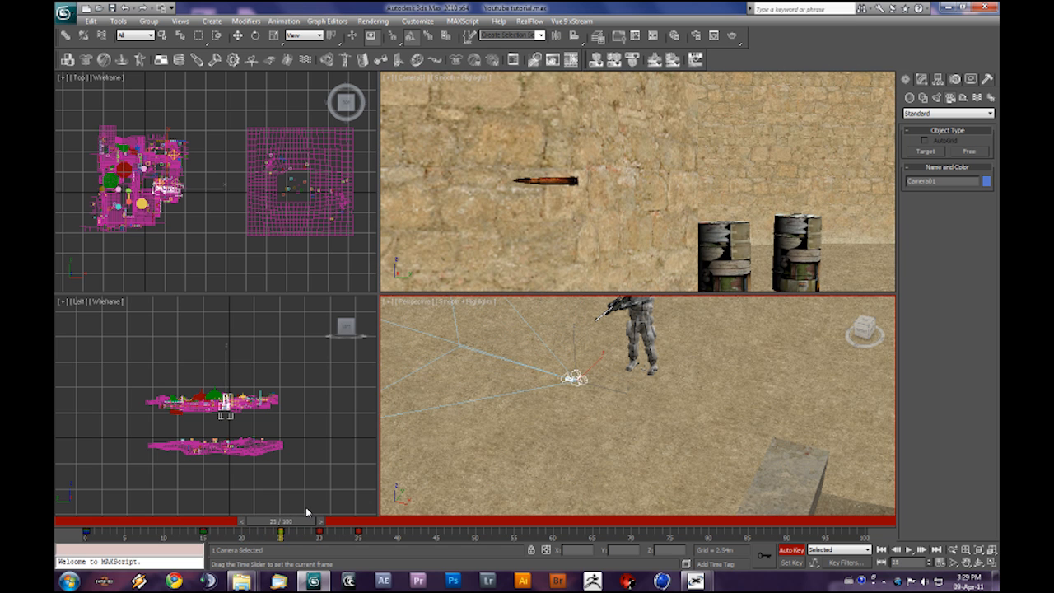
- Rotate Camera01 back toward the crate and soldier, then preview the revised camera move
left_click(237, 35)
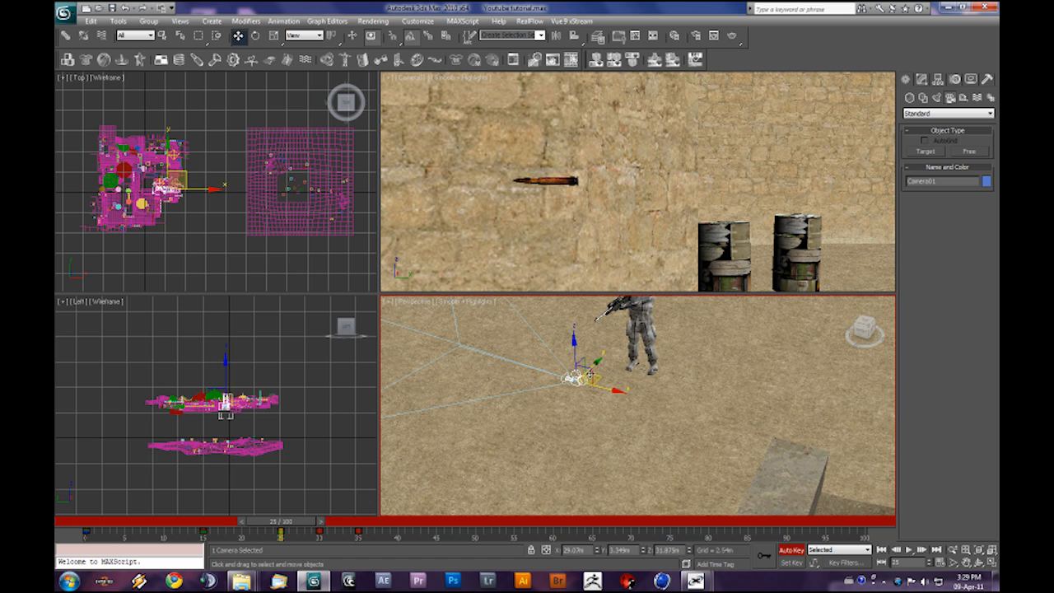
left_click(256, 35)
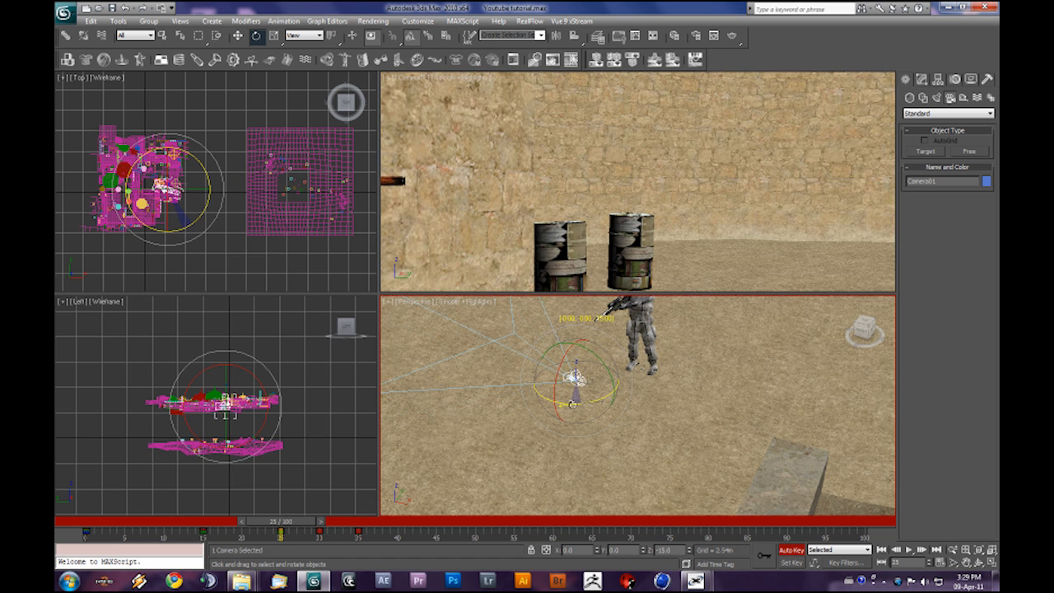
left_click_drag(279, 521, 296, 520)
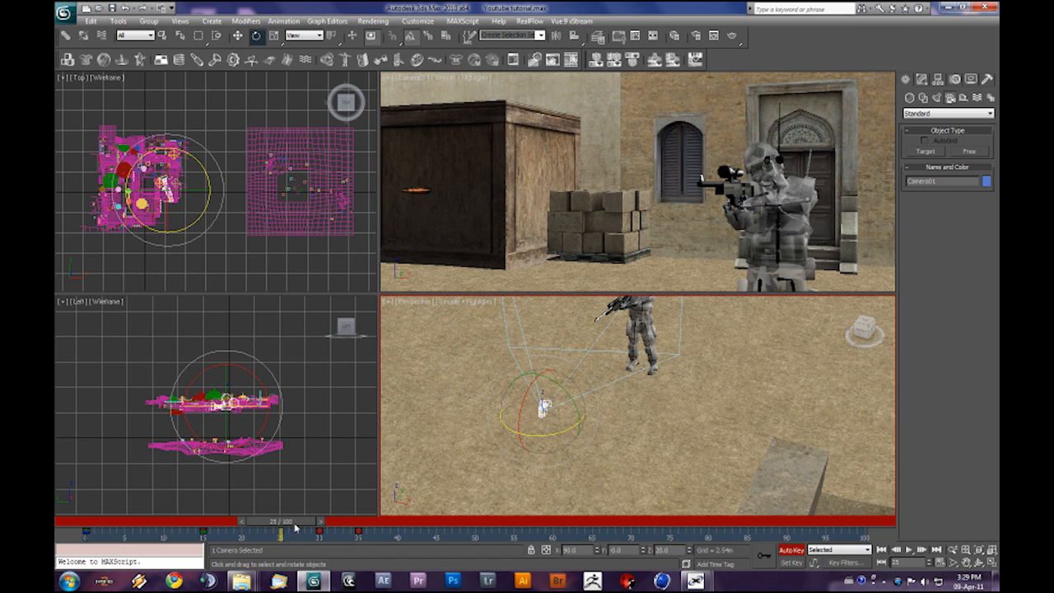
left_click_drag(292, 528, 163, 529)
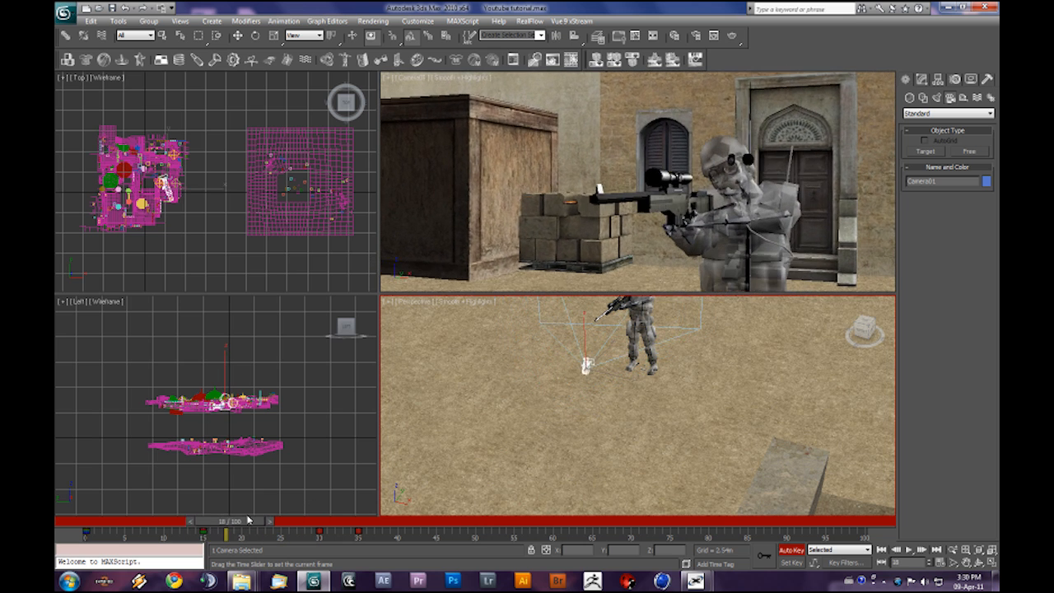
left_click_drag(223, 533, 292, 533)
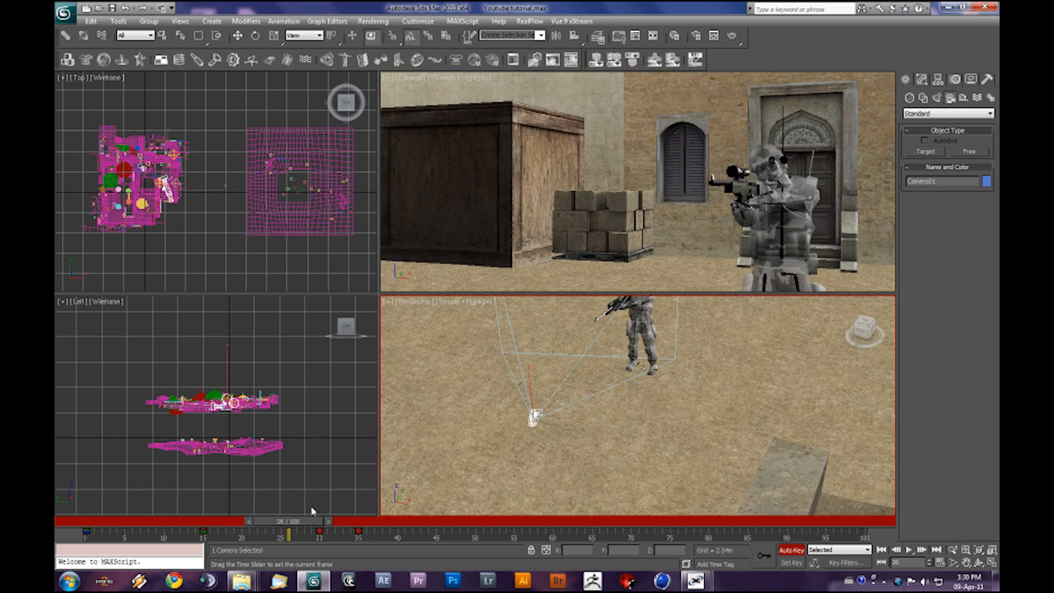
left_click(256, 36)
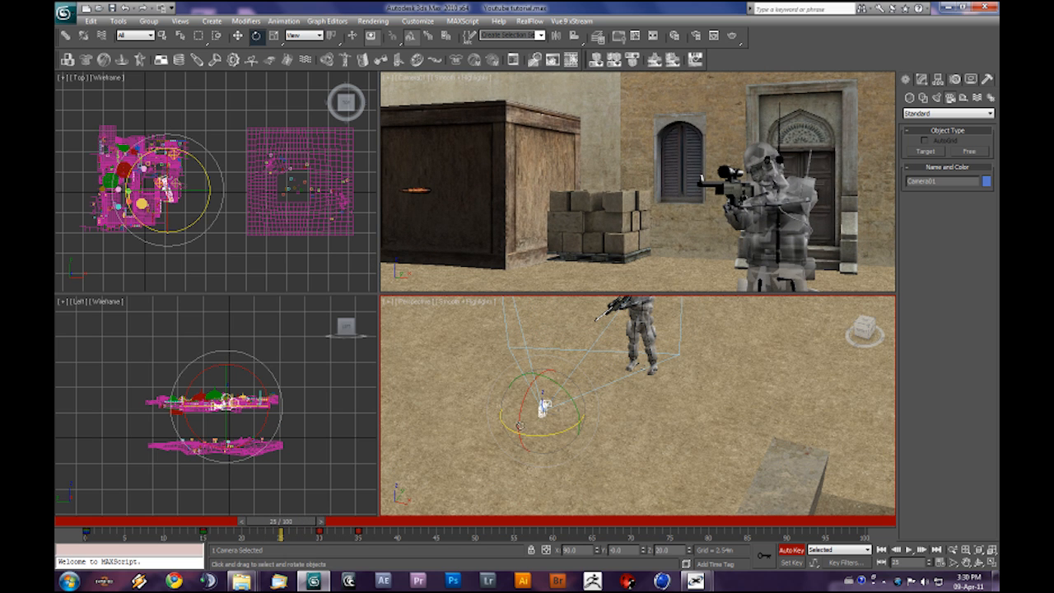
left_click(238, 36)
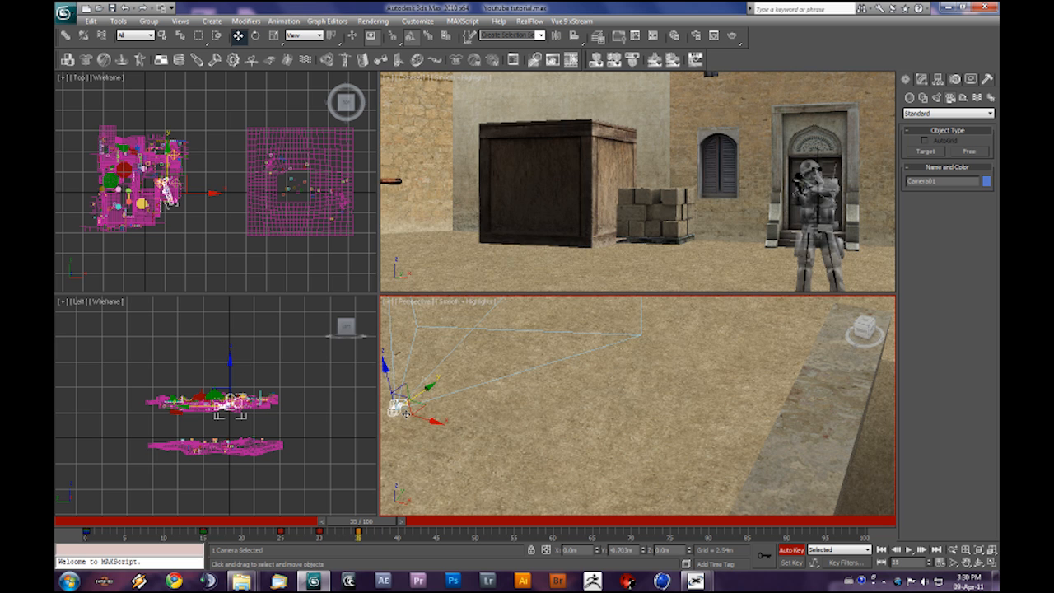
- Shift Camera01's position at frame 35 and scrub to see the bullet reach the crate
left_click_drag(404, 411, 683, 403)
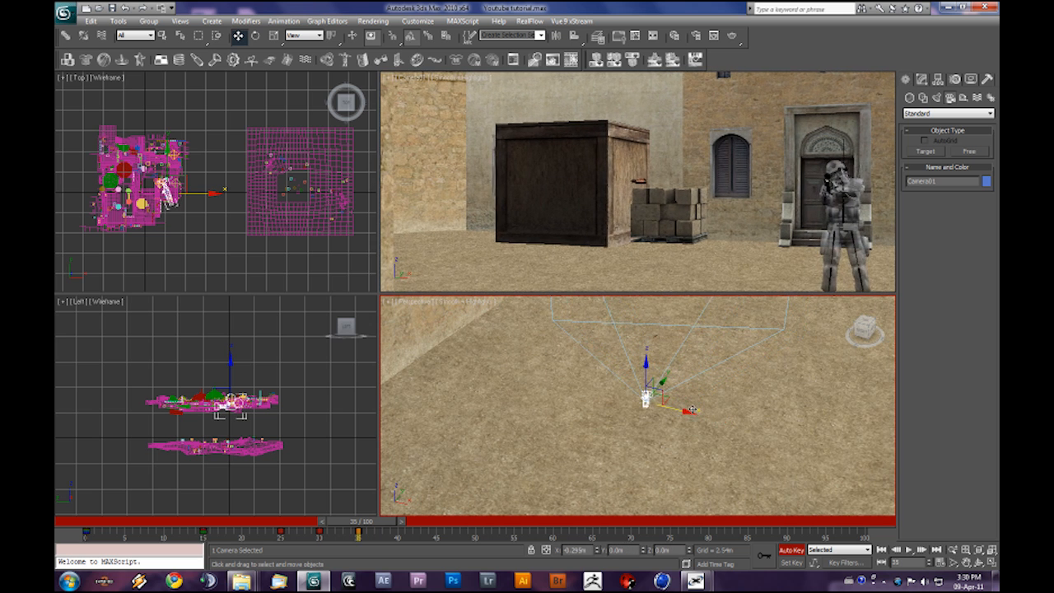
left_click_drag(338, 520, 321, 520)
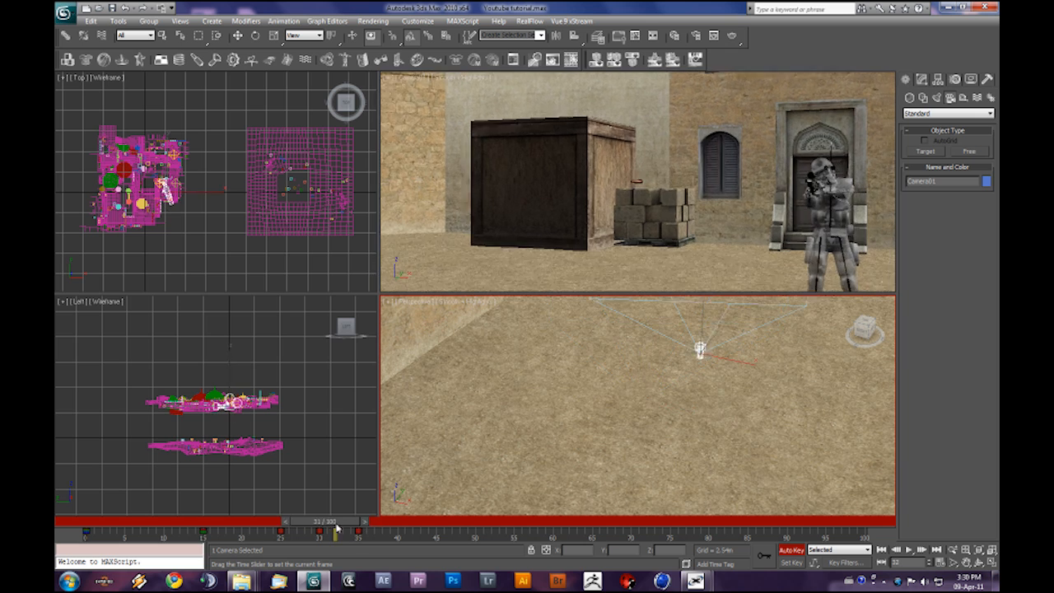
left_click_drag(320, 521, 160, 521)
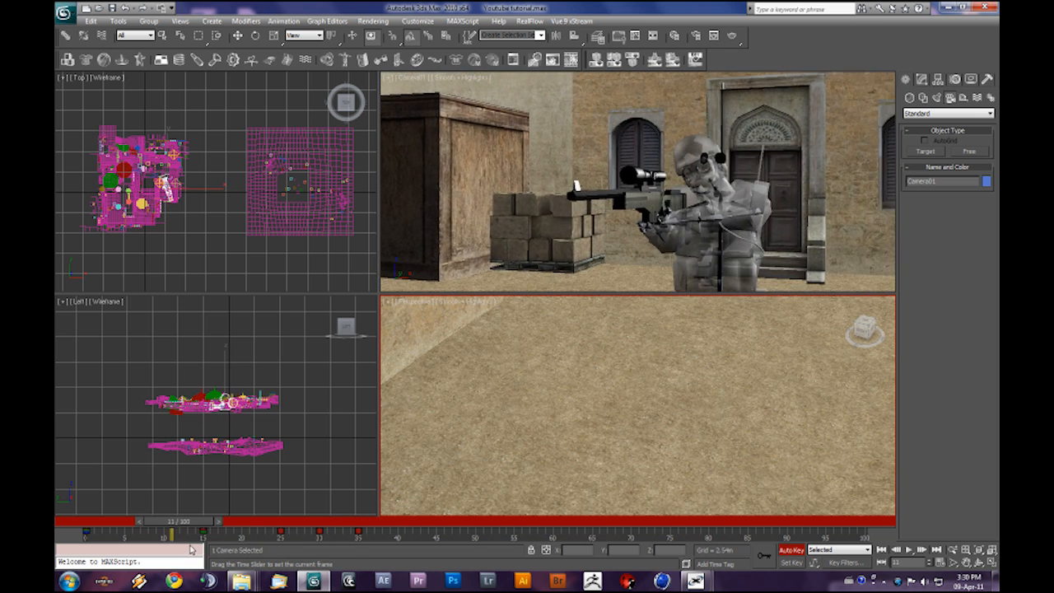
left_click_drag(169, 534, 296, 534)
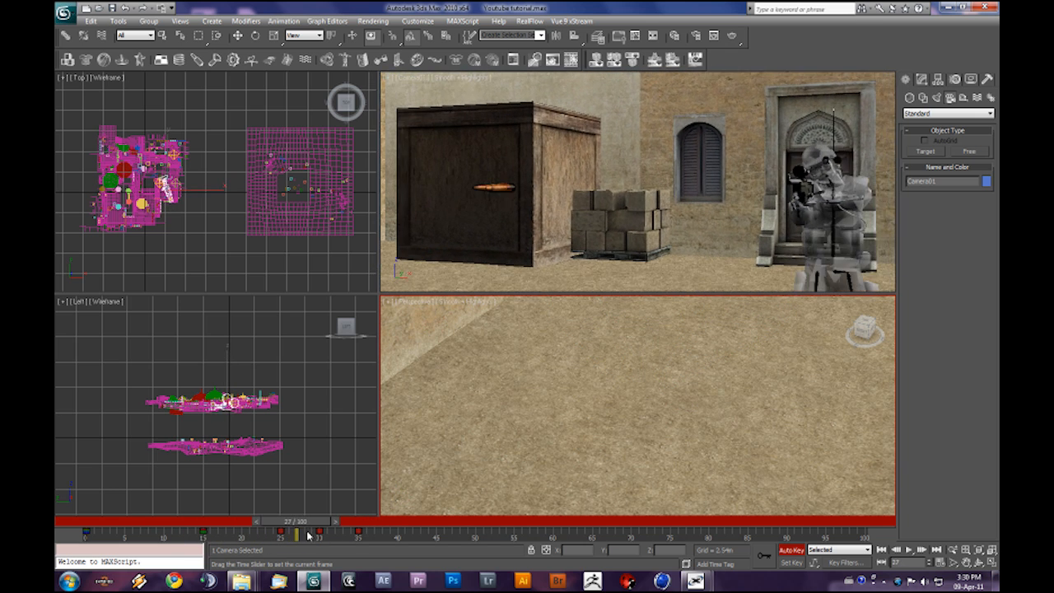
left_click_drag(296, 533, 318, 533)
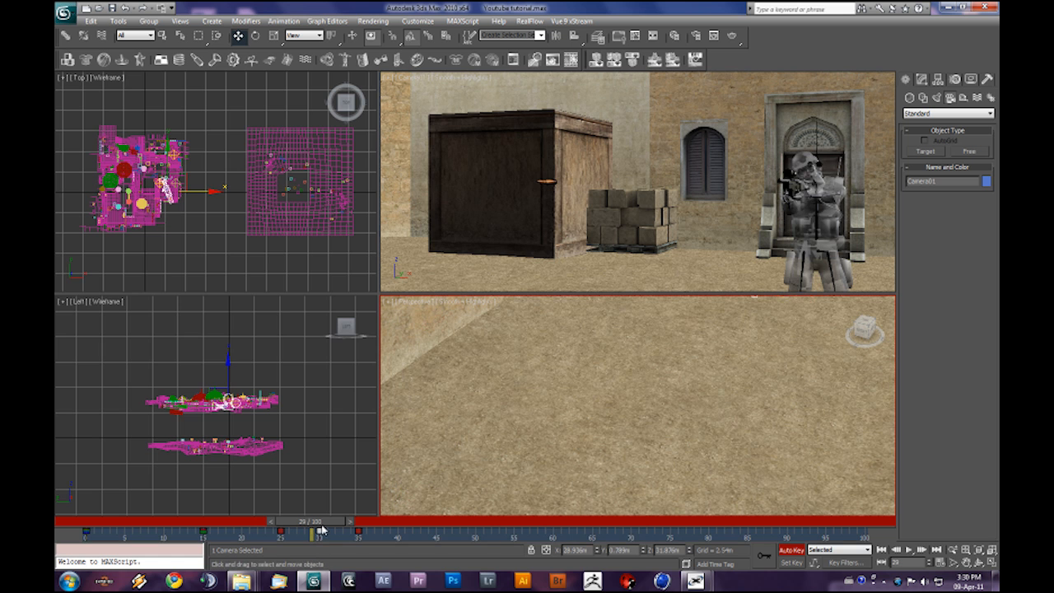
- Scrub through the shot again to watch the bullet fly past the crates
left_click_drag(319, 532, 374, 532)
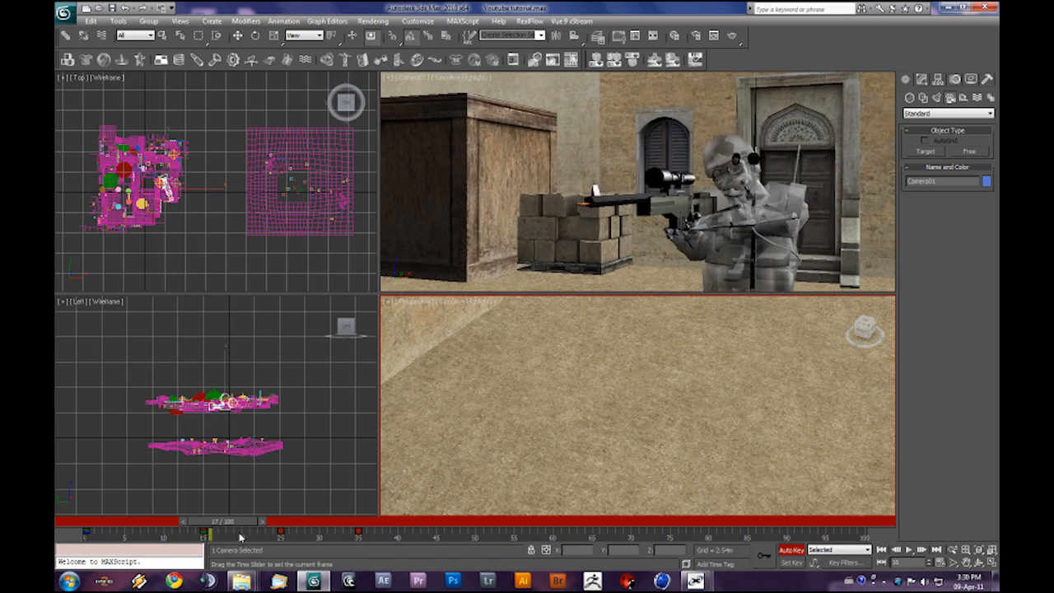
left_click_drag(202, 535, 341, 535)
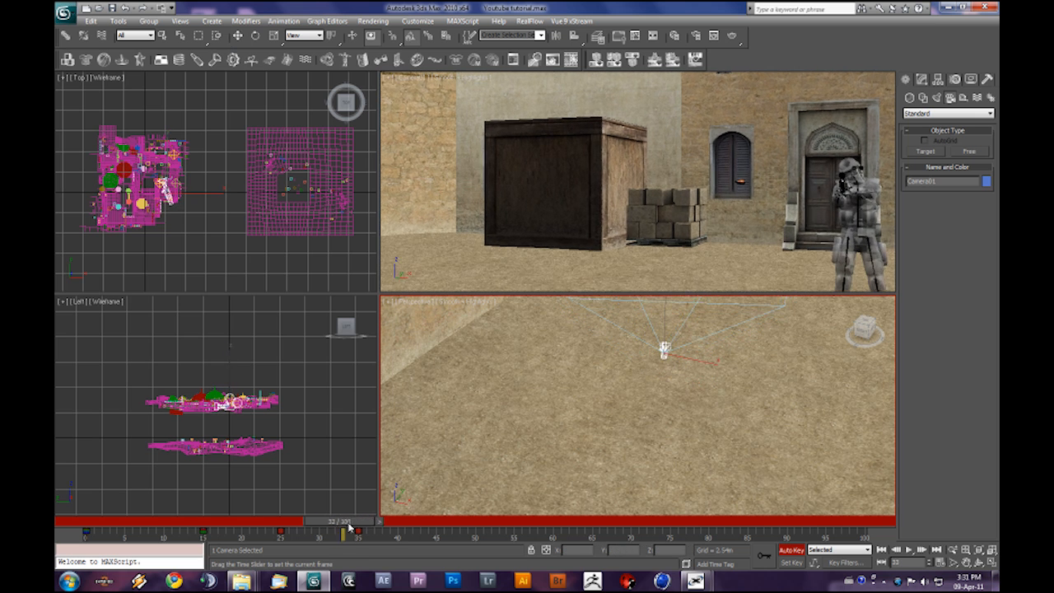
left_click_drag(342, 533, 149, 534)
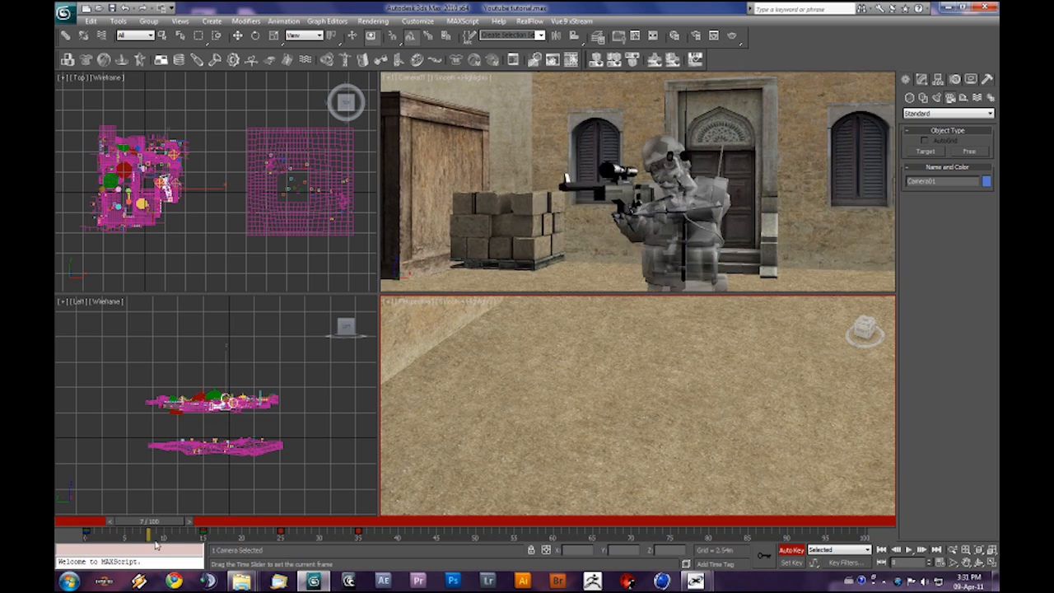
left_click_drag(156, 520, 247, 520)
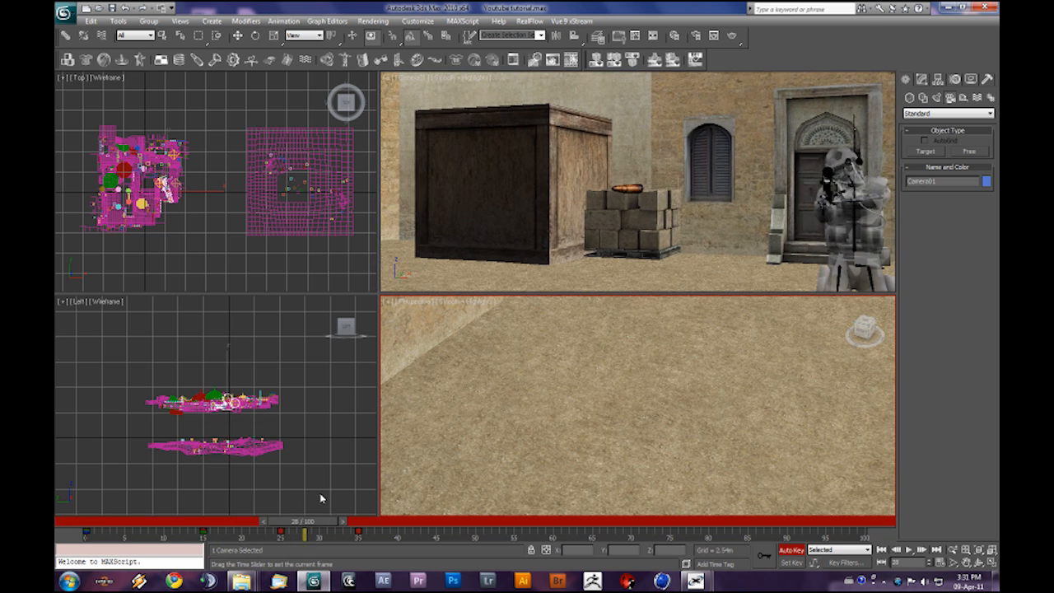
left_click_drag(304, 520, 182, 521)
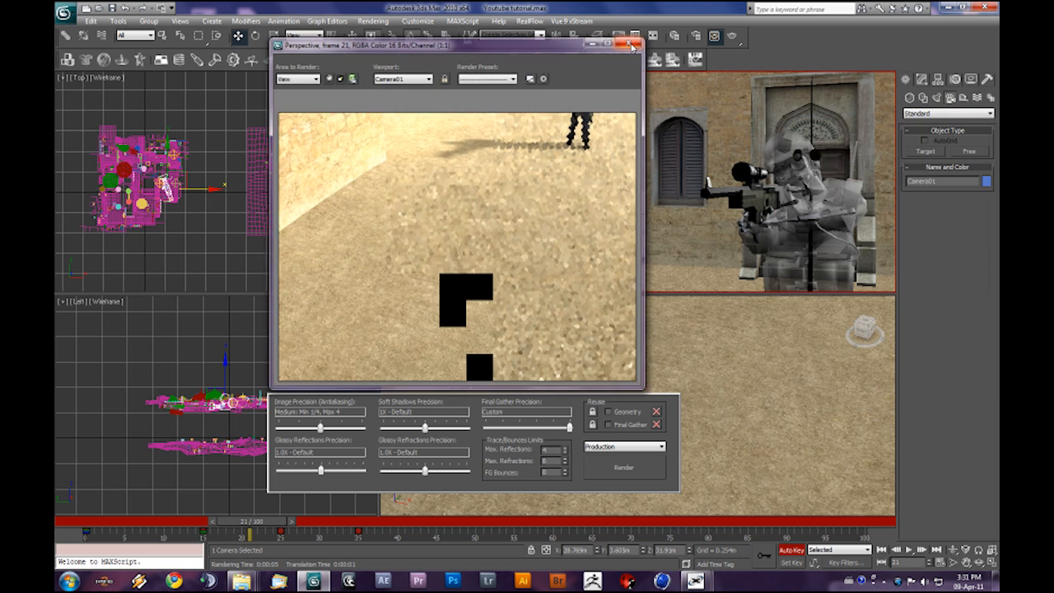
- Close the perspective test render and render frame 21 from Camera01
left_click(630, 46)
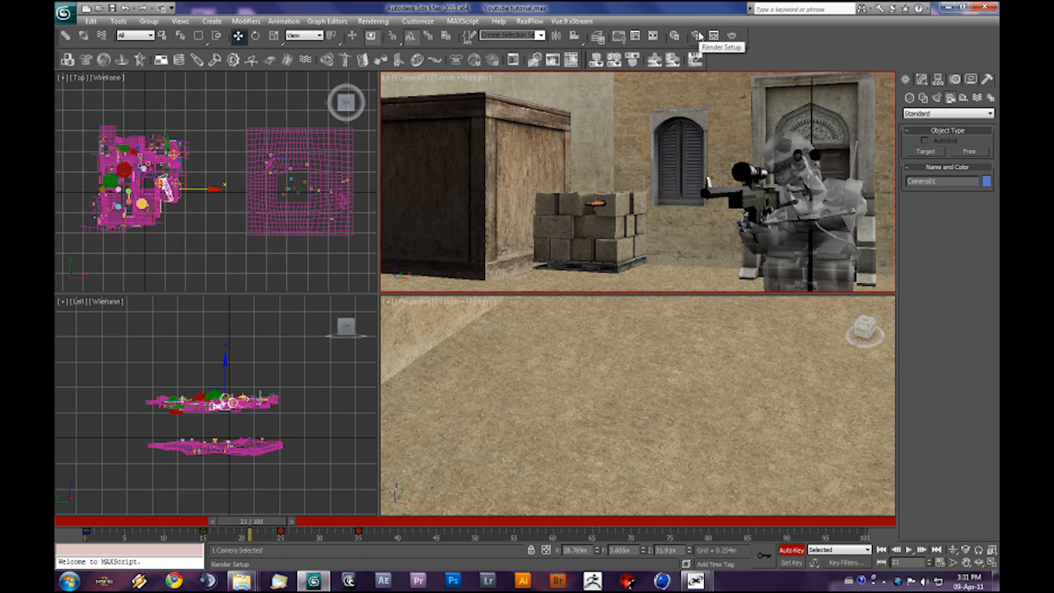
left_click(697, 34)
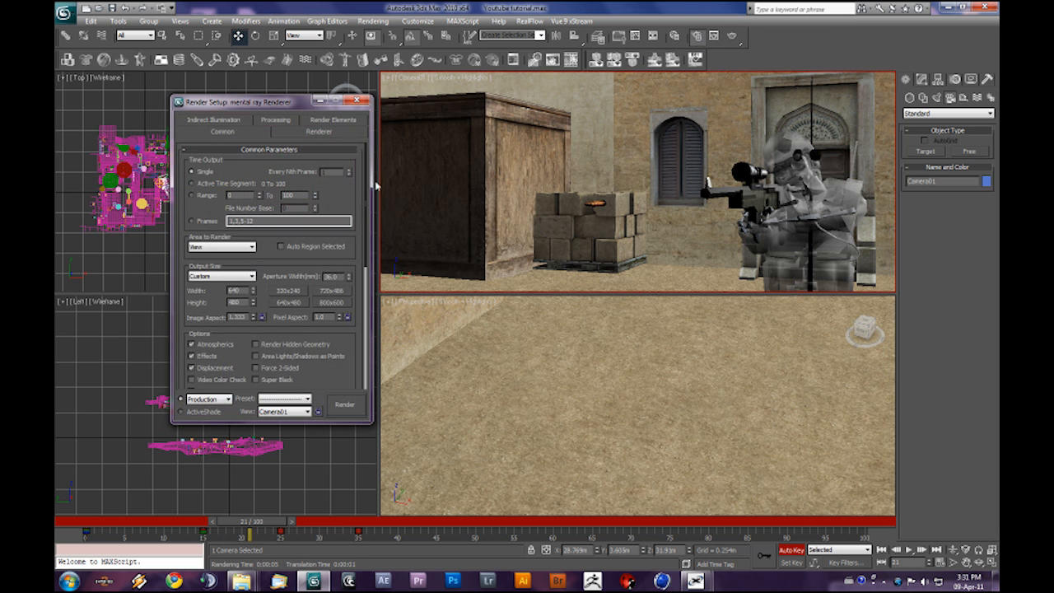
scroll("down", 3)
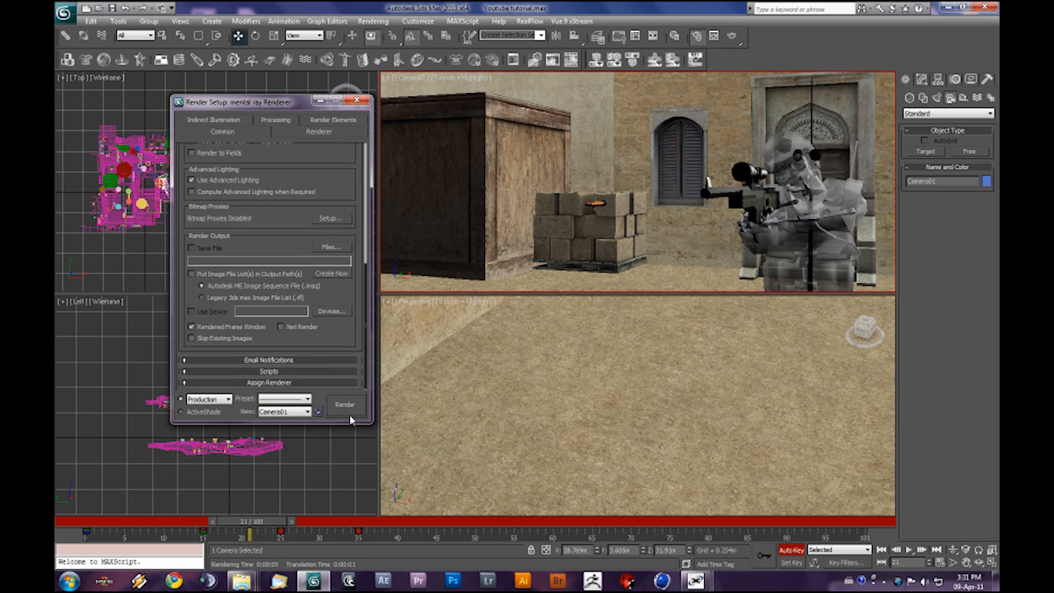
left_click(345, 404)
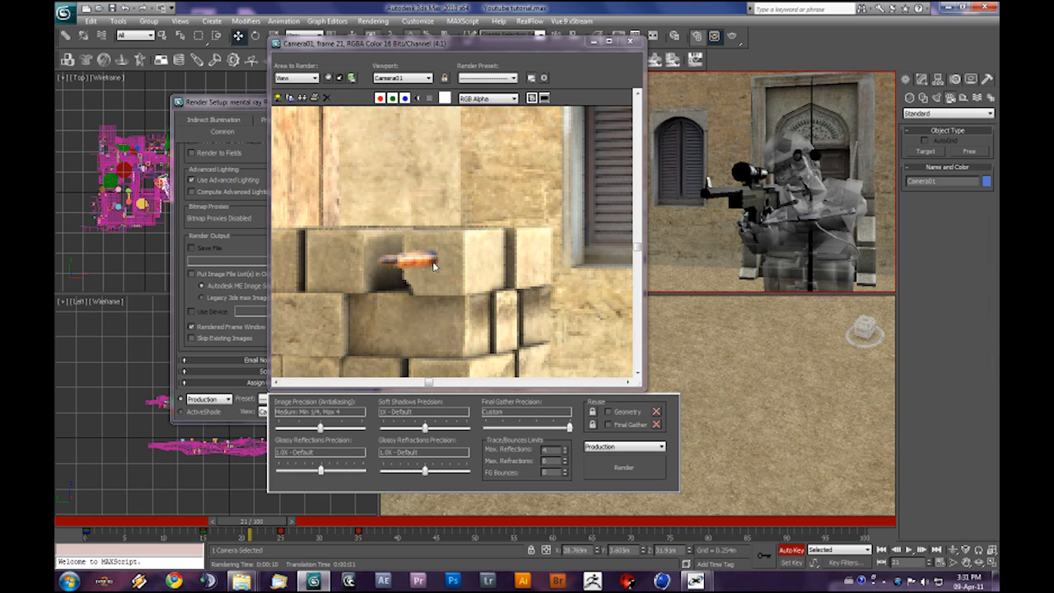
mouse_move(519, 300)
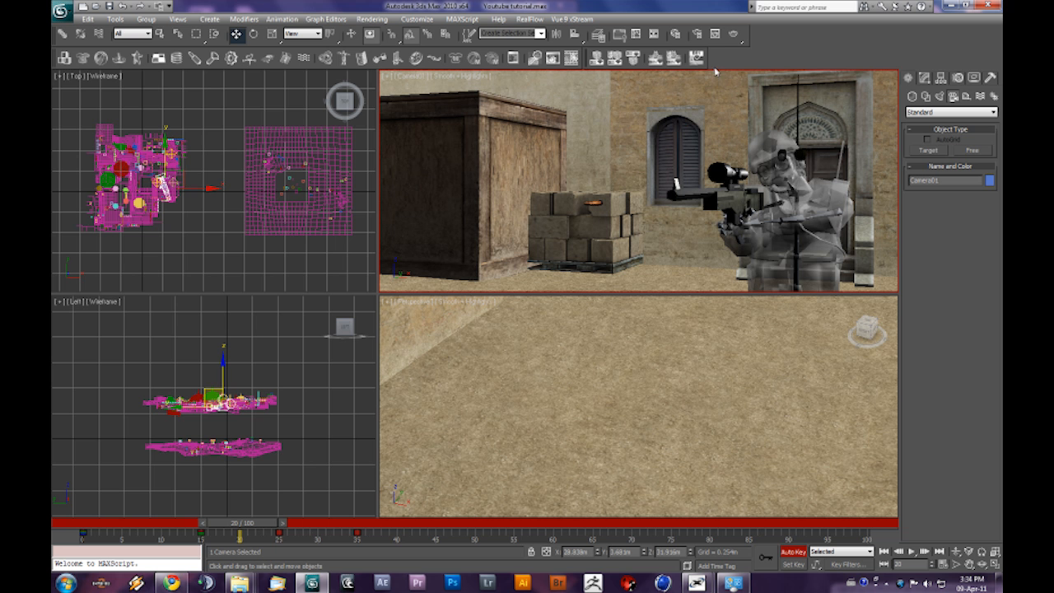
mouse_move(699, 34)
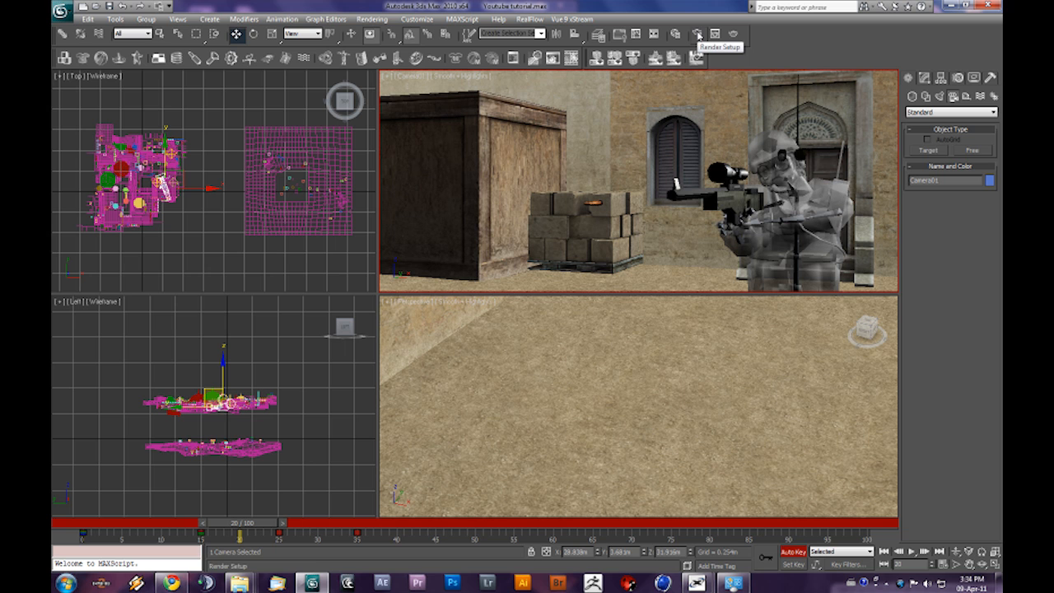
- Set the render range to frames 0–90 at HDTV 1280×720 and choose output Files
left_click(699, 33)
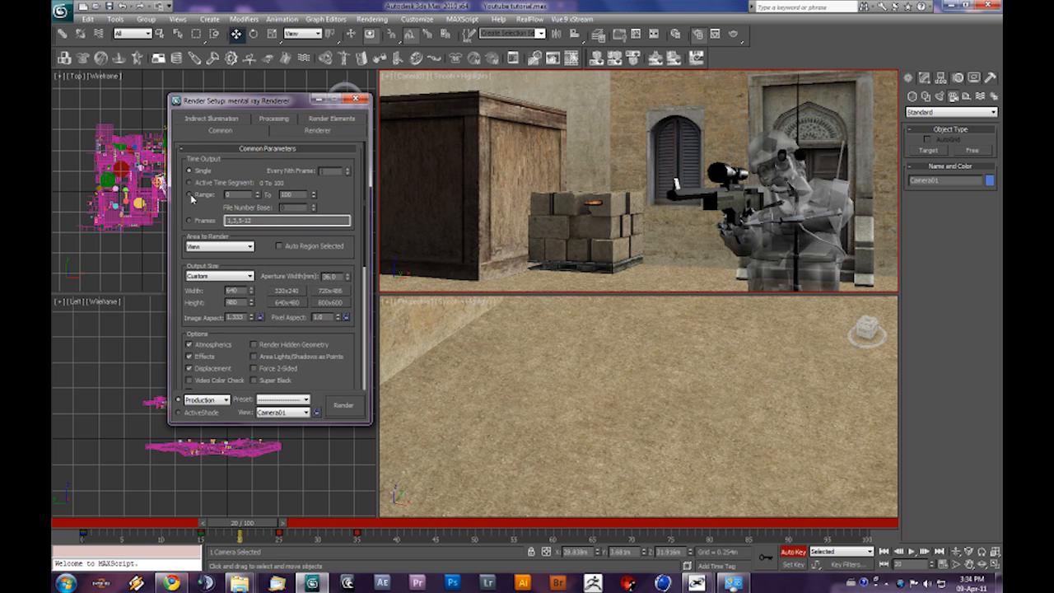
left_click(191, 194)
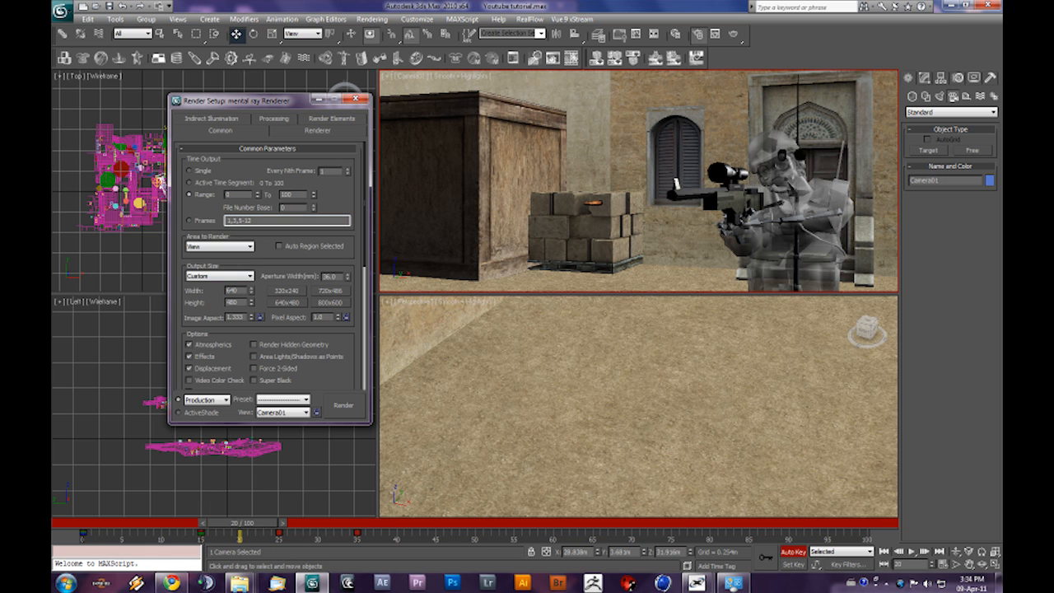
triple_click(288, 195)
type("40")
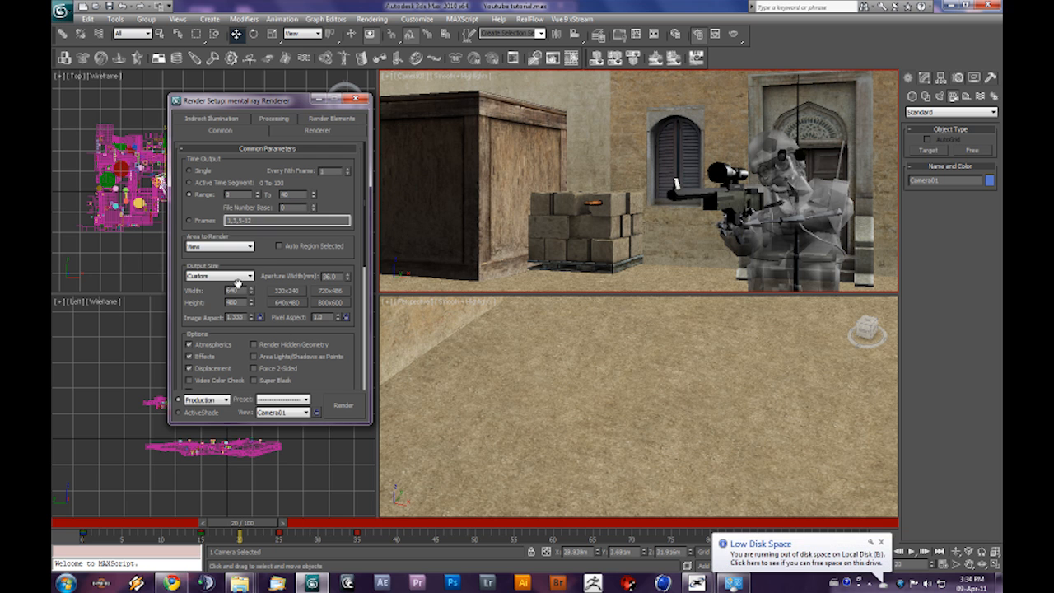
left_click(239, 276)
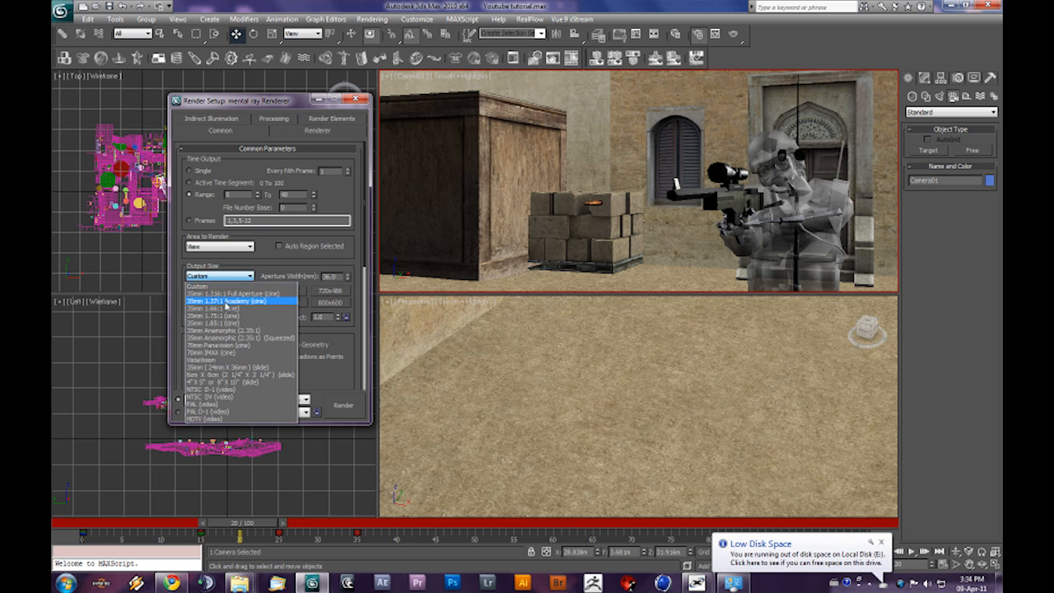
left_click(218, 418)
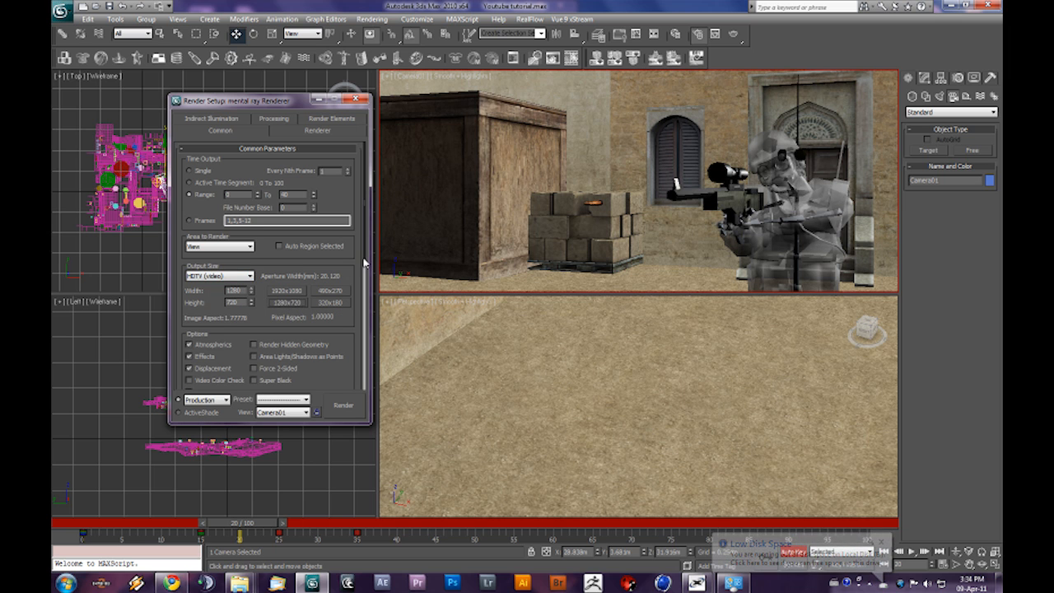
scroll("down", 3)
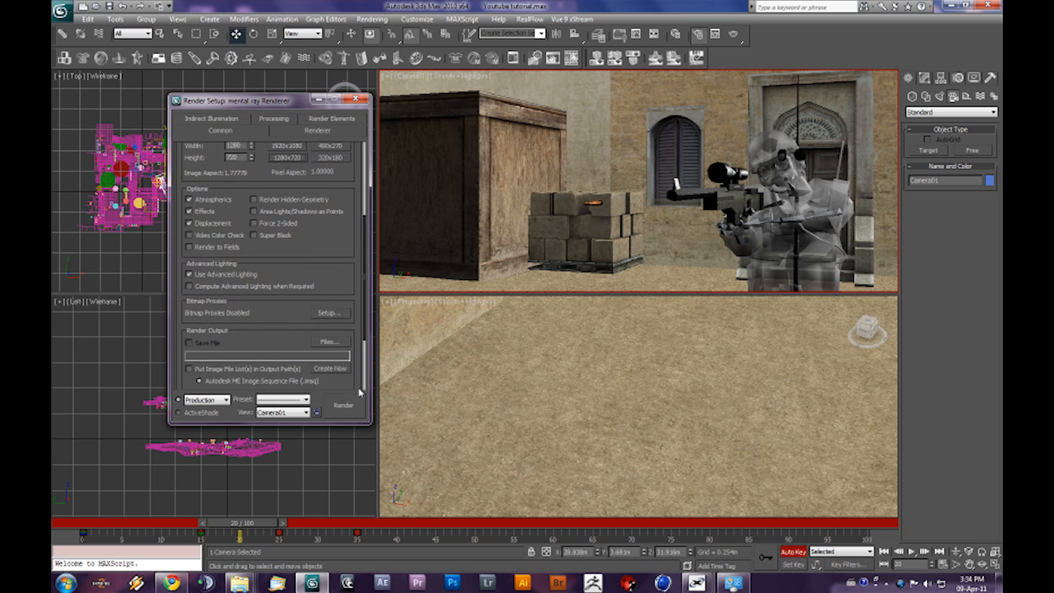
left_click(328, 341)
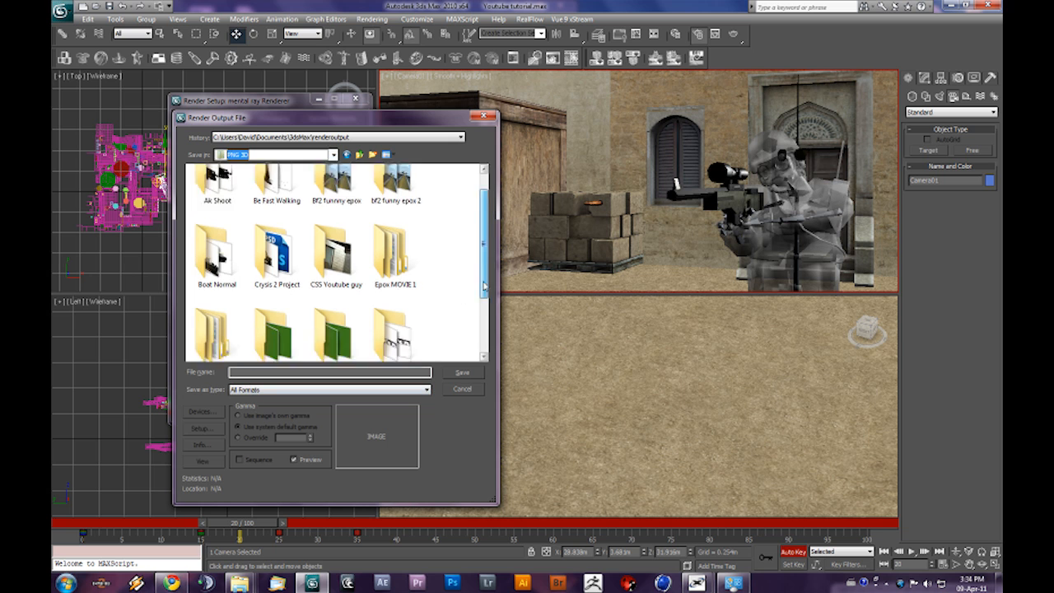
- Save render output as PNG images named CSS3d in the YT Tut folder
scroll("down", 3)
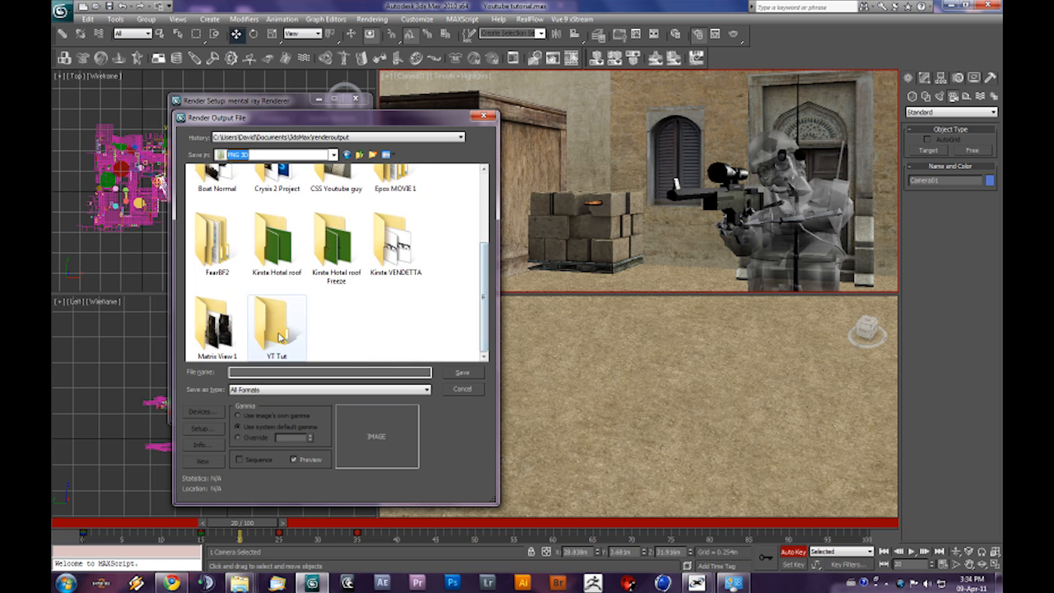
double_click(277, 326)
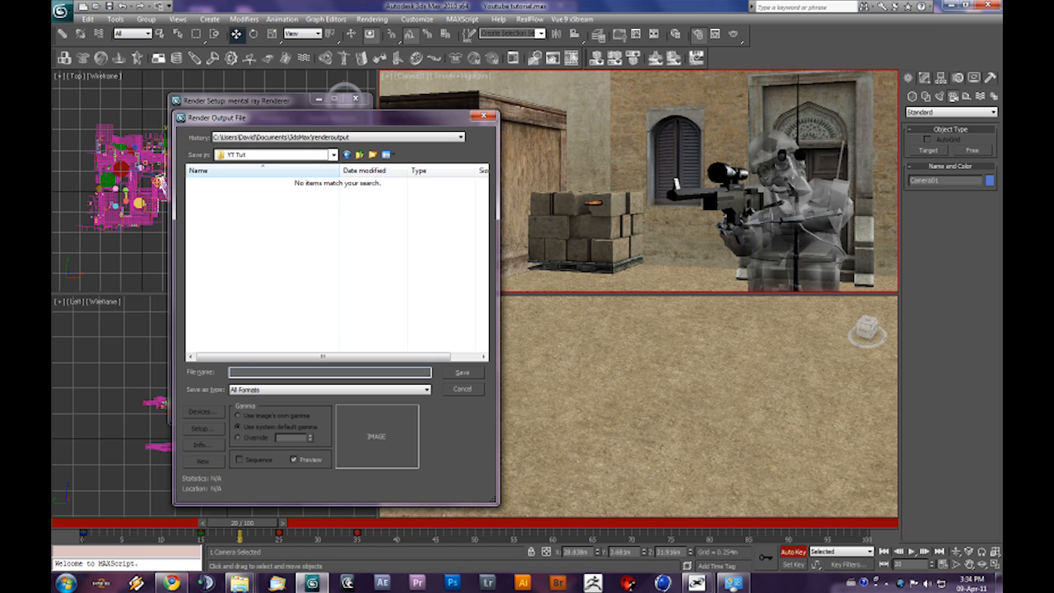
type("CSS3d")
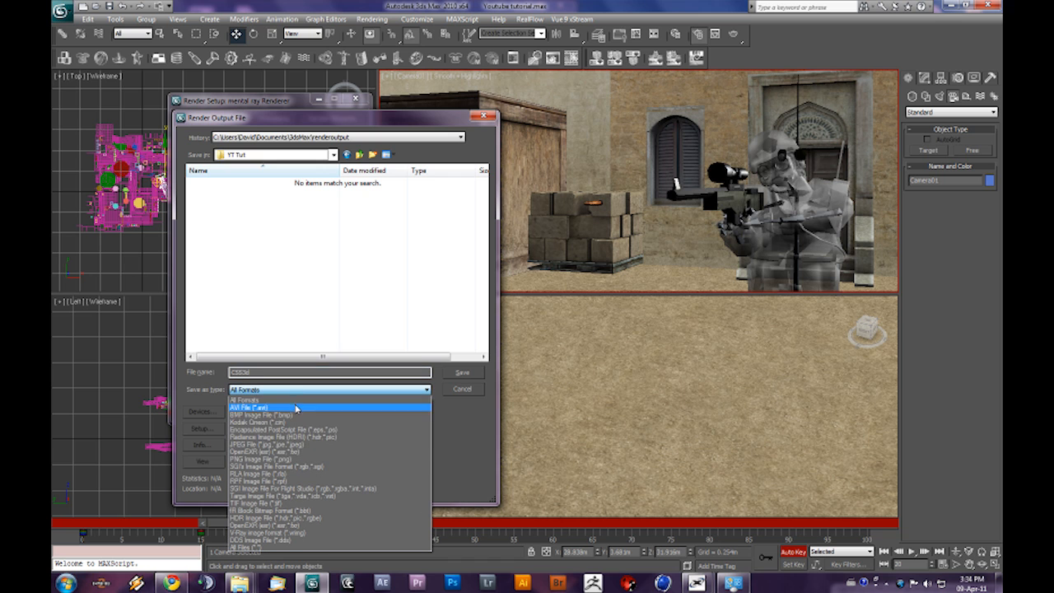
mouse_move(259, 459)
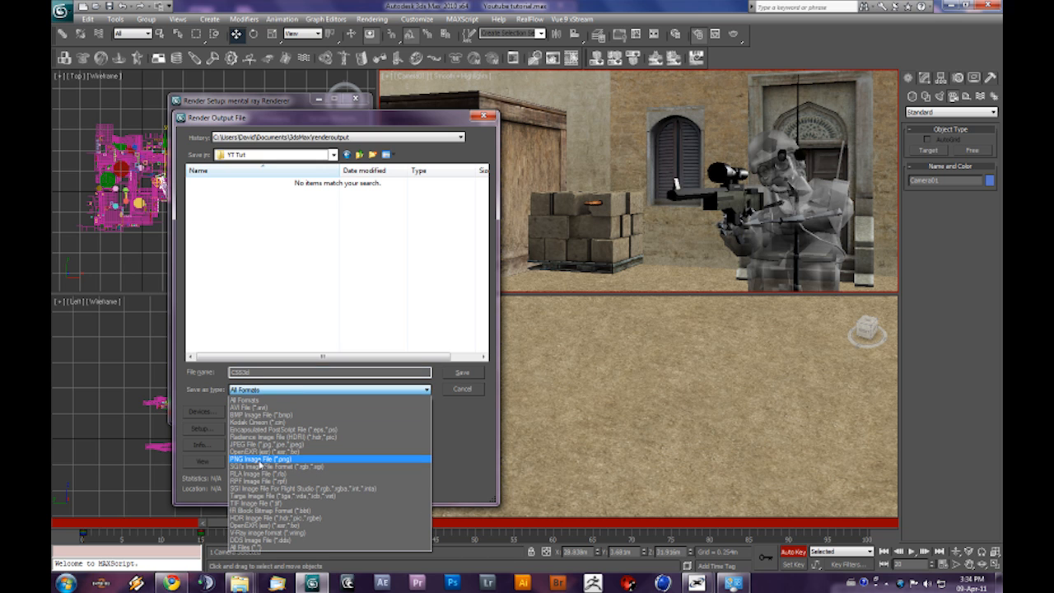
left_click(280, 459)
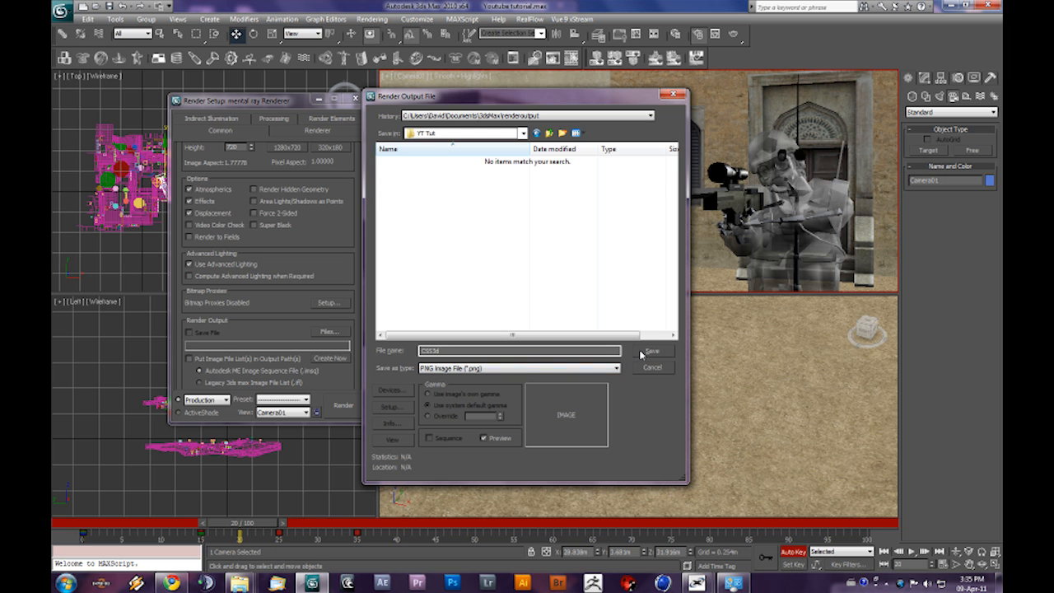
left_click(651, 351)
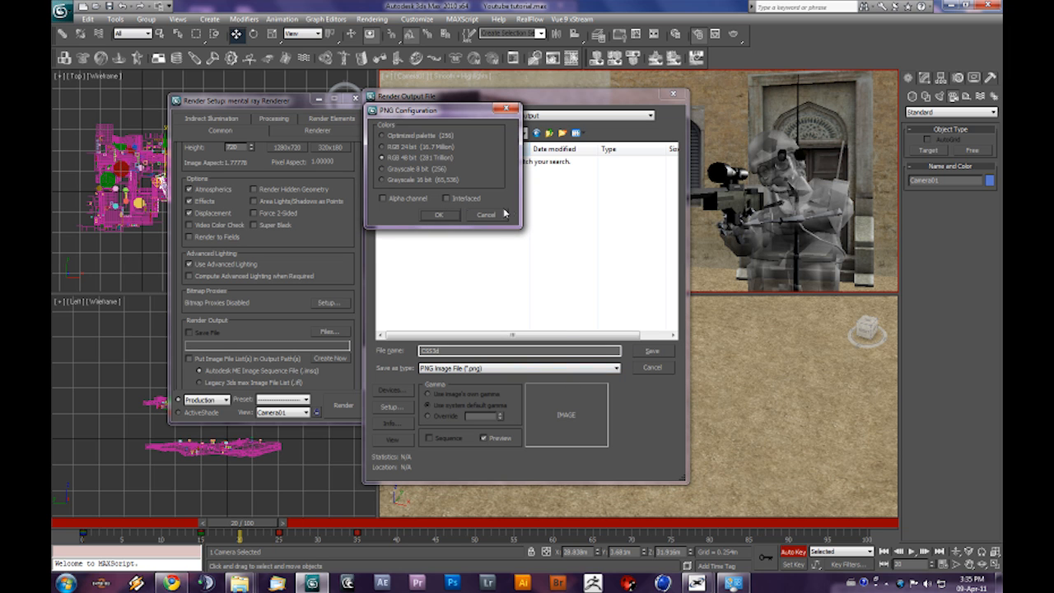
mouse_move(416, 162)
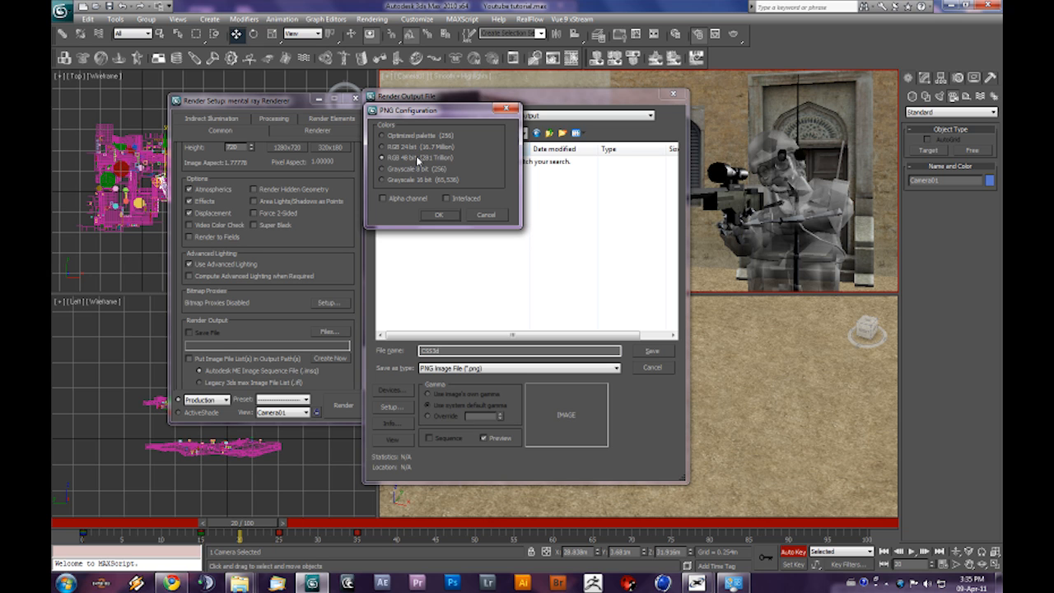
mouse_move(396, 212)
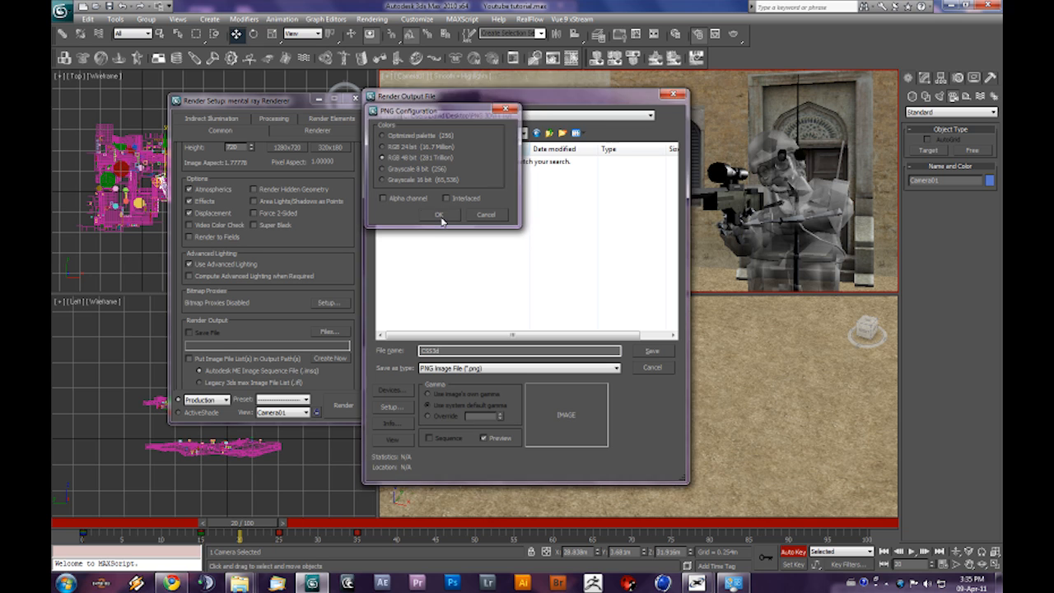
left_click(438, 214)
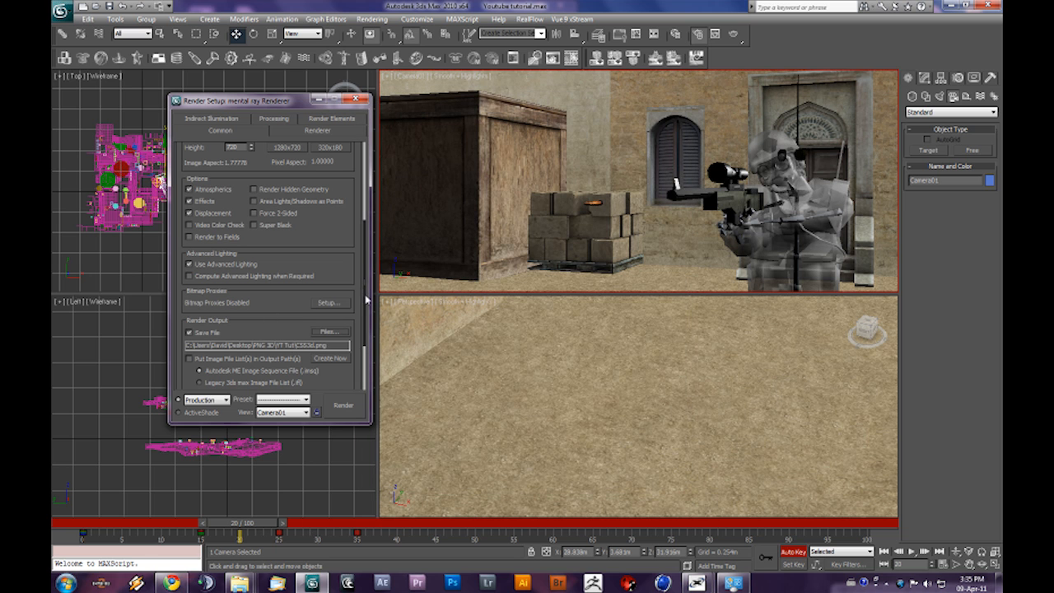
- Start rendering the Camera01 frame range out to the PNG files
scroll("down", 3)
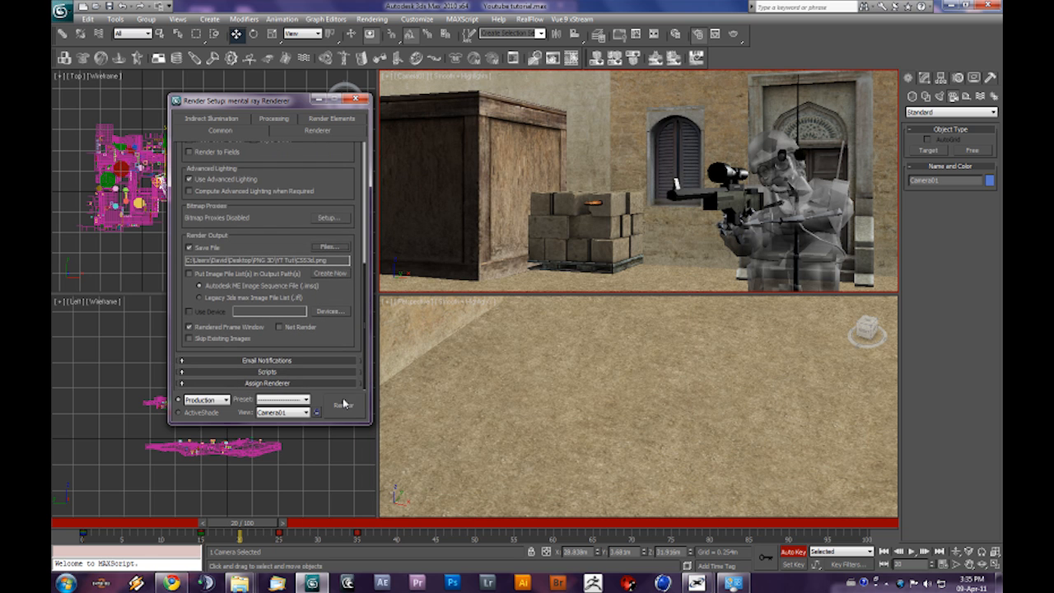
left_click(343, 404)
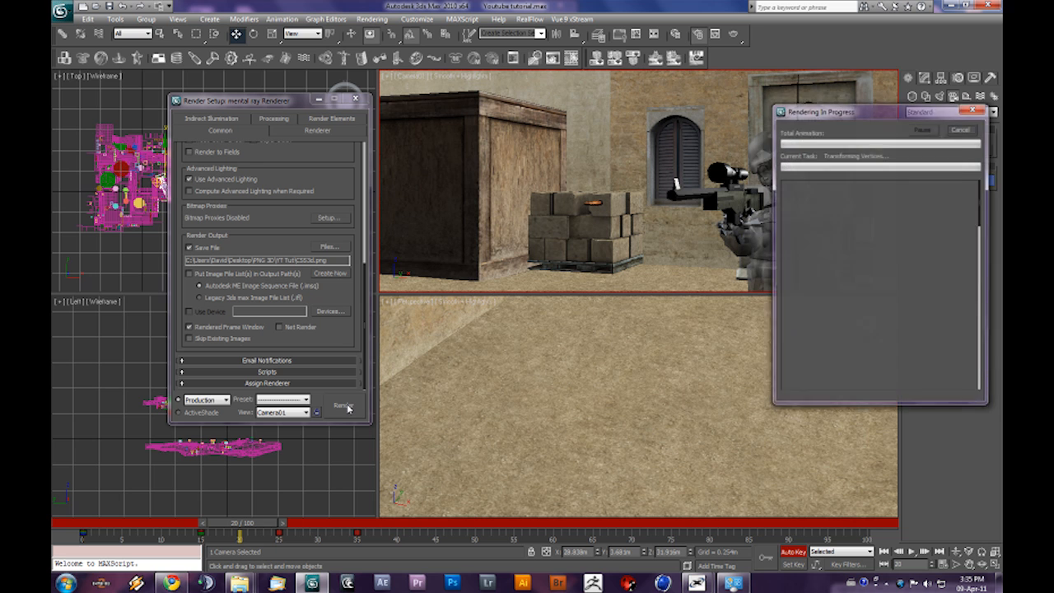
left_click(343, 404)
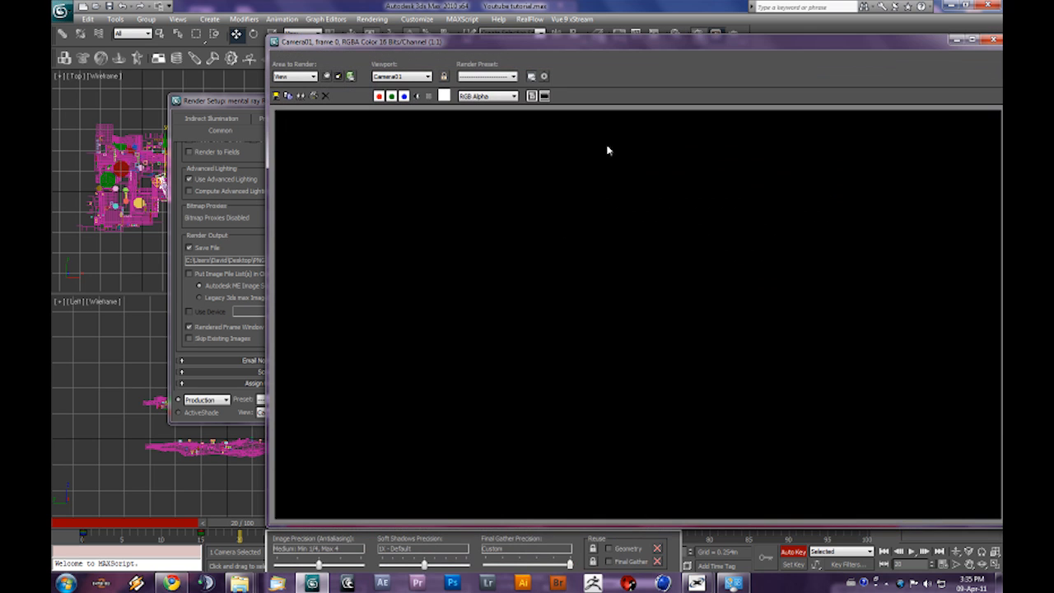